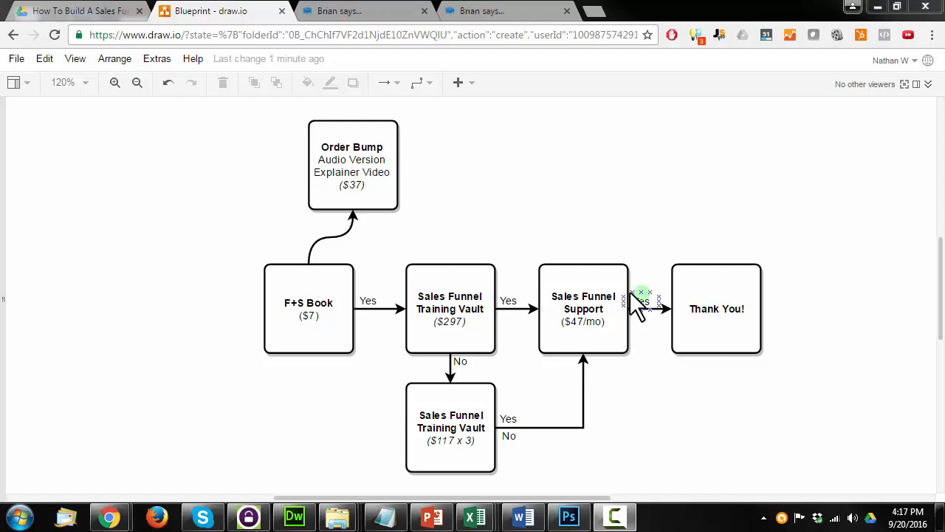
pyautogui.moveTo(646, 222)
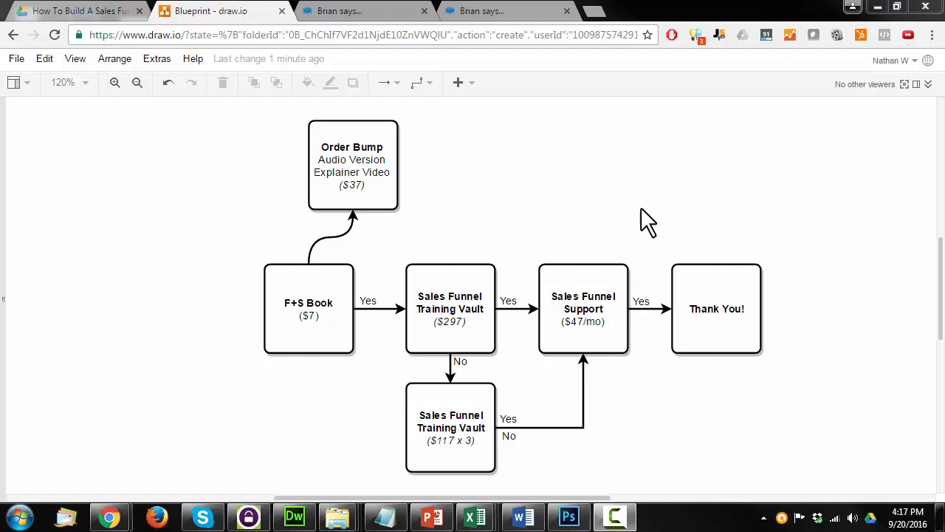
pyautogui.moveTo(461, 138)
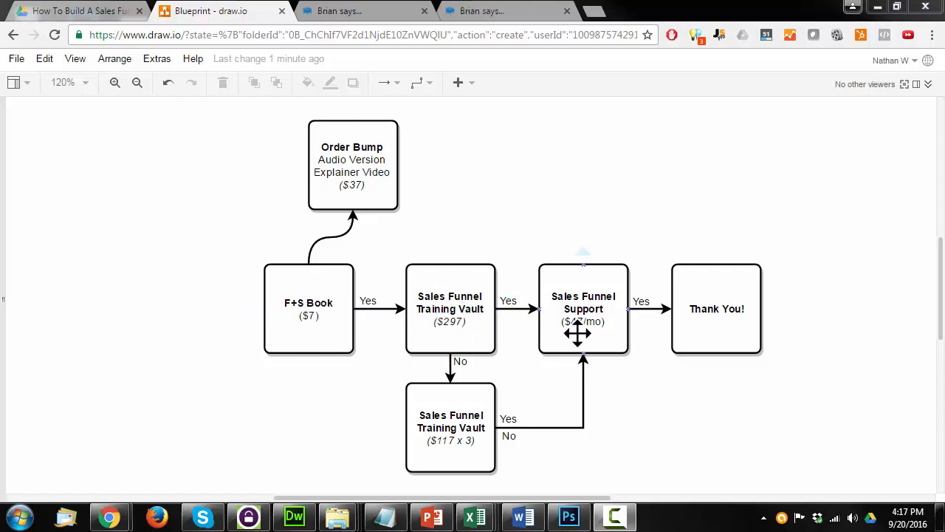
# Browse the SamCart Support knowledge base categories, then switch to the SamCart dashboard tab.
pyautogui.click(716, 308)
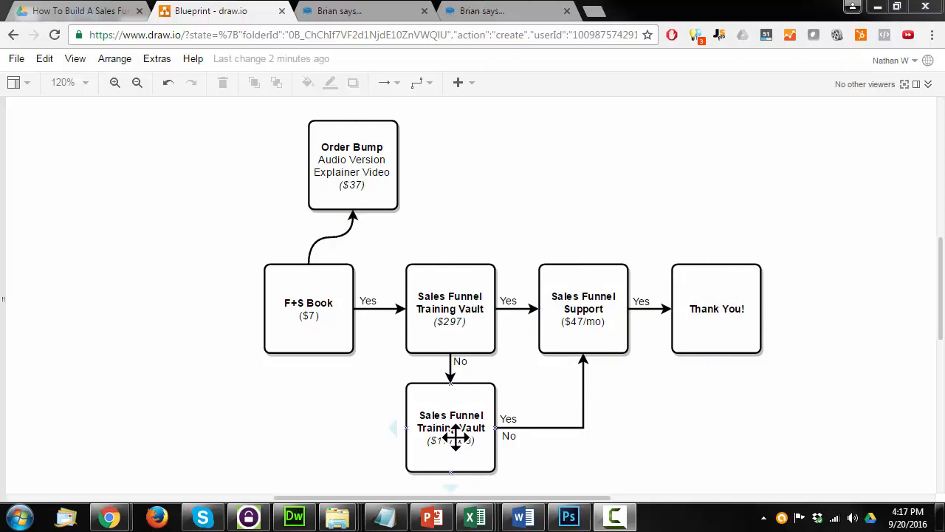
pyautogui.moveTo(608, 399)
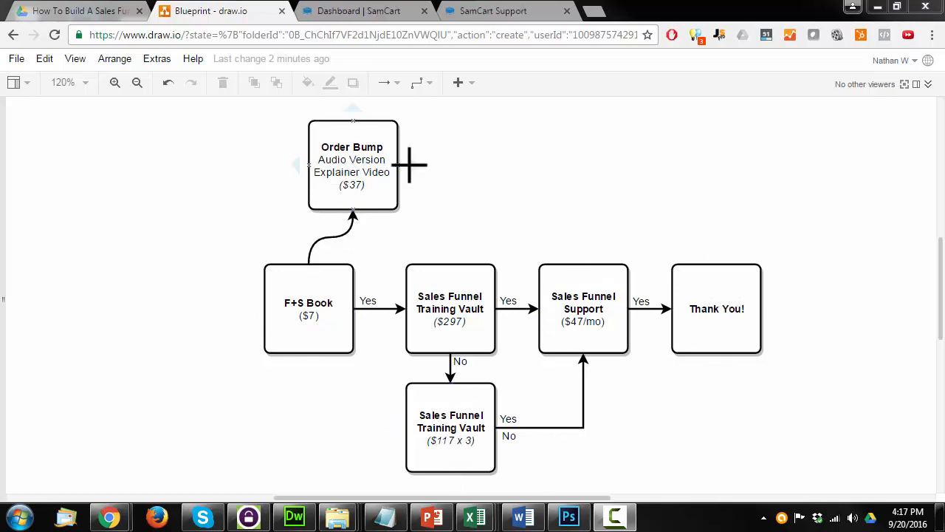
pyautogui.moveTo(412, 164)
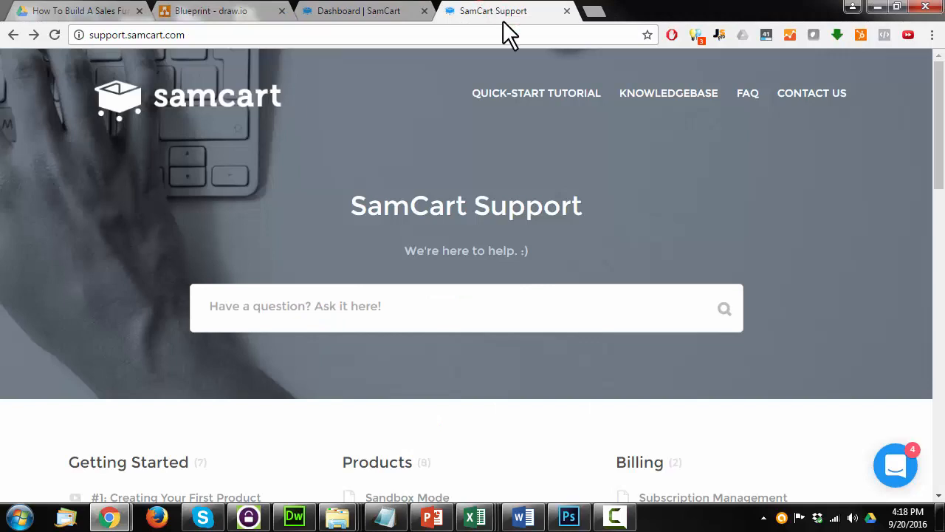
pyautogui.moveTo(103, 60)
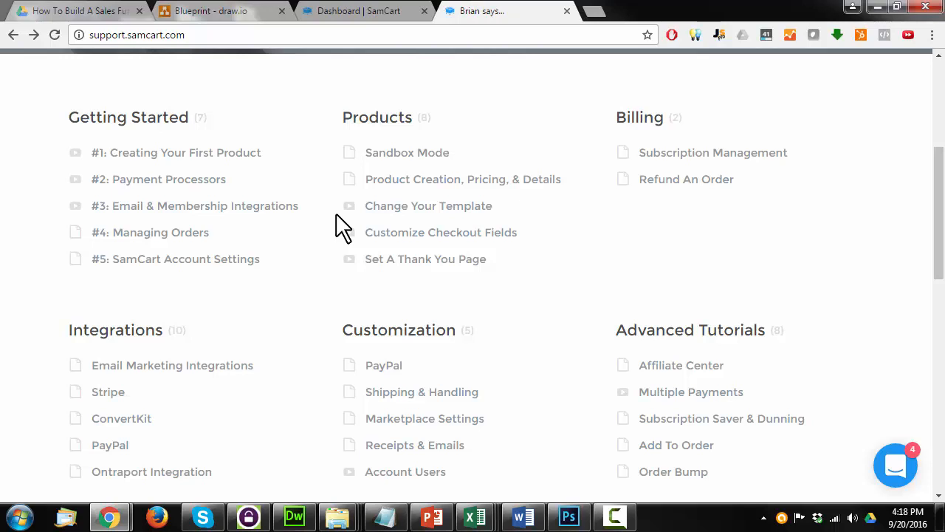
pyautogui.scroll(-3)
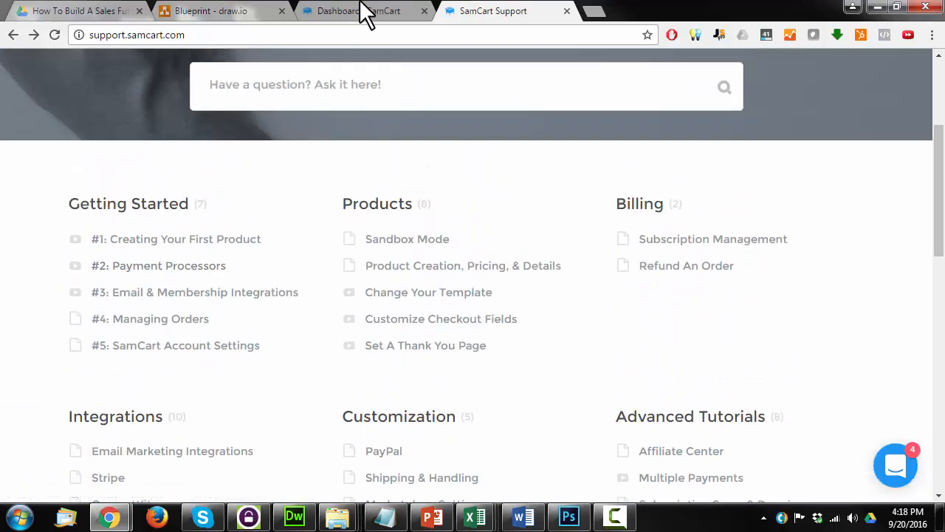
pyautogui.click(214, 11)
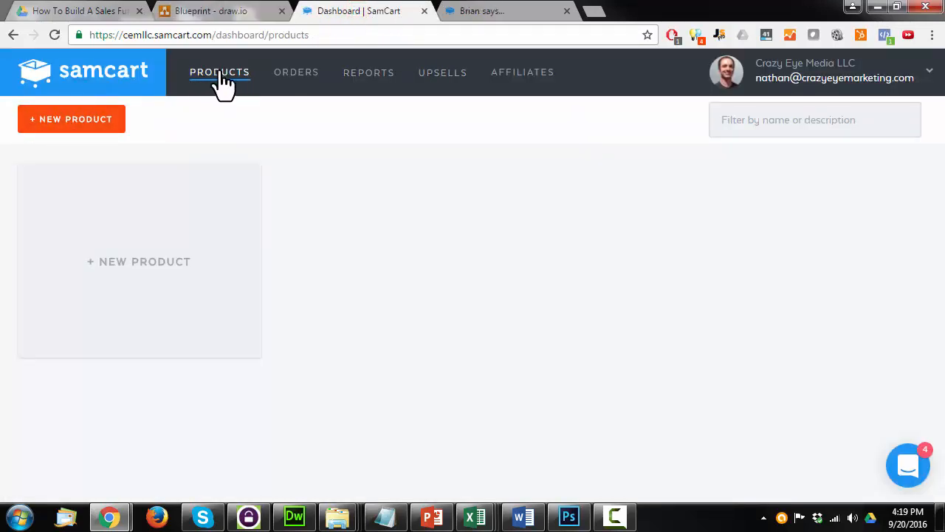
# Create a new product named Book priced at $7.
pyautogui.click(71, 119)
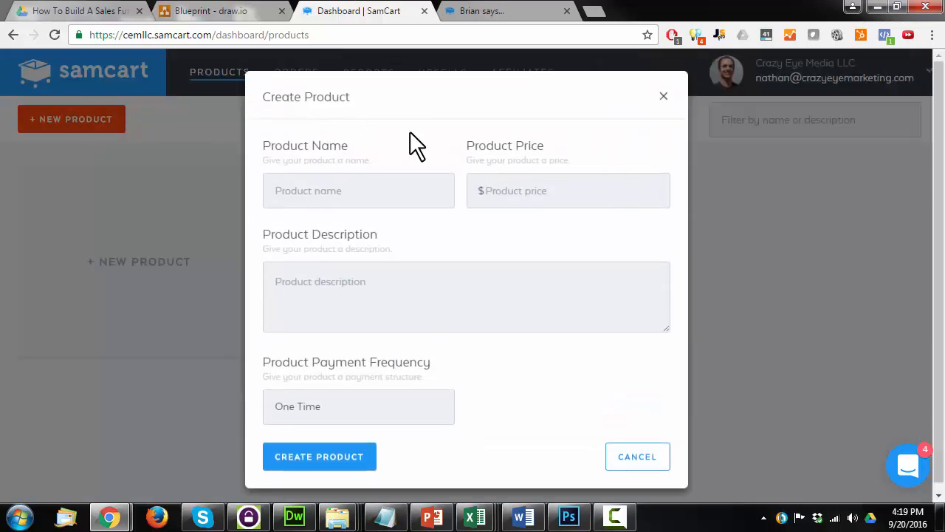
pyautogui.click(358, 191)
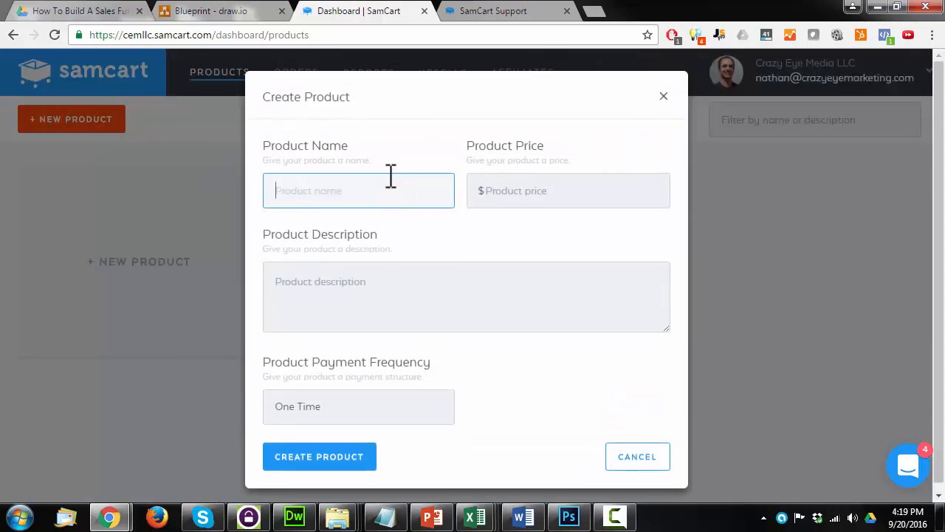
pyautogui.write('Book')
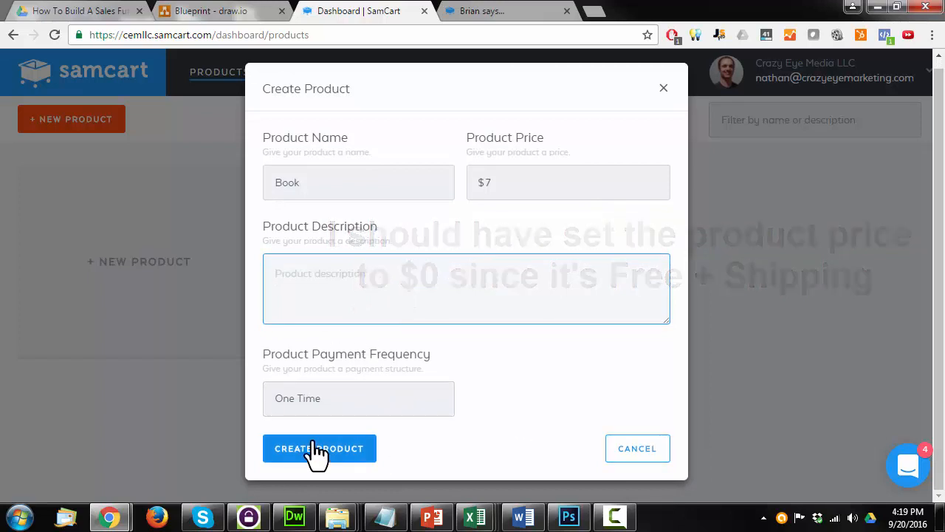
pyautogui.click(319, 448)
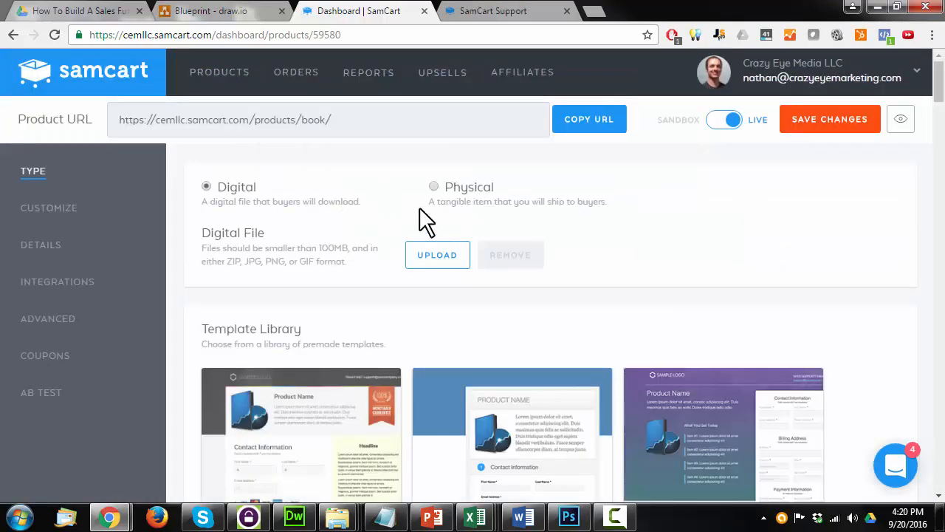
# Make Book physical with $7 US and $10 international shipping, save, and return to Products.
pyautogui.click(434, 186)
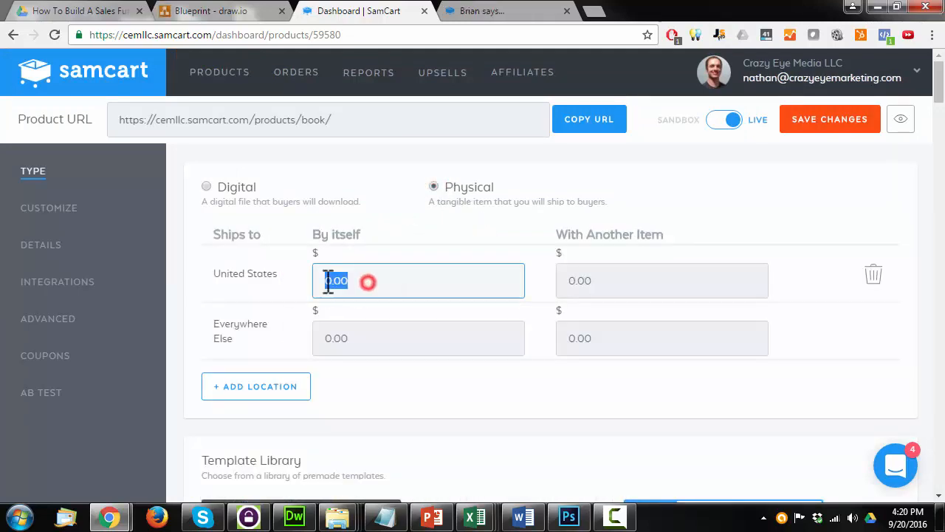
pyautogui.write('7')
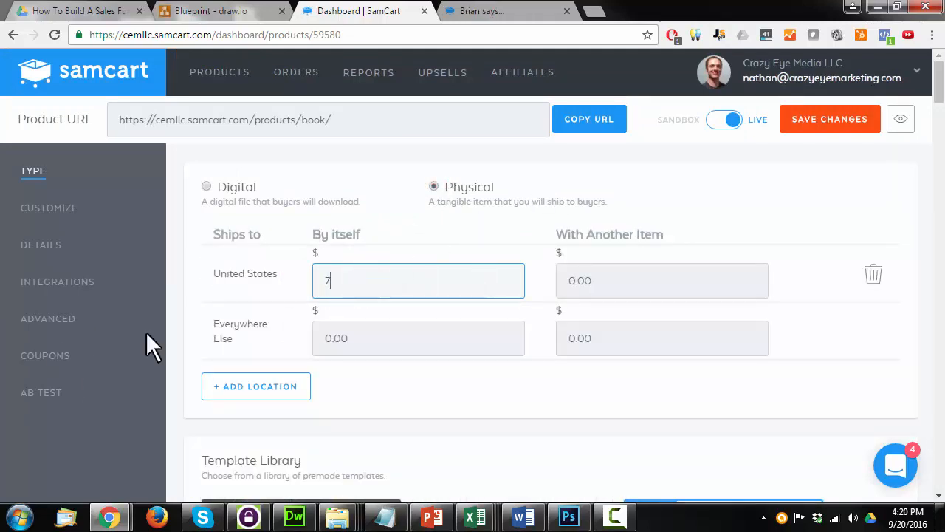
pyautogui.click(418, 339)
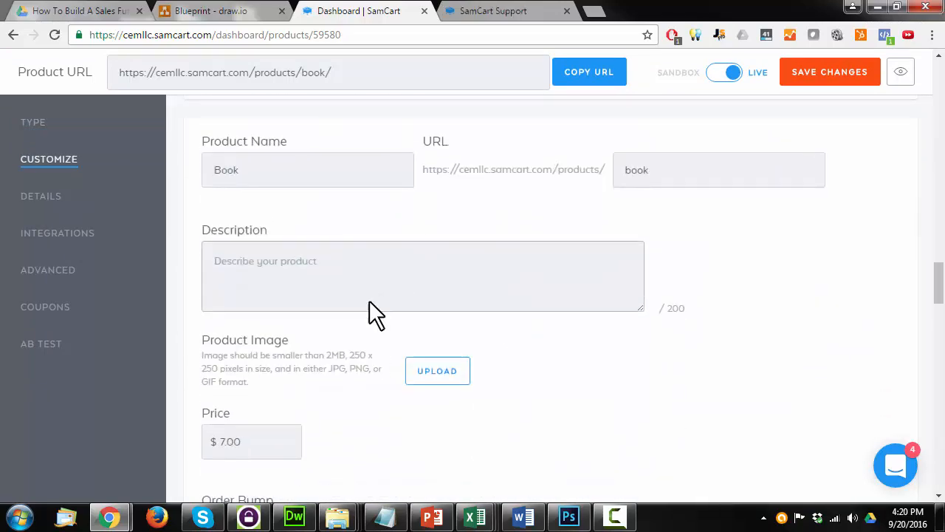
pyautogui.click(58, 232)
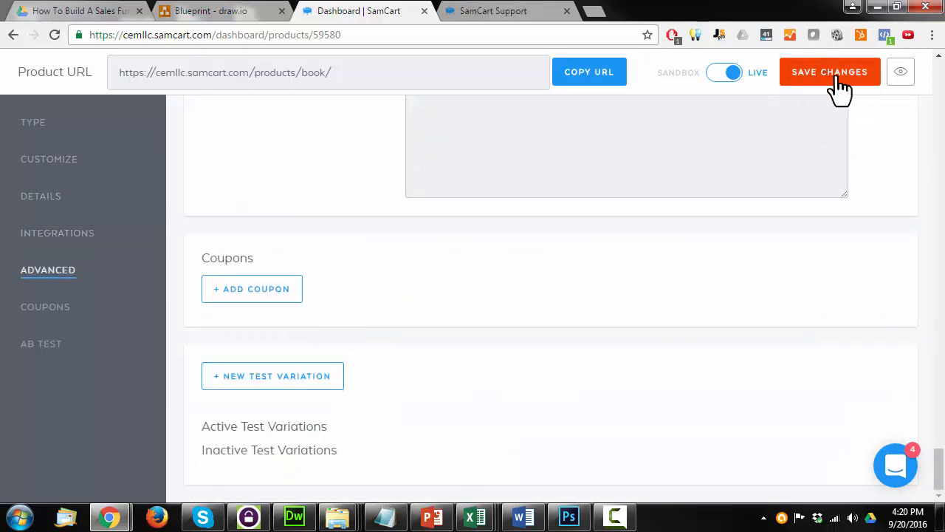
pyautogui.click(830, 72)
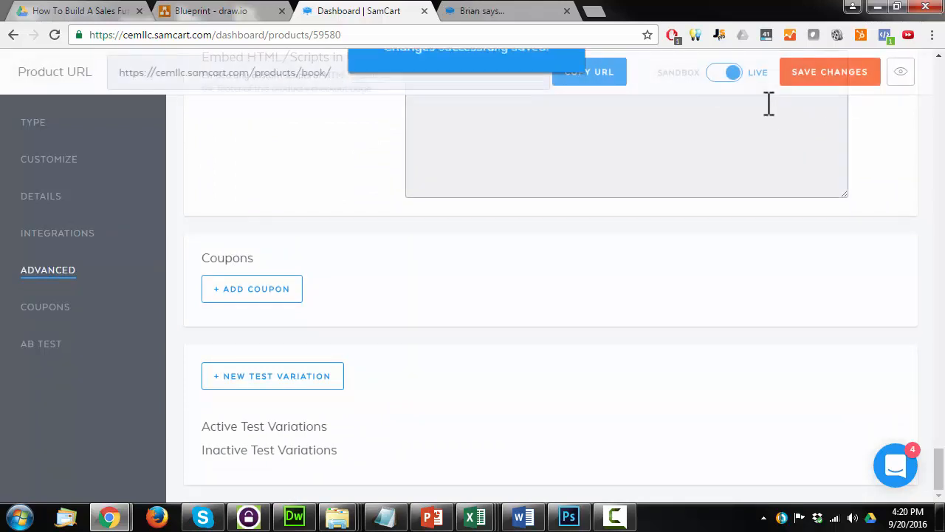
pyautogui.click(830, 71)
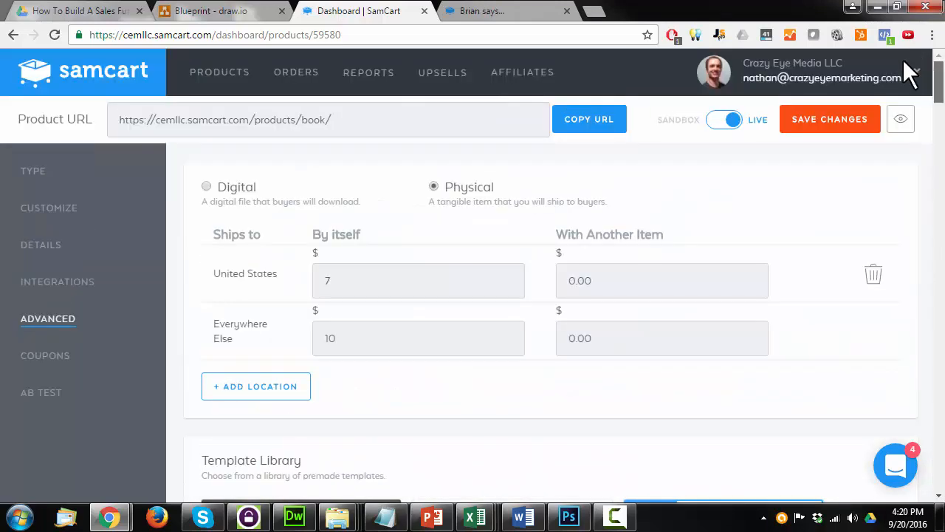
pyautogui.click(220, 71)
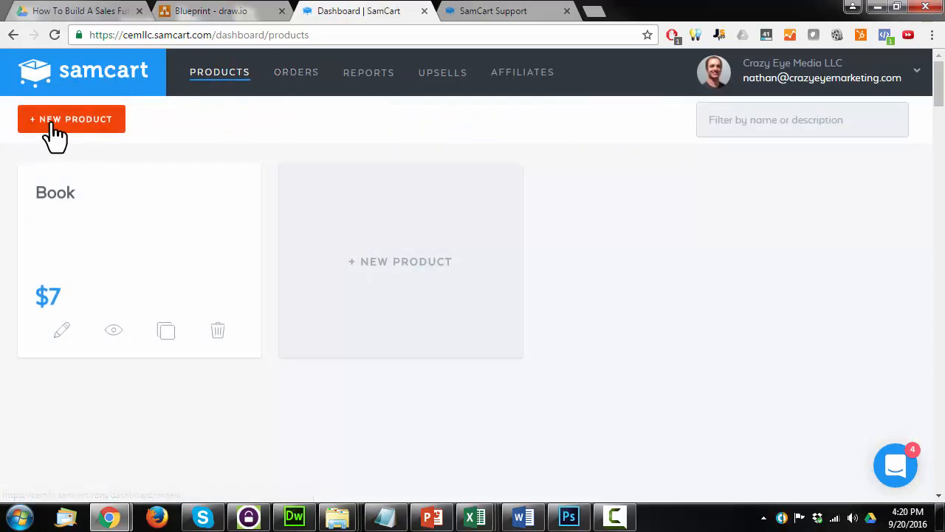
# Create the Order Bump product at $37, save it, and return to Products.
pyautogui.click(72, 119)
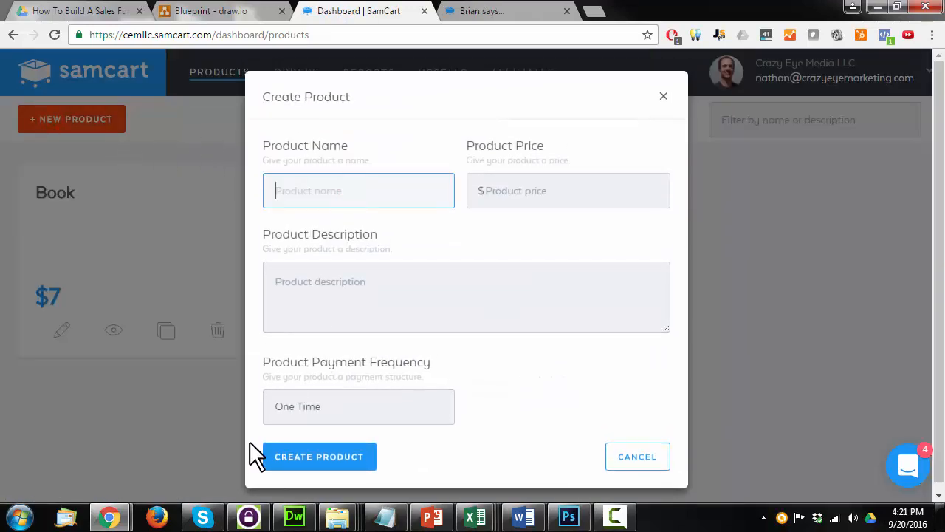
pyautogui.click(210, 13)
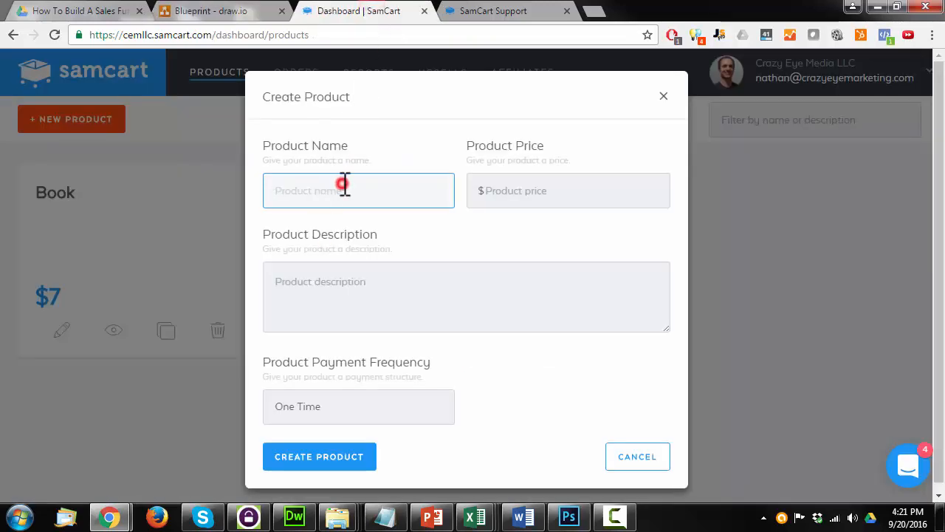
pyautogui.write('Order Bump')
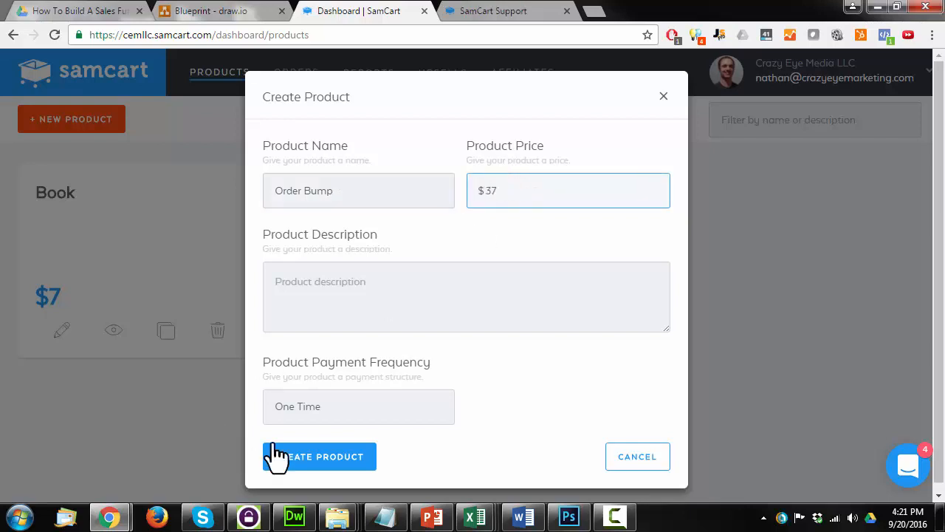
pyautogui.click(319, 456)
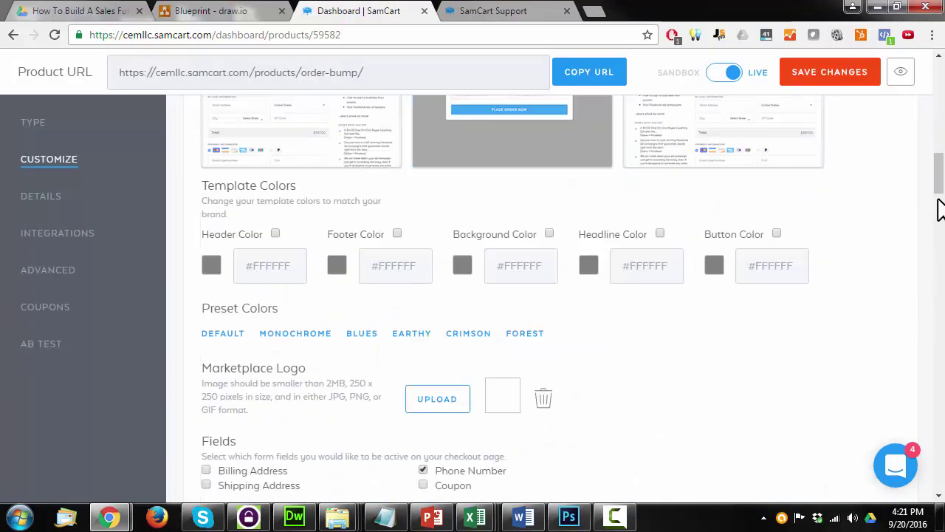
pyautogui.click(48, 270)
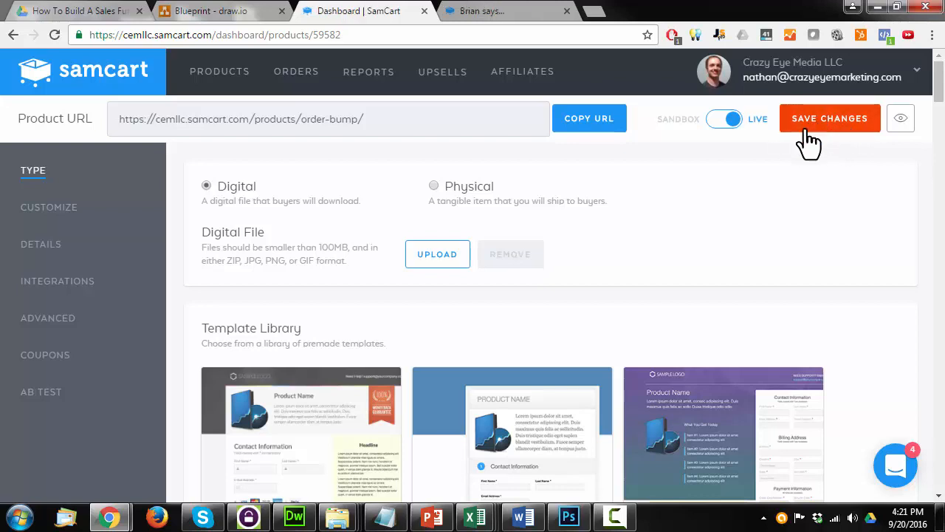
pyautogui.click(830, 118)
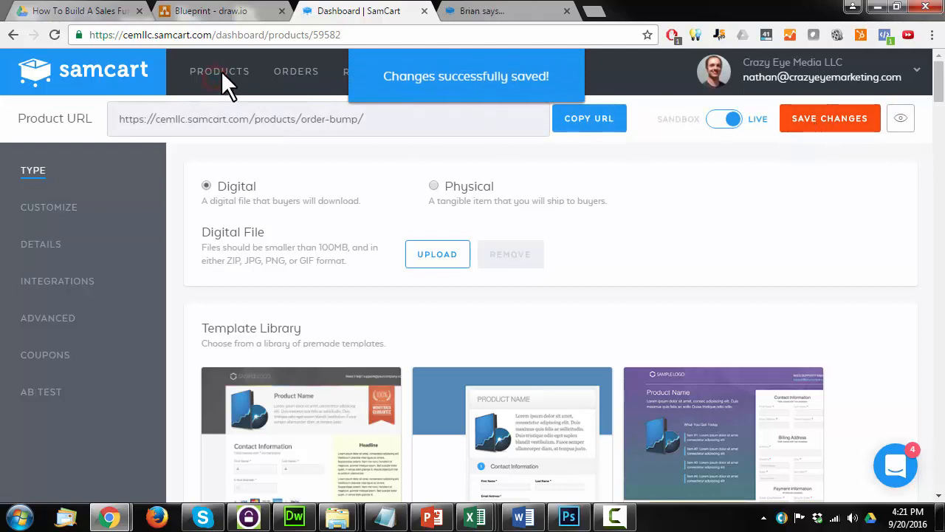
pyautogui.click(219, 72)
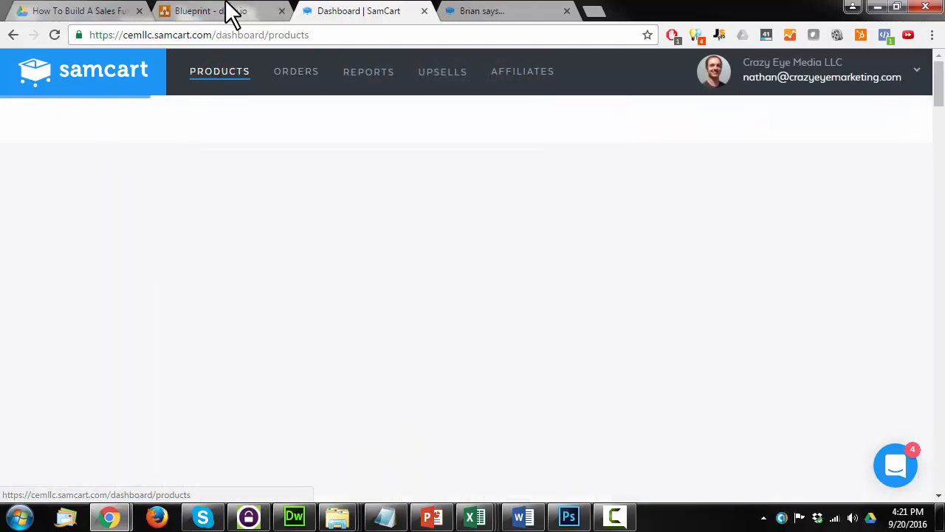
pyautogui.click(207, 11)
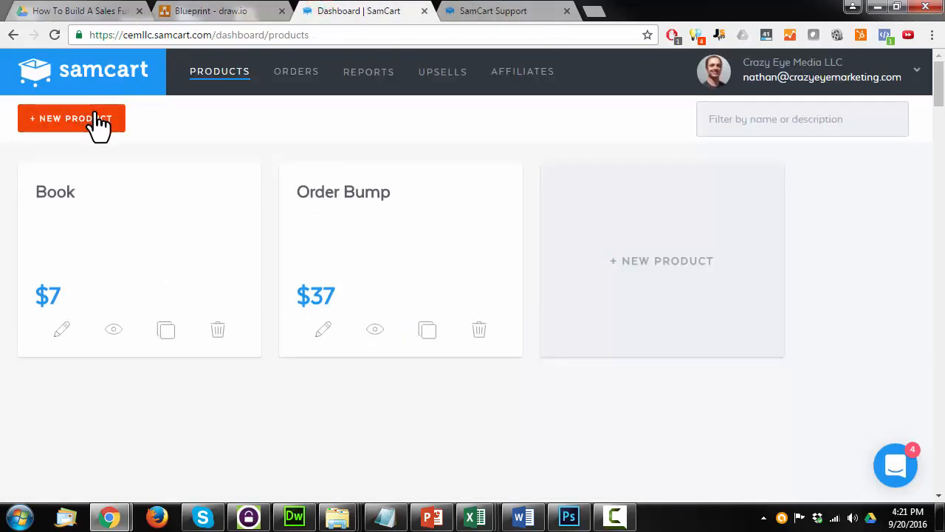
# Create Sales Funnel Training Vault as a $297 digital product, save, and return to Products.
pyautogui.click(72, 118)
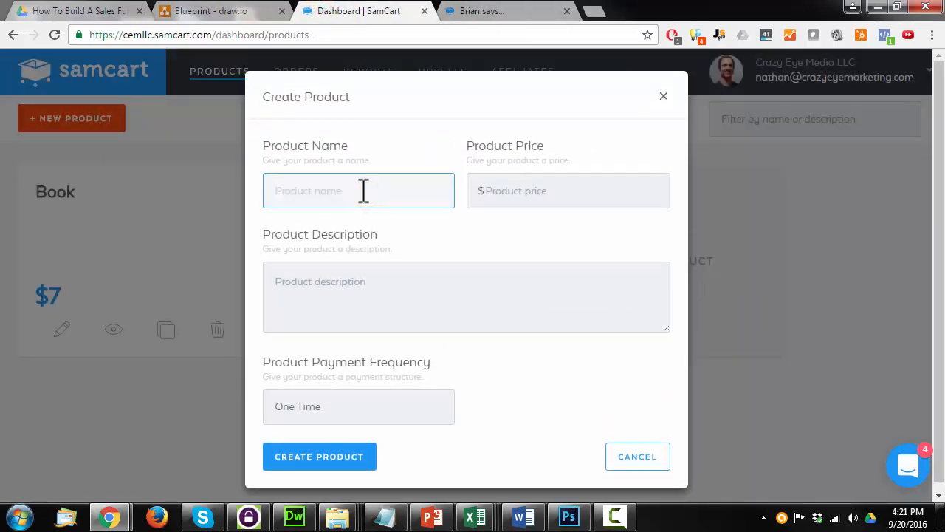
pyautogui.write('Sales Funnel Training Vault')
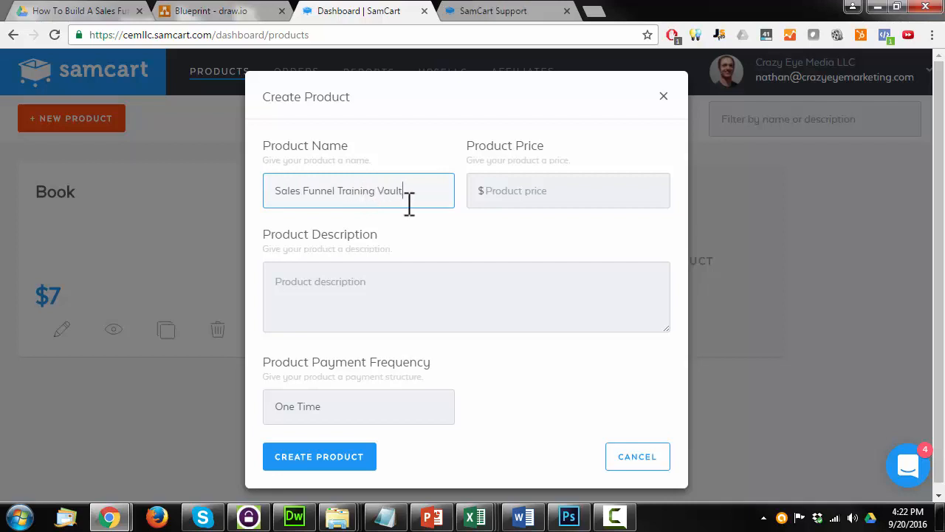
pyautogui.write('297')
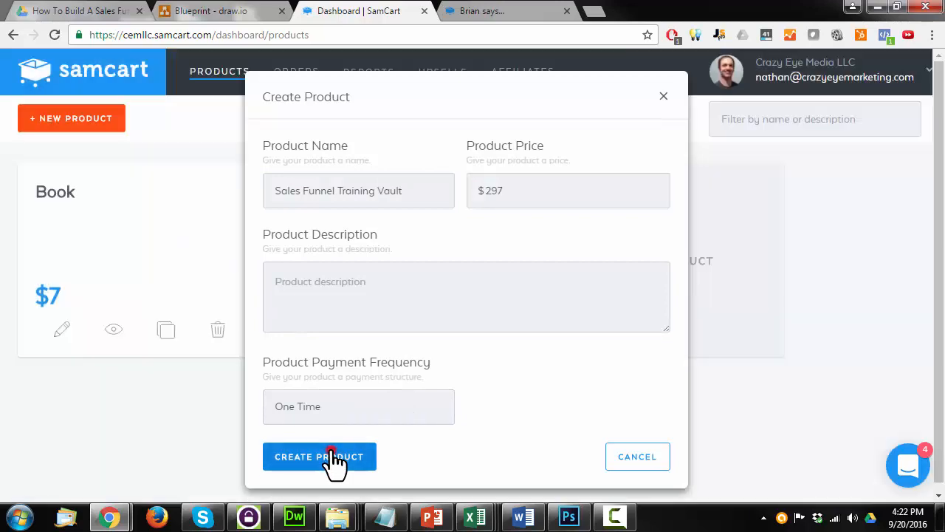
pyautogui.click(321, 457)
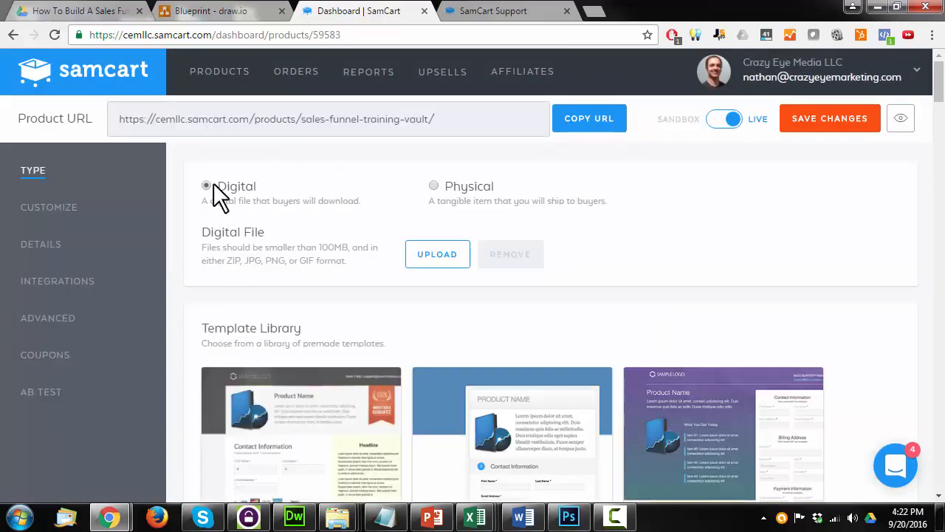
pyautogui.scroll(-3)
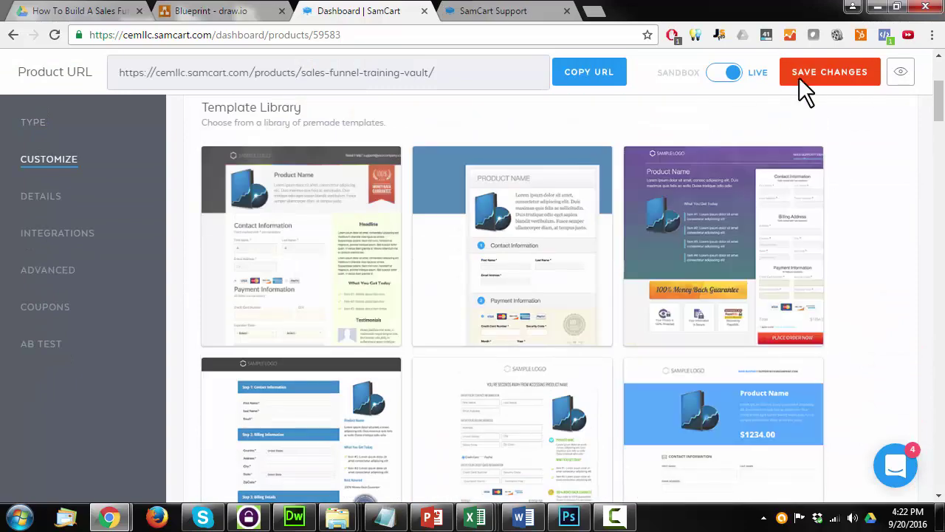
pyautogui.click(831, 72)
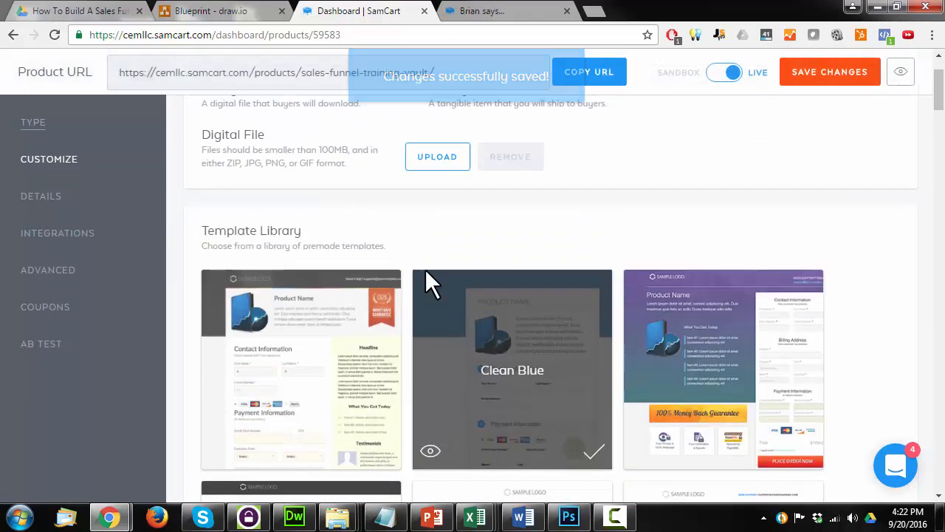
pyautogui.click(220, 72)
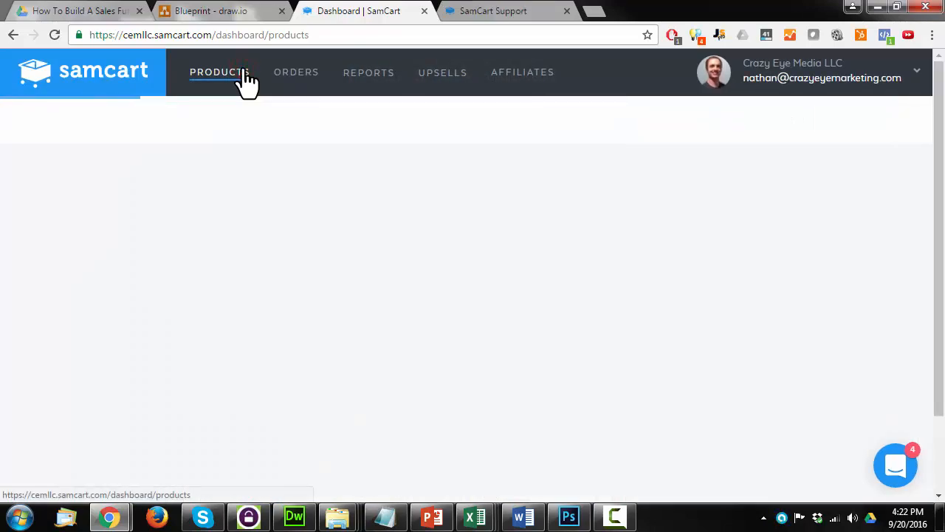
pyautogui.click(212, 11)
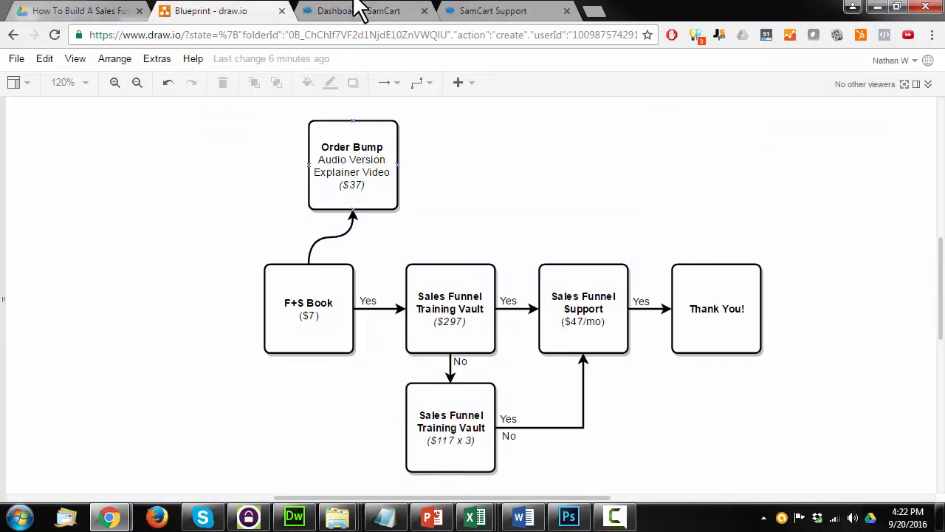
# Start a new Sales Funnel Training Vault payment-plan product priced at $117.
pyautogui.click(362, 11)
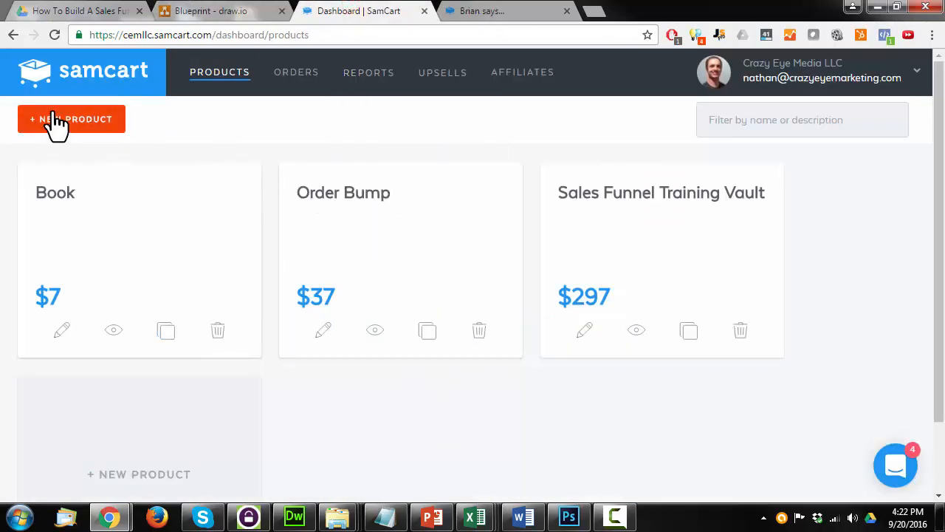
pyautogui.click(70, 119)
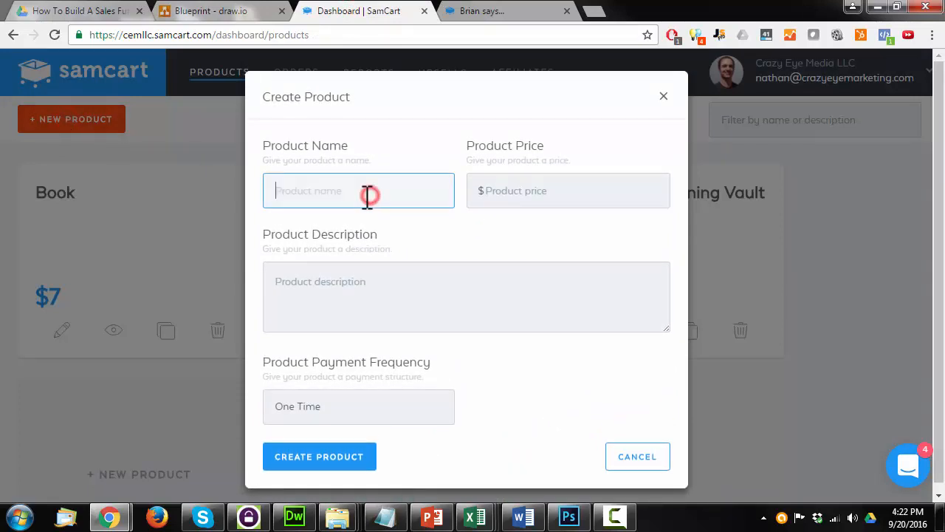
pyautogui.write('The Sale')
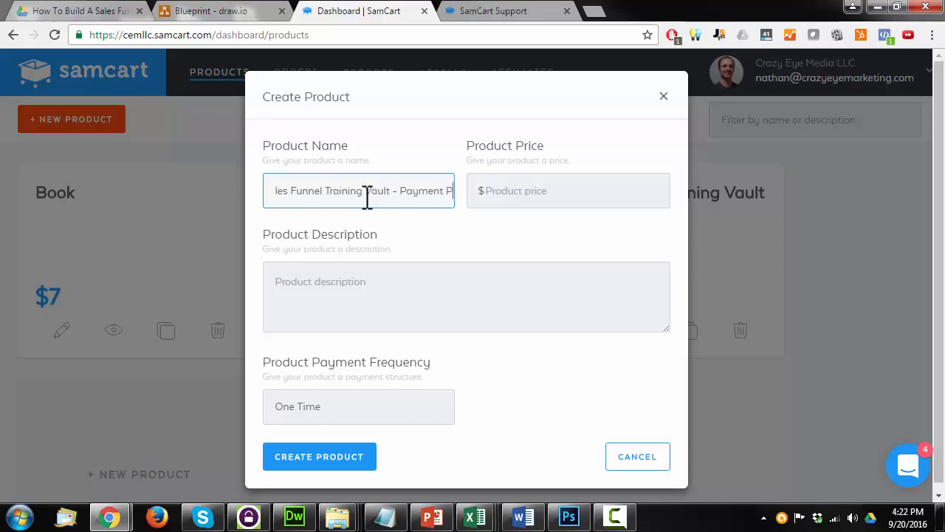
pyautogui.click(552, 190)
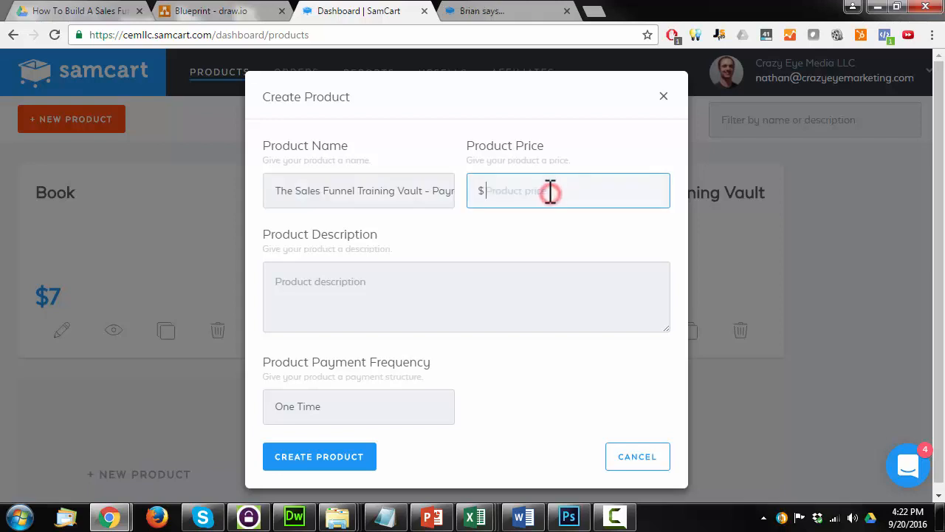
pyautogui.write('117')
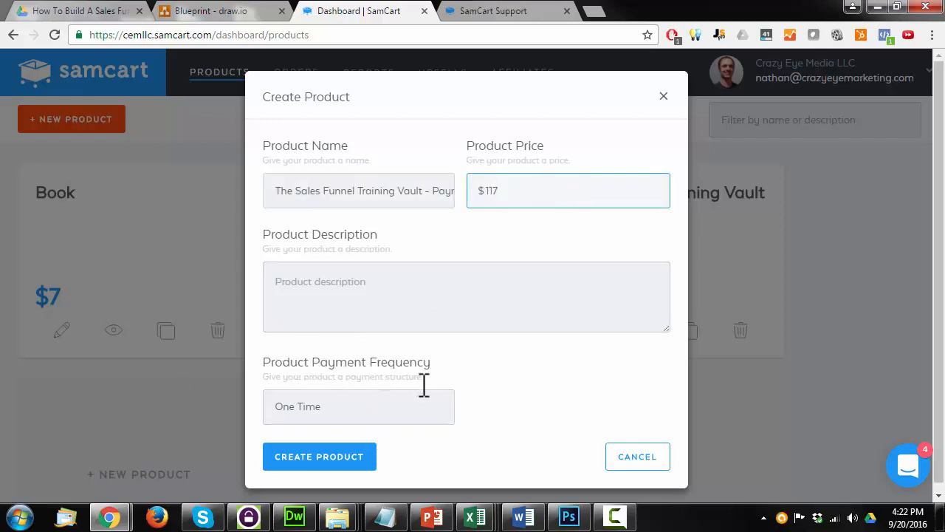
# Set it to bill $117 monthly for 2 payments and create the product.
pyautogui.click(358, 406)
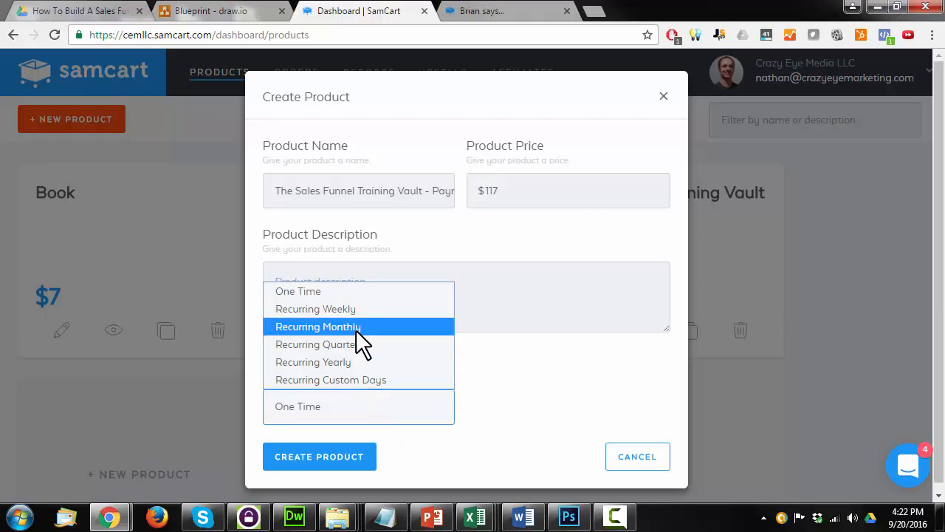
pyautogui.click(317, 326)
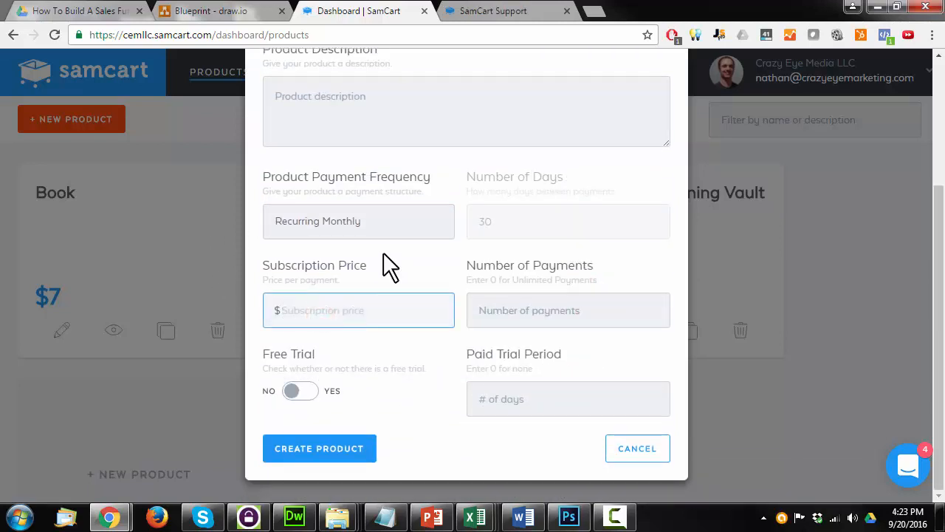
pyautogui.write('117')
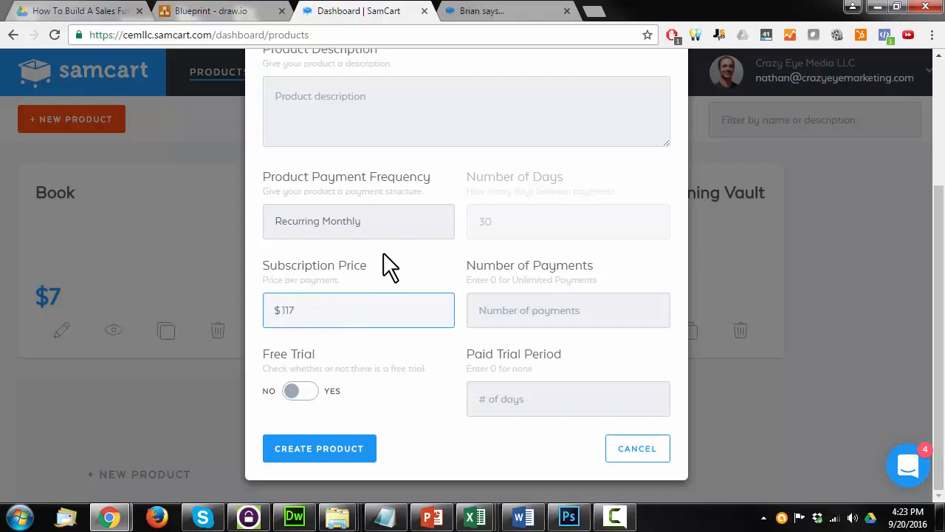
pyautogui.click(568, 310)
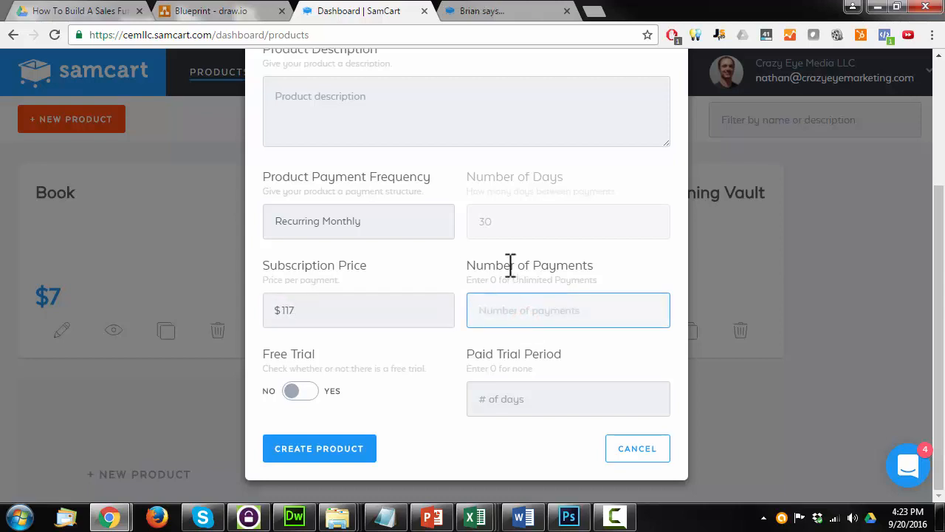
pyautogui.write('2')
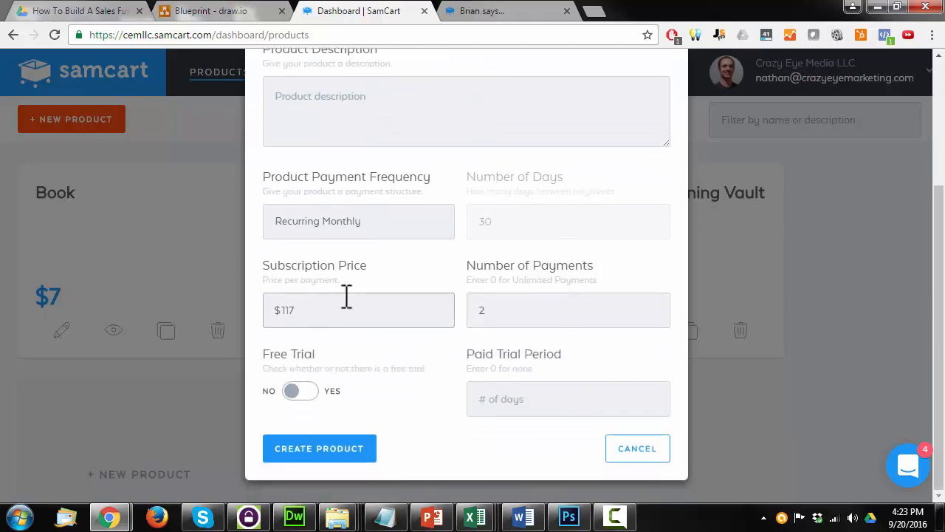
pyautogui.click(567, 310)
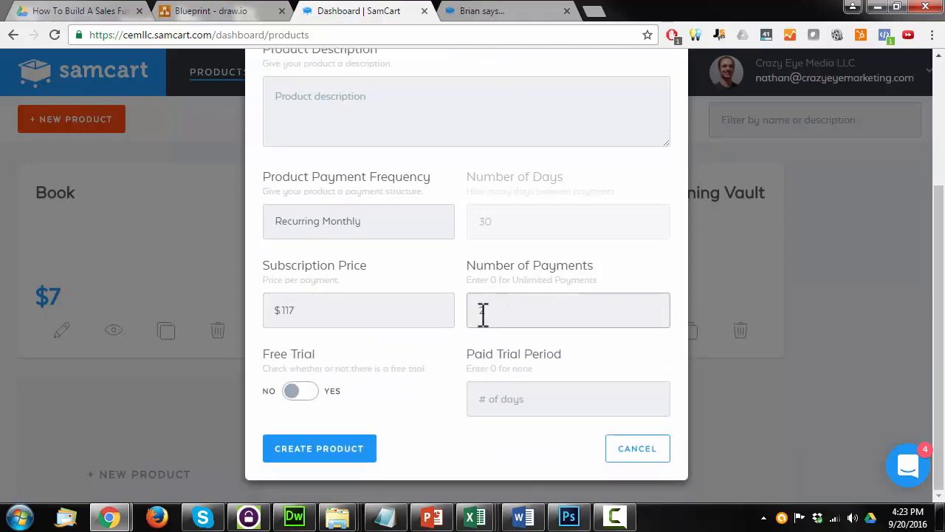
pyautogui.write('2')
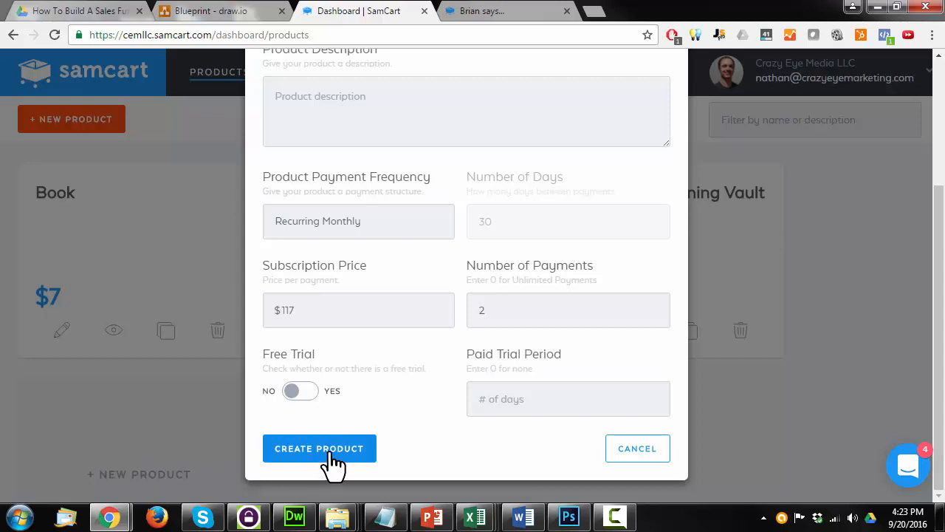
pyautogui.click(320, 448)
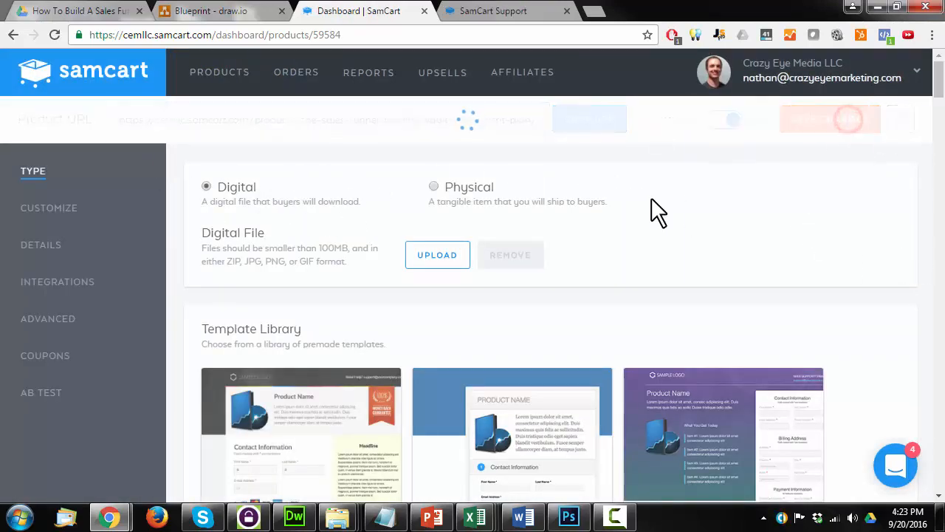
# Return to the products list, glance at the draw.io blueprint, and come back to SamCart.
pyautogui.click(219, 71)
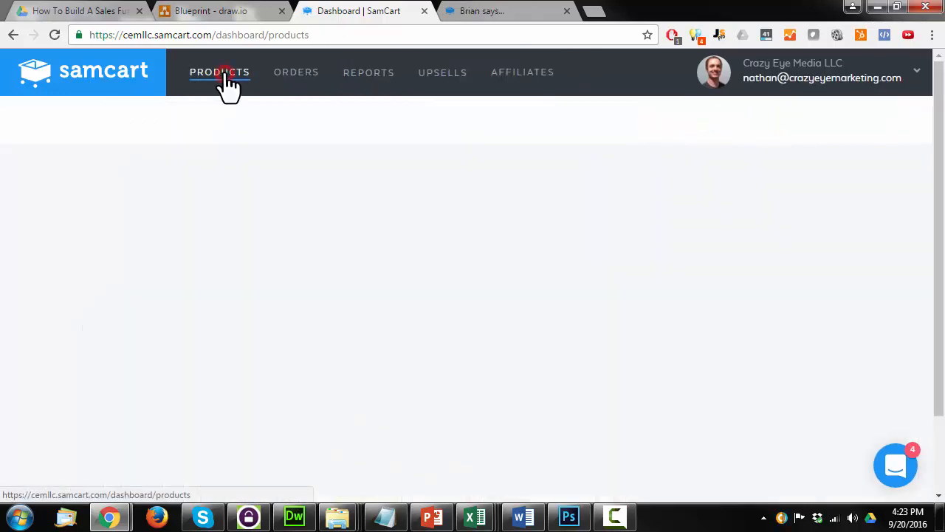
pyautogui.click(210, 11)
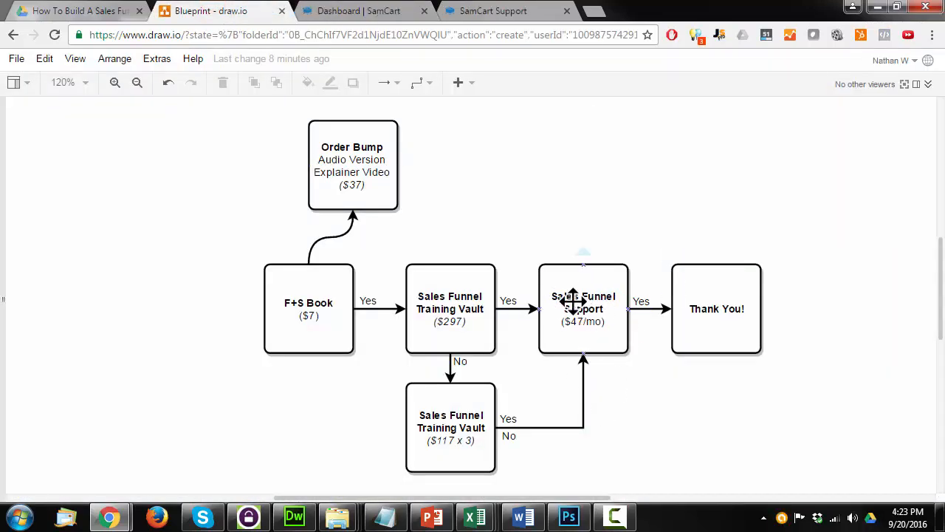
pyautogui.click(356, 11)
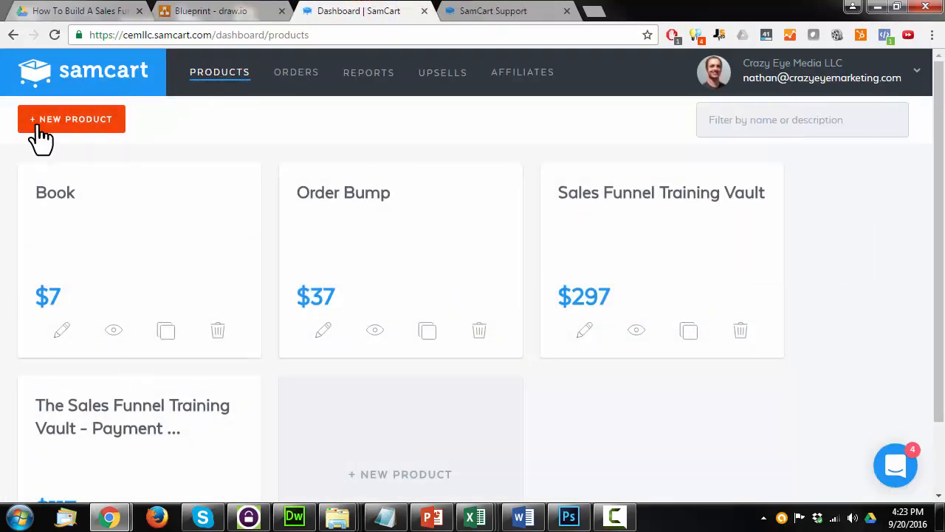
# Create Sales Funnel Support at $47, billed monthly with 0 (unlimited) payments.
pyautogui.click(71, 119)
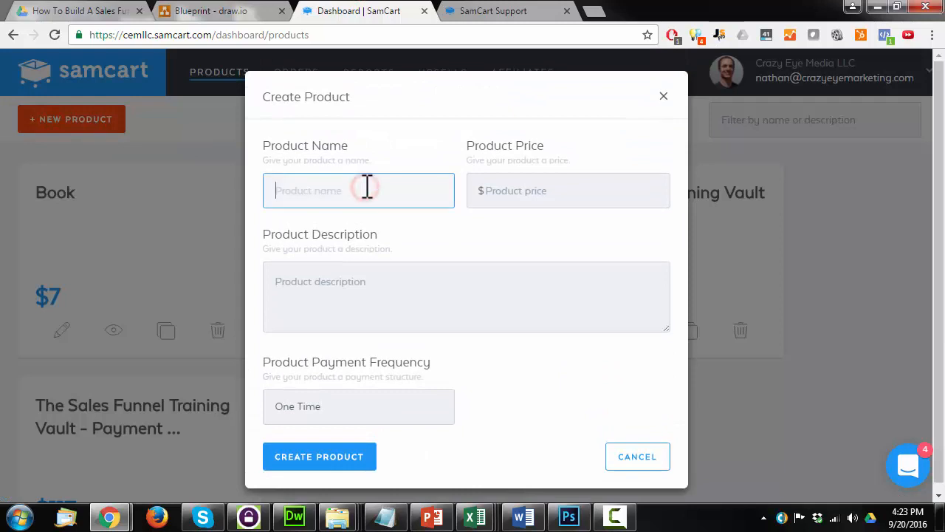
pyautogui.write('Sales Funnel')
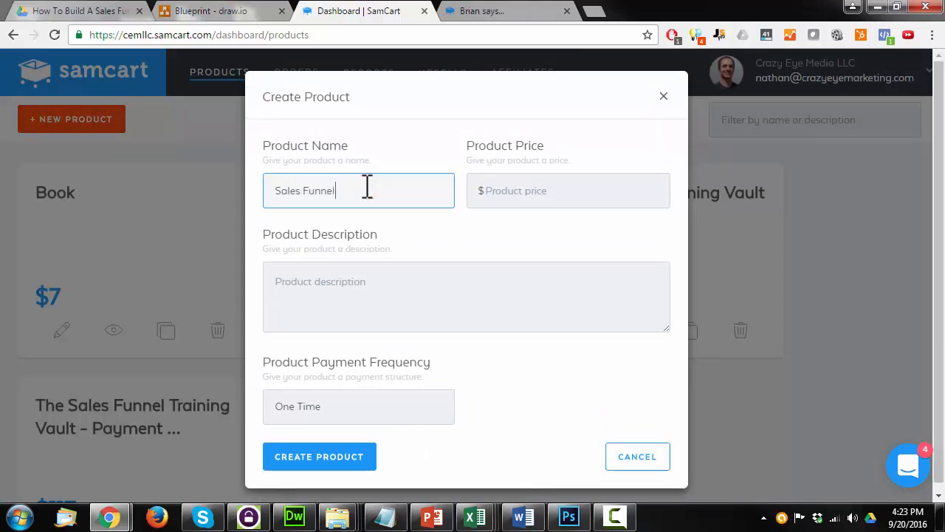
pyautogui.write('Support')
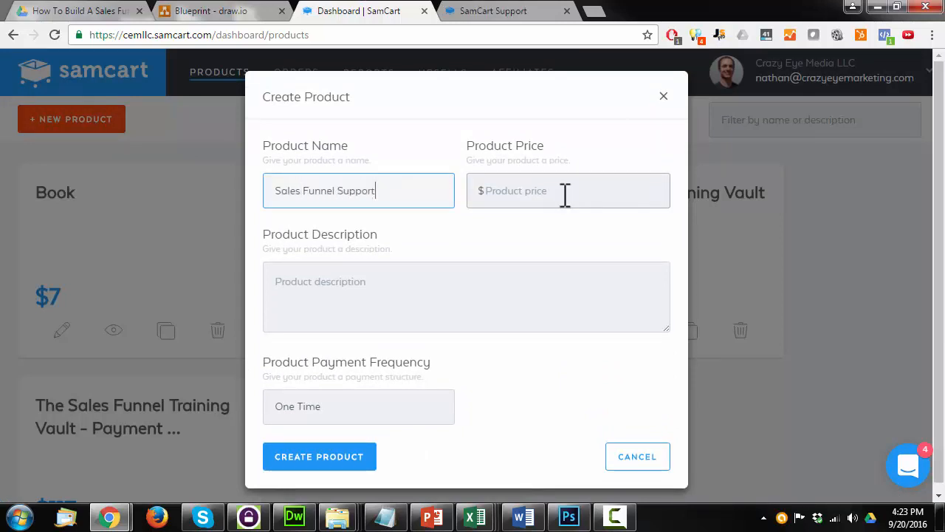
pyautogui.write('47')
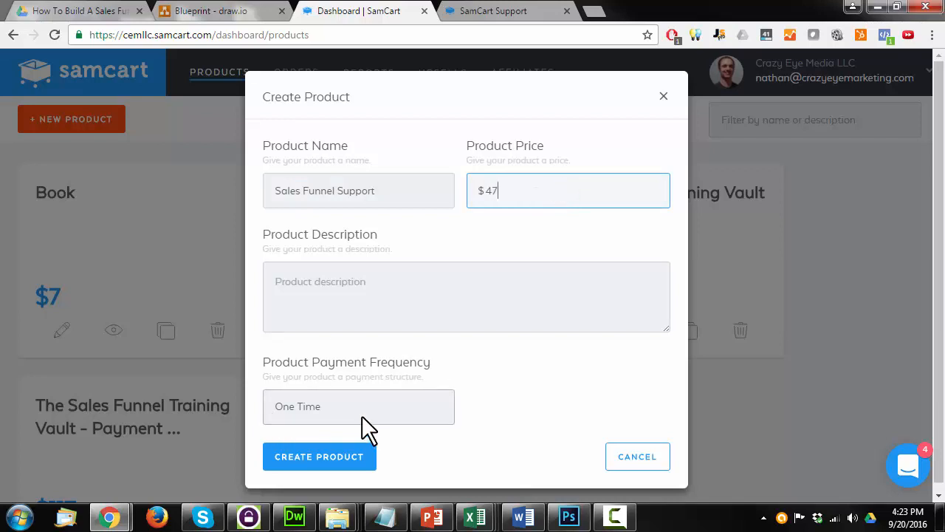
pyautogui.click(358, 406)
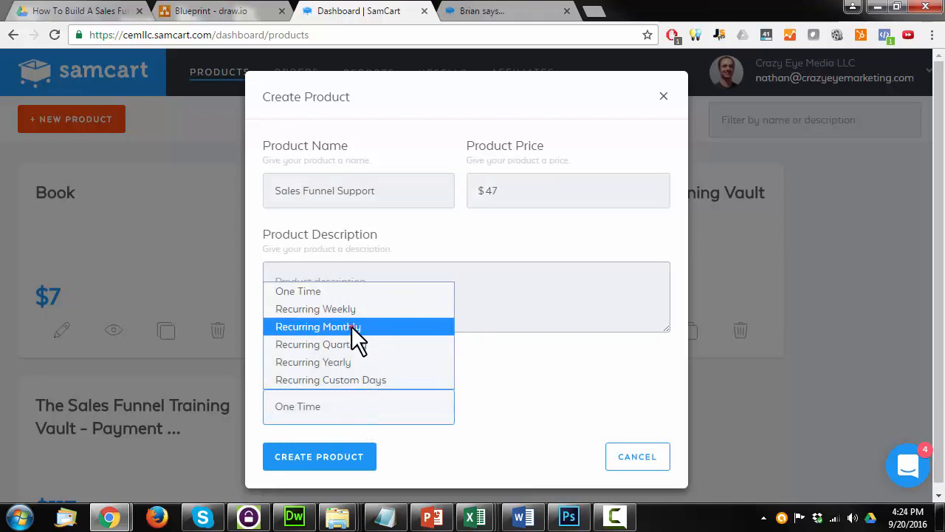
pyautogui.click(314, 326)
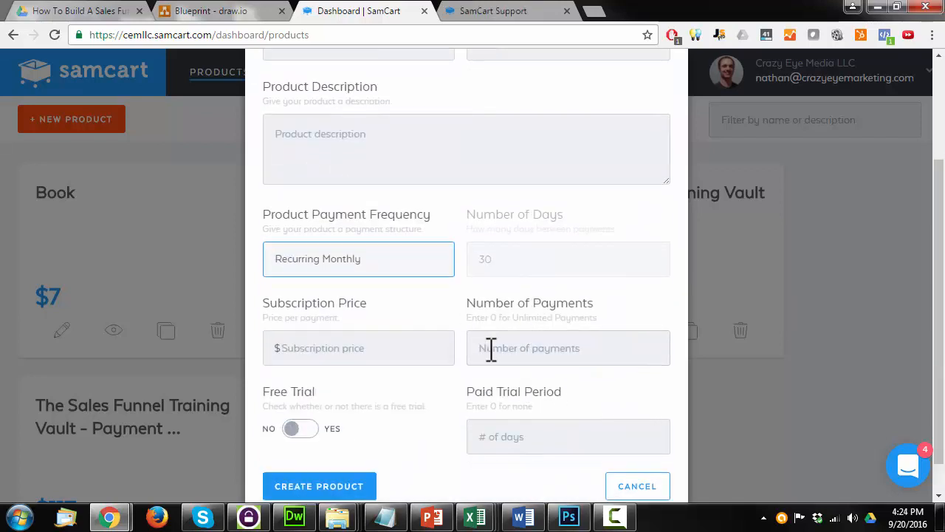
pyautogui.write('0')
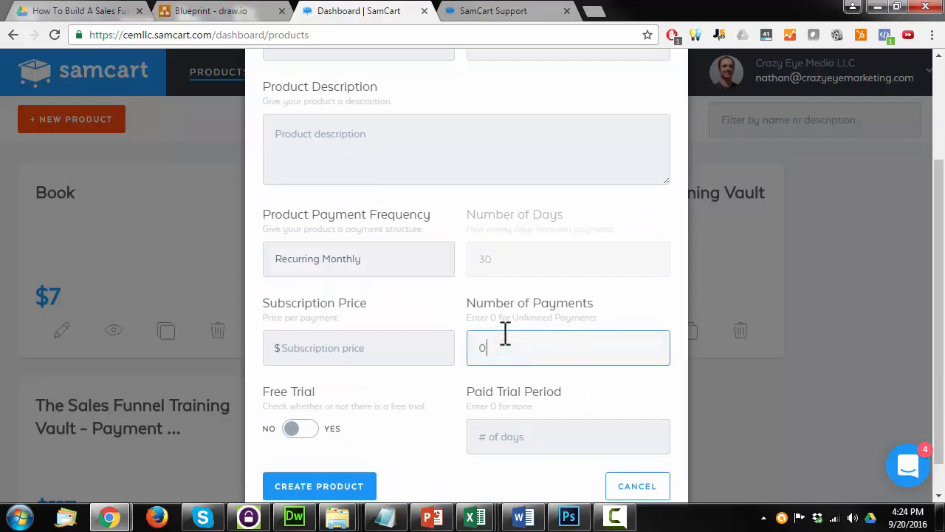
pyautogui.write('47')
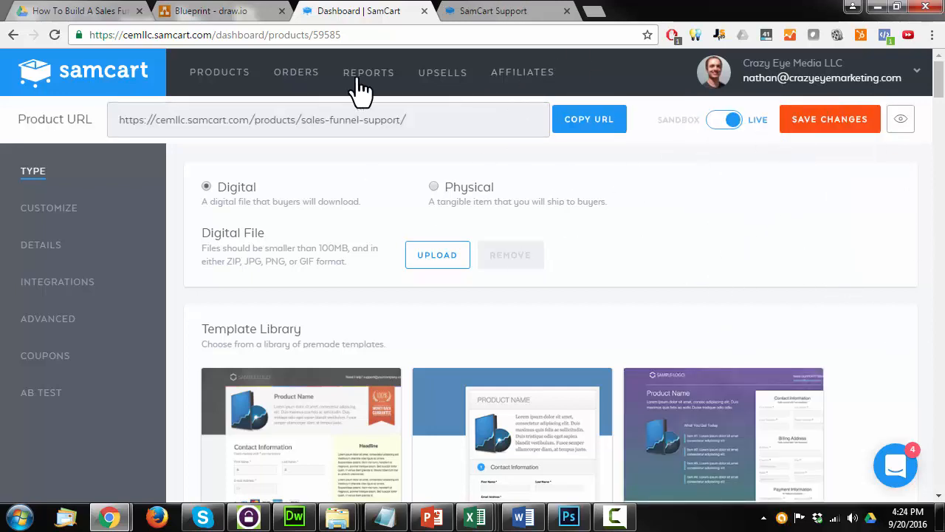
# Check the draw.io blueprint, then return to the Sales Funnel Support editor's upsell menu.
pyautogui.click(214, 11)
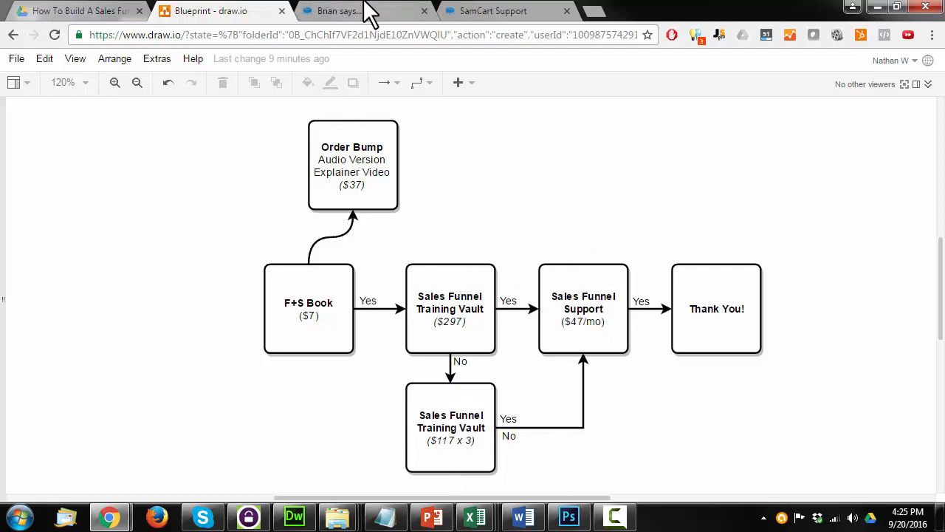
pyautogui.click(355, 11)
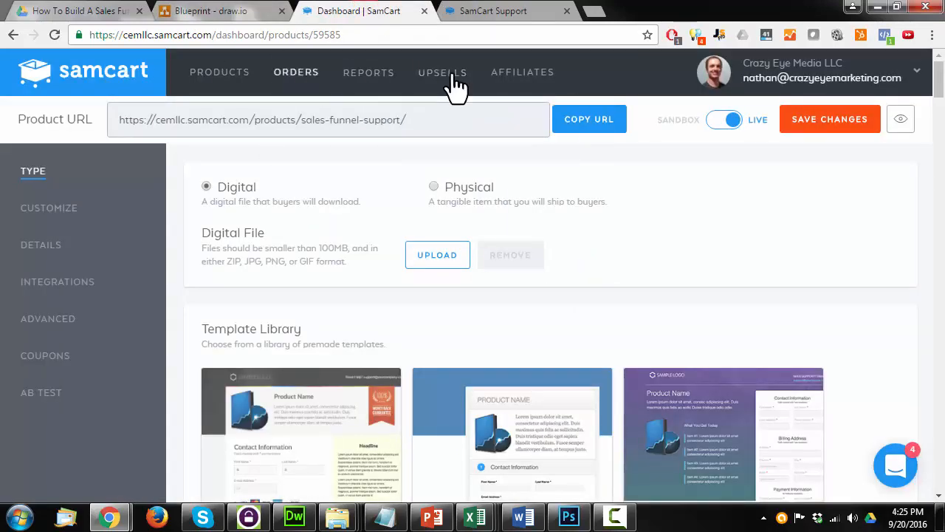
pyautogui.click(444, 71)
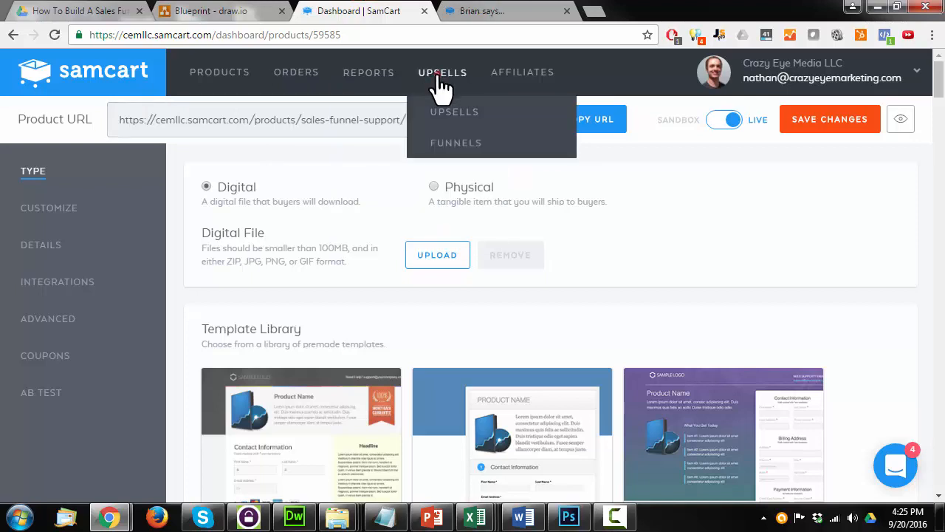
# Create upsell 'The Sales Funnel Training Vault' on the Training Vault product, with its name as HTML.
pyautogui.click(454, 112)
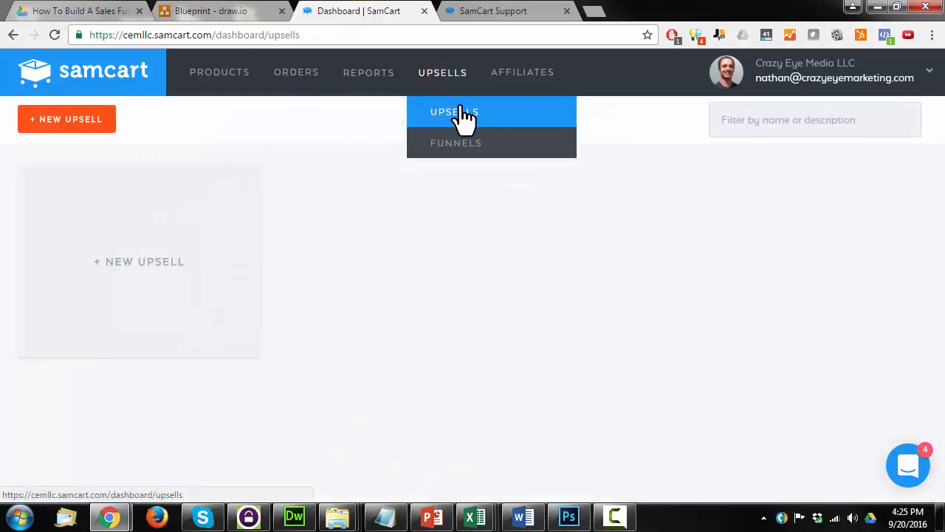
pyautogui.click(67, 119)
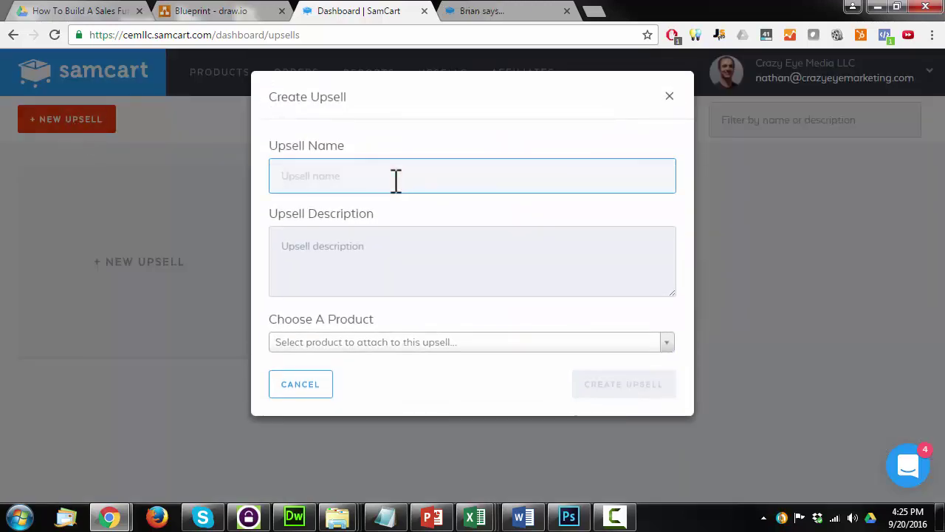
pyautogui.write('The Sales Fu')
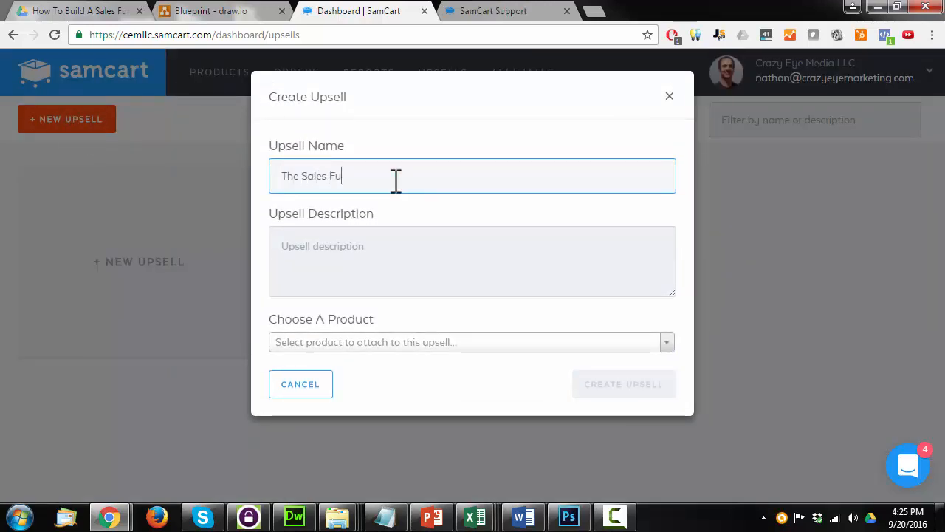
pyautogui.write('nnel Training Vo')
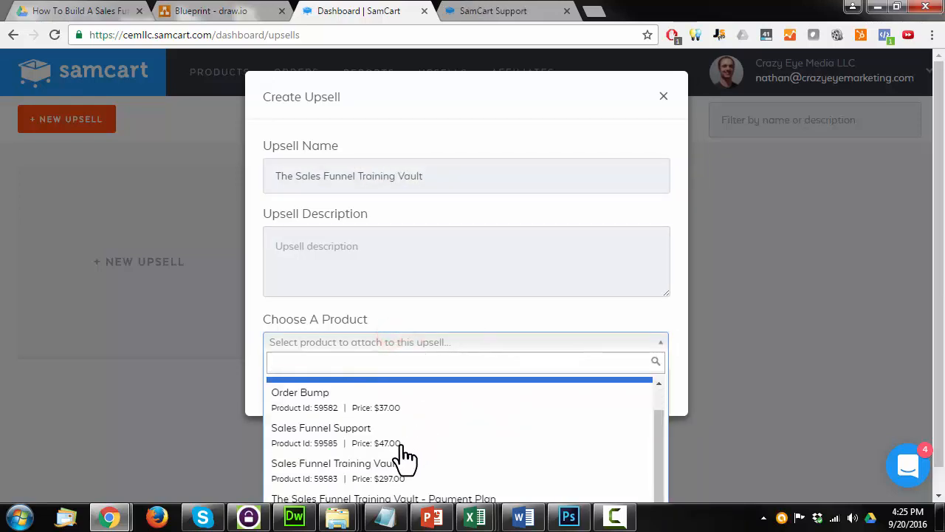
pyautogui.click(358, 463)
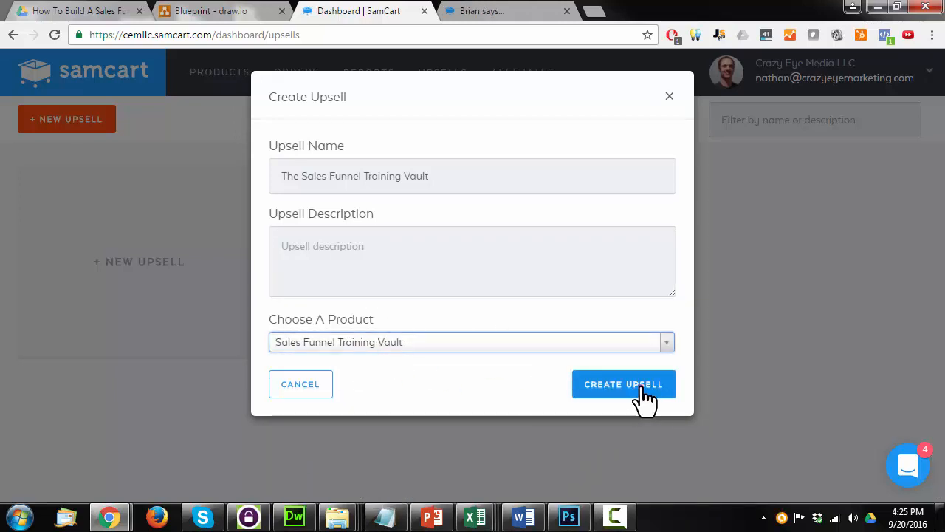
pyautogui.click(624, 384)
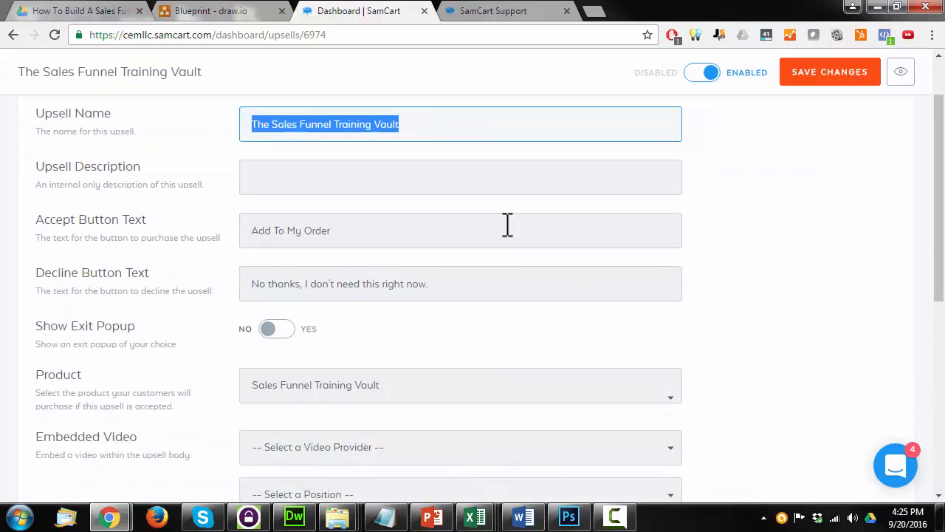
pyautogui.scroll(-3)
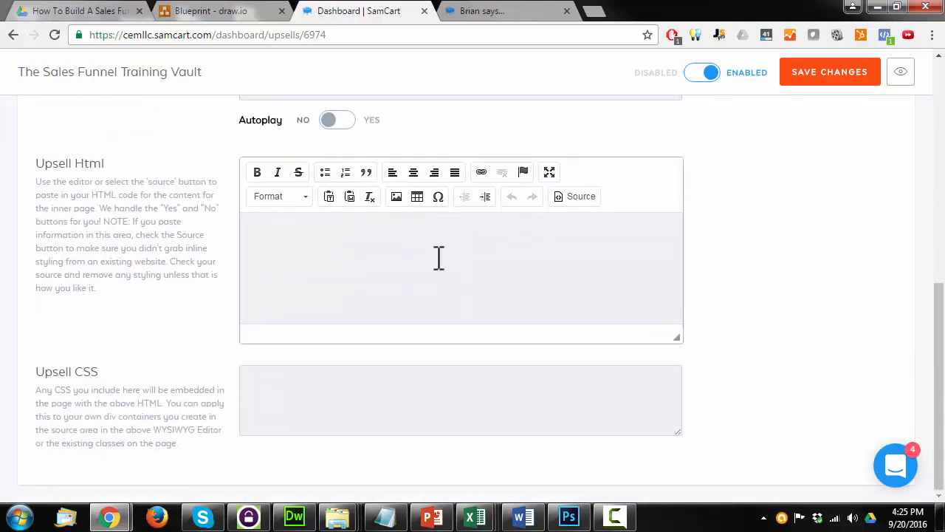
pyautogui.write('The Sales Funnel Training Vault')
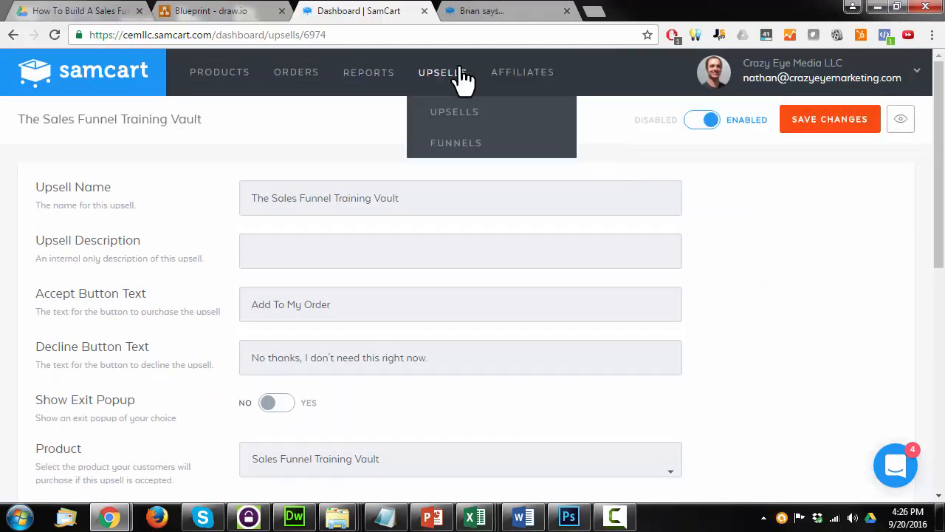
# Create and save upsell 'The Sales Funnel Training Vault - Payment Plan' on the payment-plan product.
pyautogui.click(454, 111)
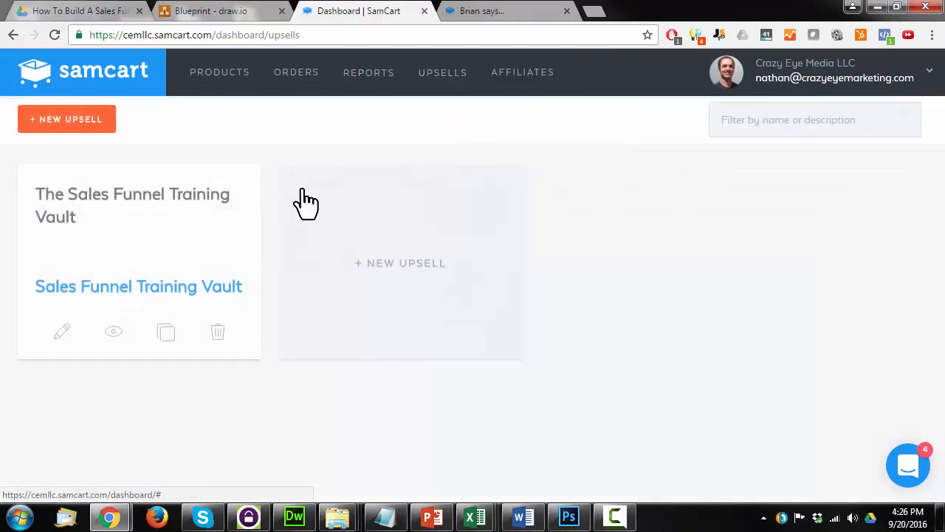
pyautogui.click(399, 262)
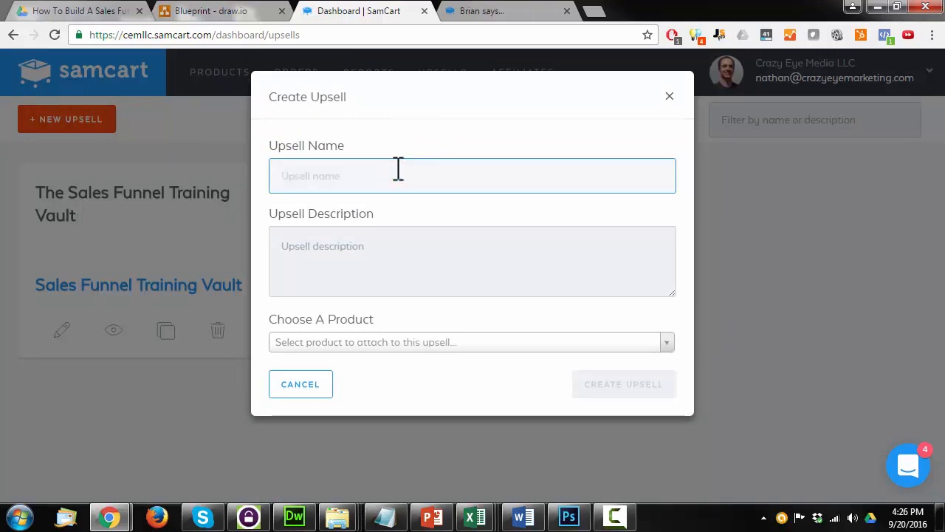
pyautogui.write('The Sales Funnel Training Vault - Payment Plan')
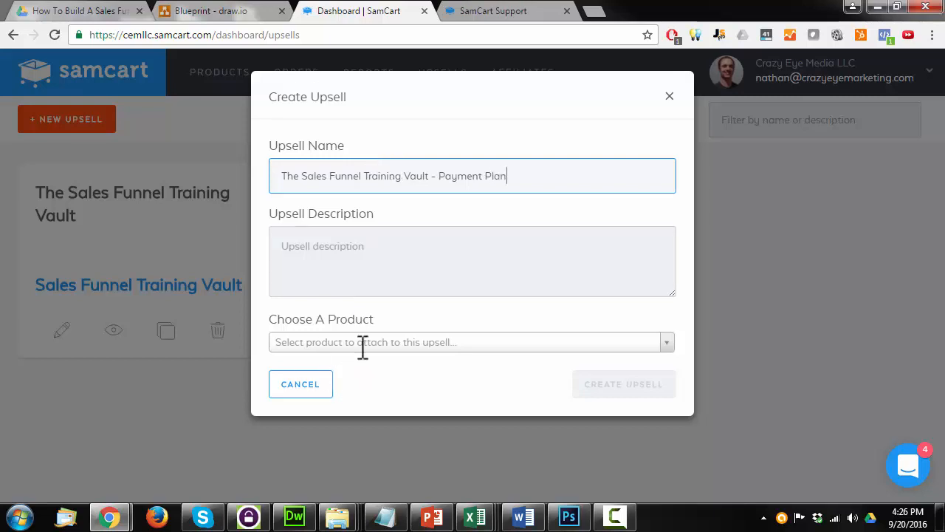
pyautogui.click(472, 342)
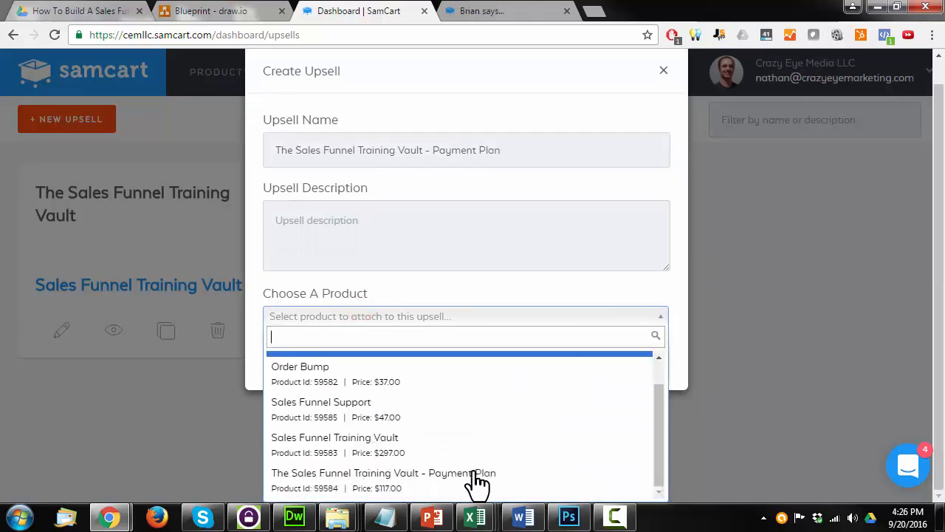
pyautogui.click(383, 472)
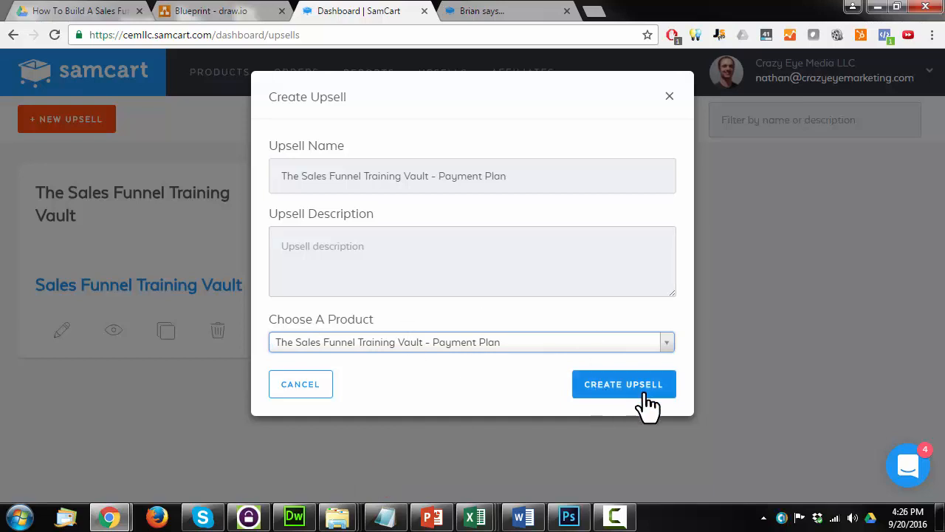
pyautogui.click(623, 384)
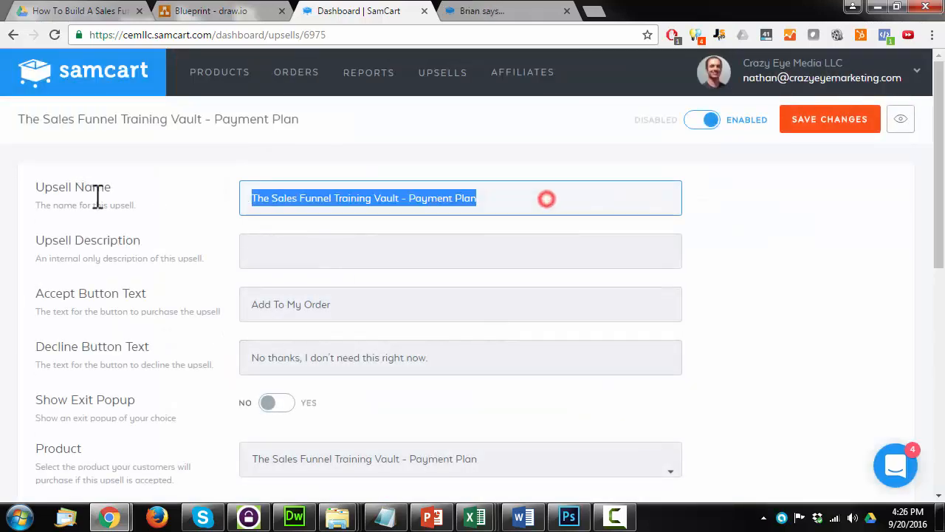
pyautogui.scroll(-3)
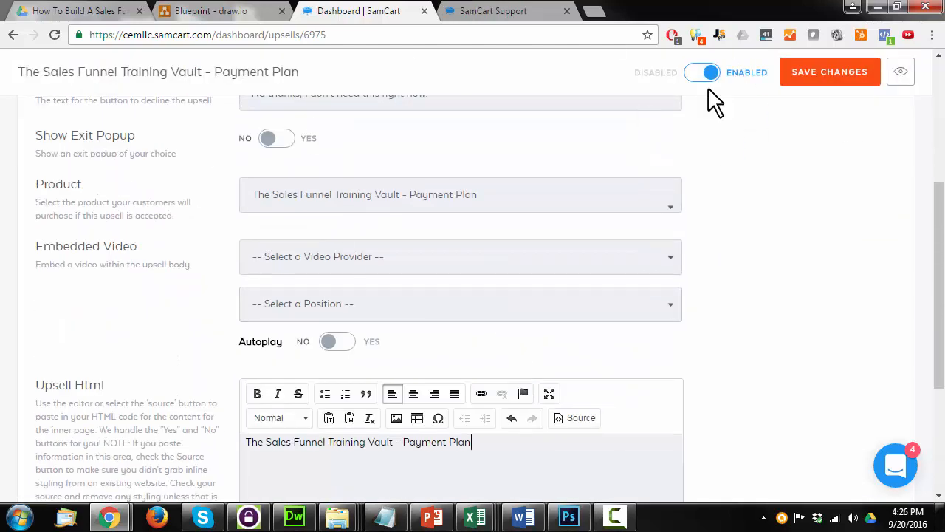
pyautogui.click(830, 76)
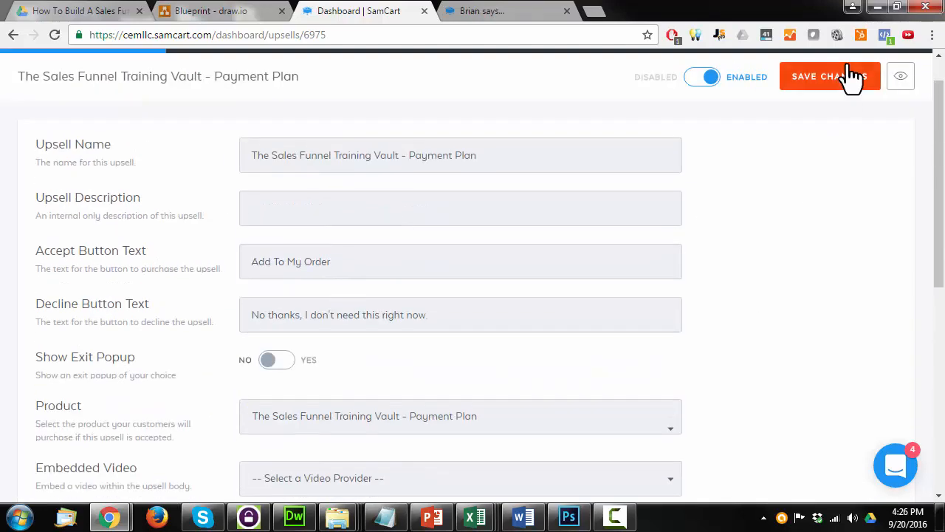
pyautogui.click(830, 76)
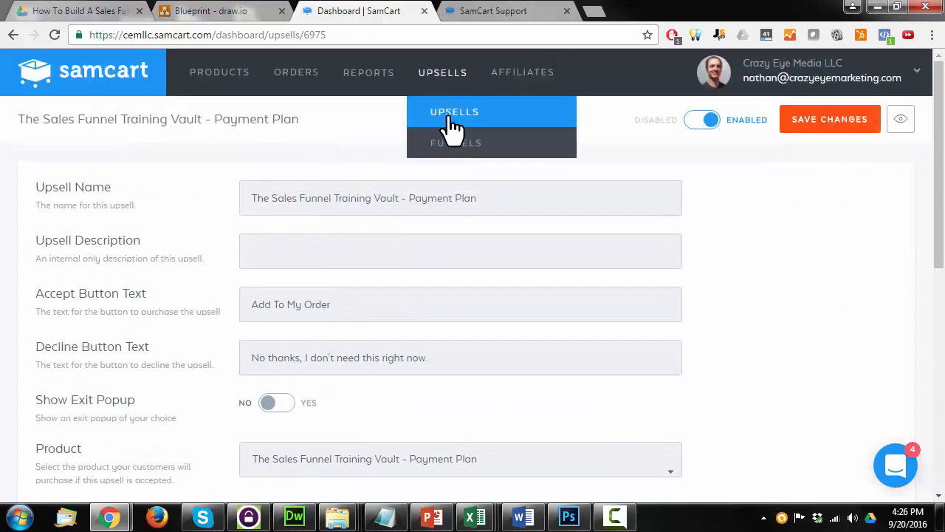
# Create upsell 'Sales Funnel Support' attached to the Sales Funnel Support product.
pyautogui.click(455, 111)
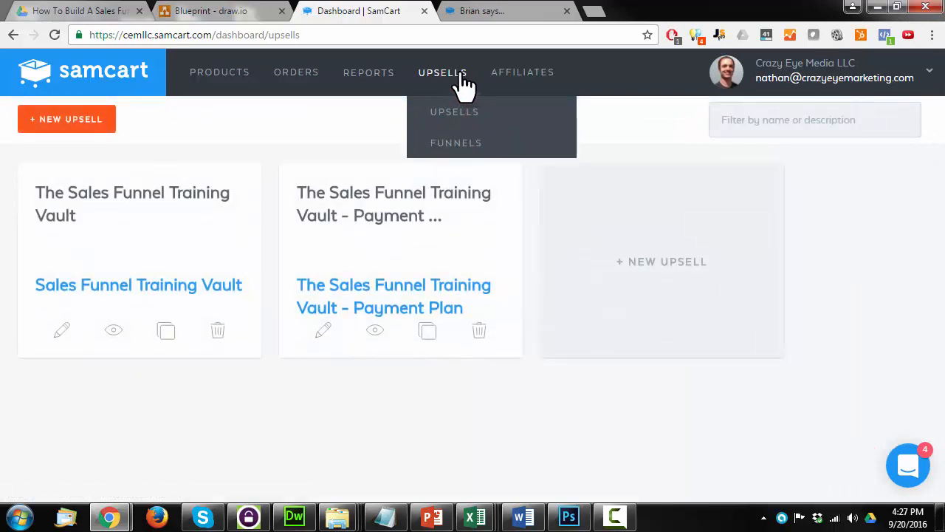
pyautogui.click(66, 119)
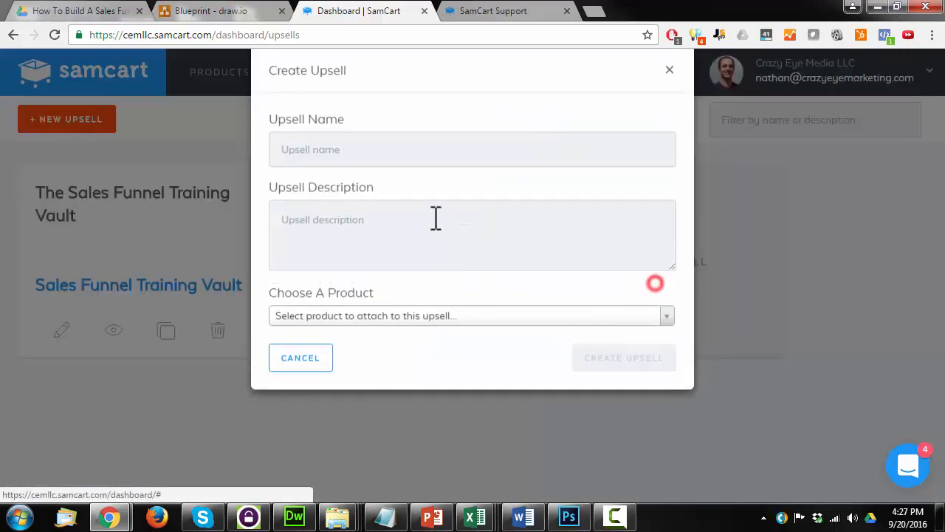
pyautogui.click(207, 11)
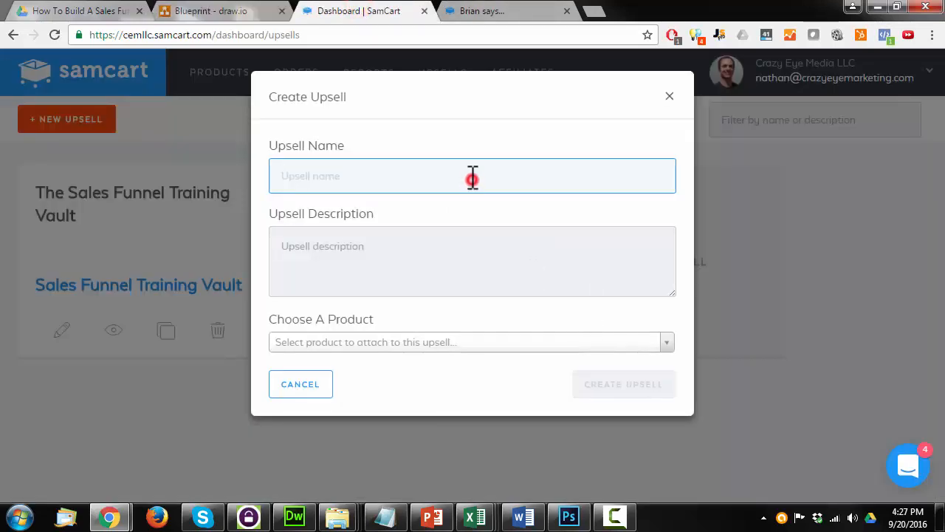
pyautogui.write('Sales Funnel Support')
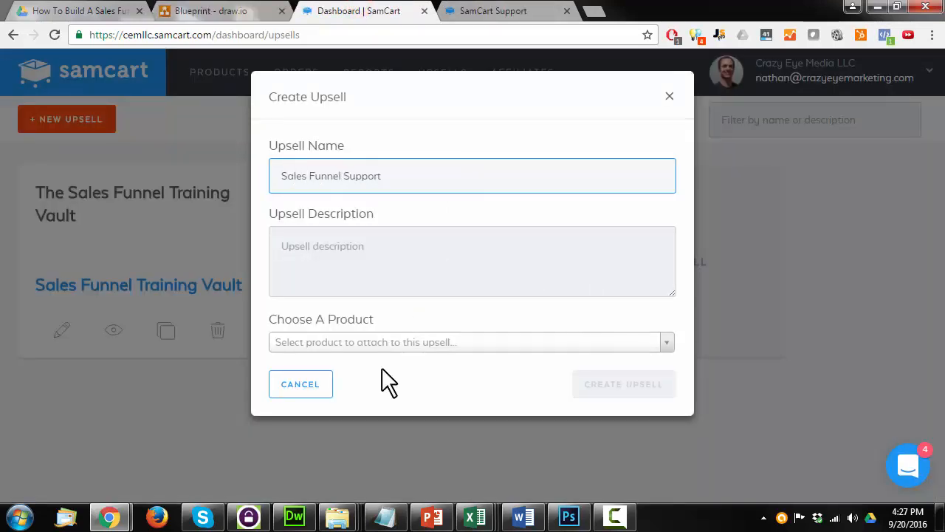
pyautogui.click(466, 342)
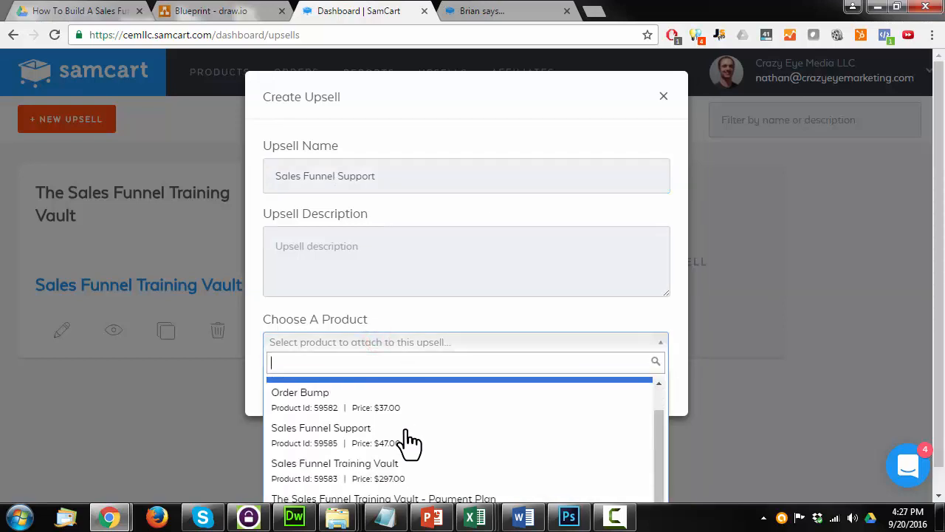
pyautogui.click(321, 428)
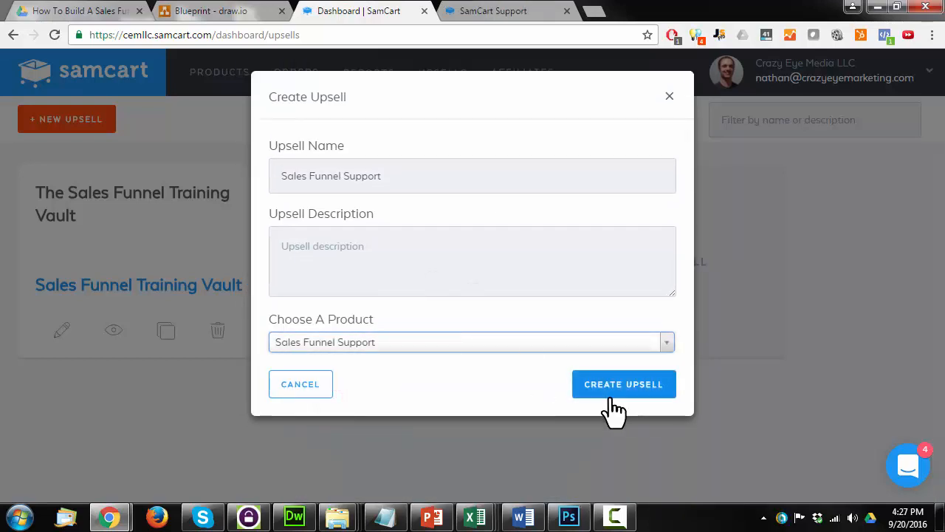
pyautogui.click(623, 384)
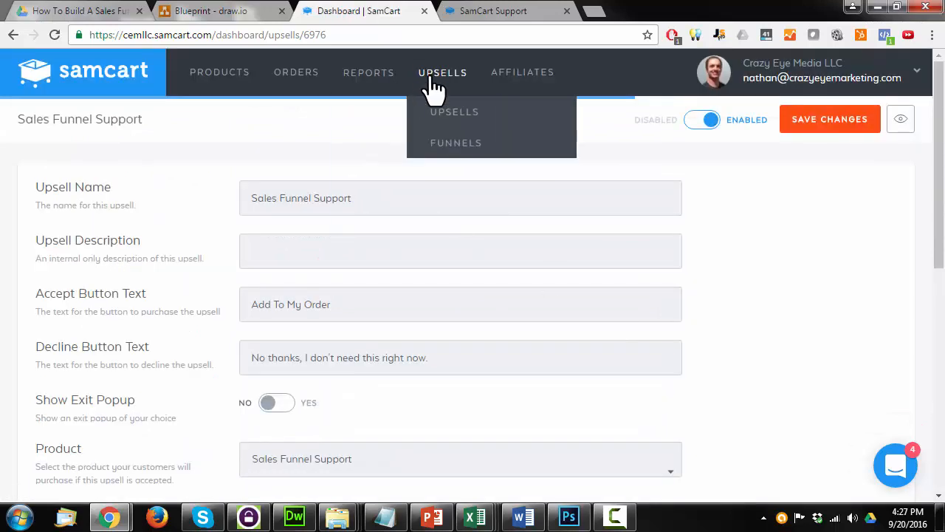
# Check the upsells list, glance at the draw.io funnel diagram, then return to SamCart.
pyautogui.click(454, 111)
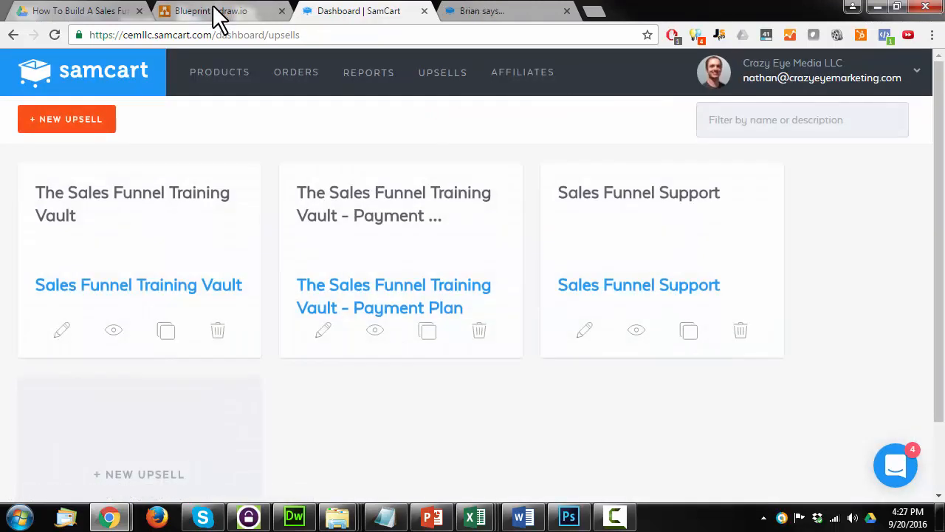
pyautogui.click(211, 11)
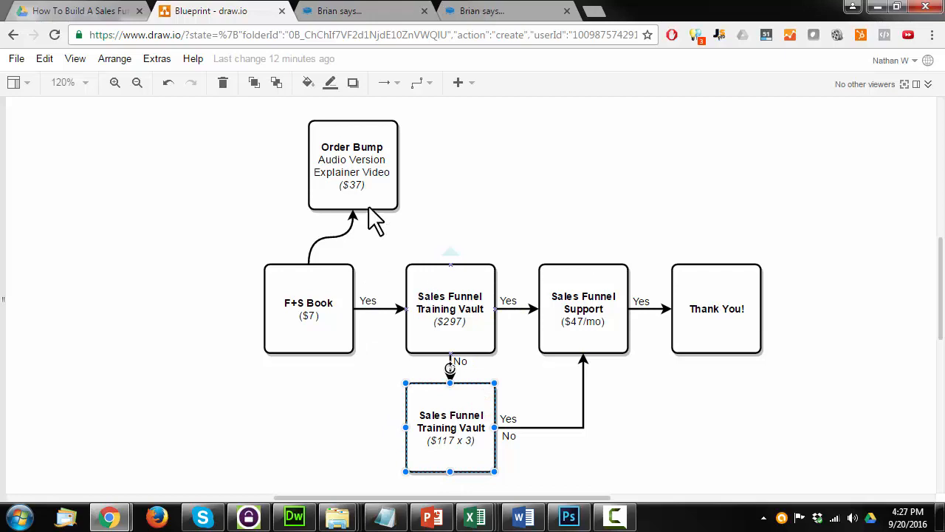
pyautogui.click(355, 11)
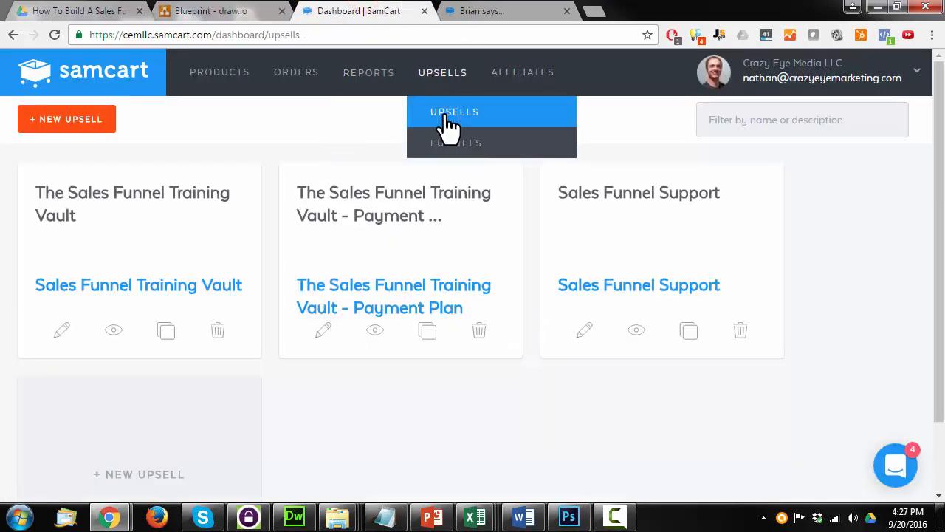
# From the Upsell Funnels list, create a new funnel named 'Book Funnel'.
pyautogui.click(457, 142)
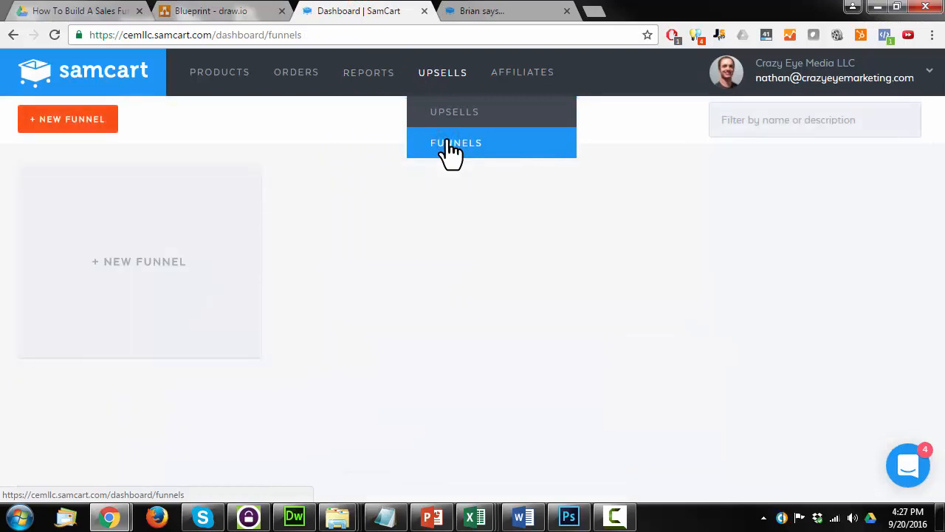
pyautogui.click(148, 260)
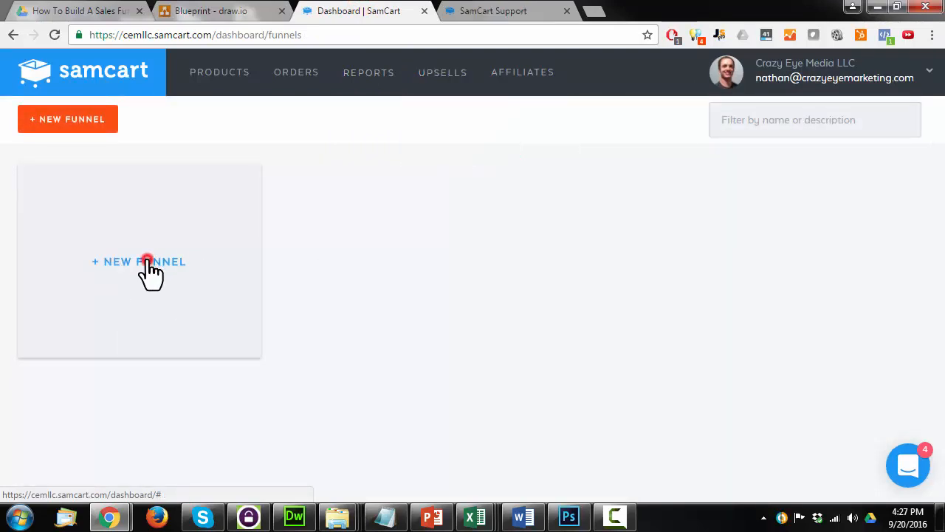
pyautogui.click(139, 261)
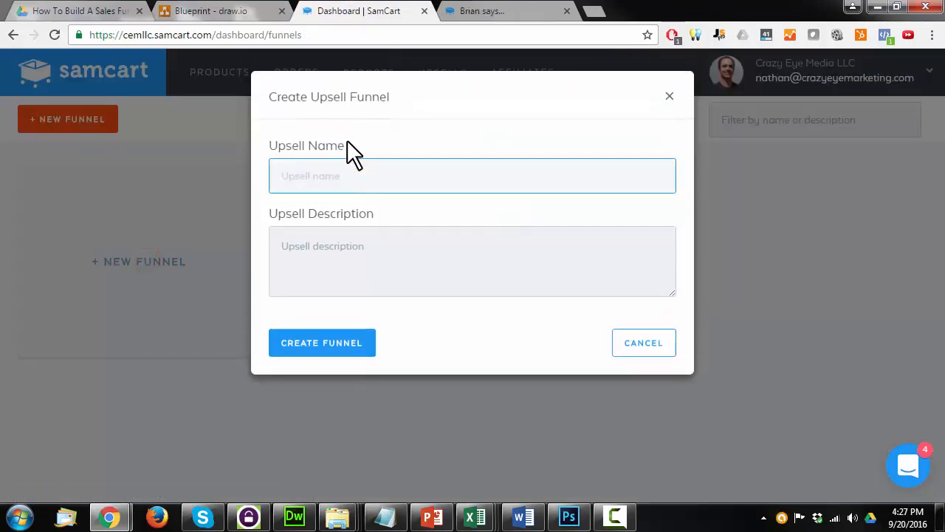
pyautogui.write('Book Funnel')
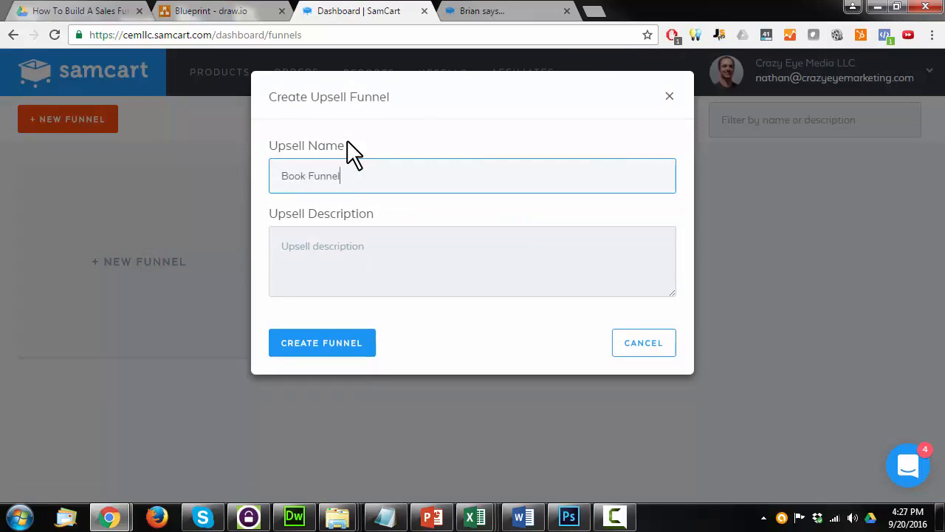
pyautogui.click(322, 342)
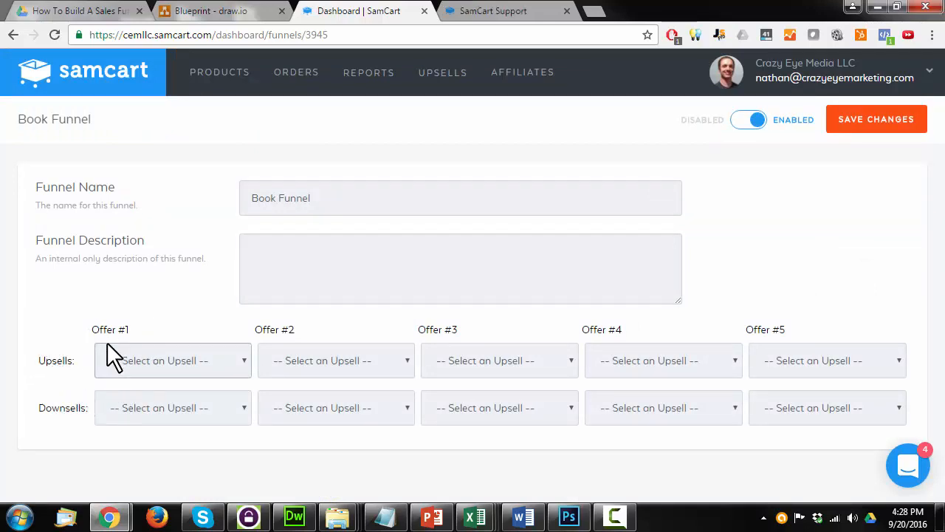
# Set Offer #1 to The Sales Funnel Training Vault upsell with a Training Vault downsell.
pyautogui.click(199, 10)
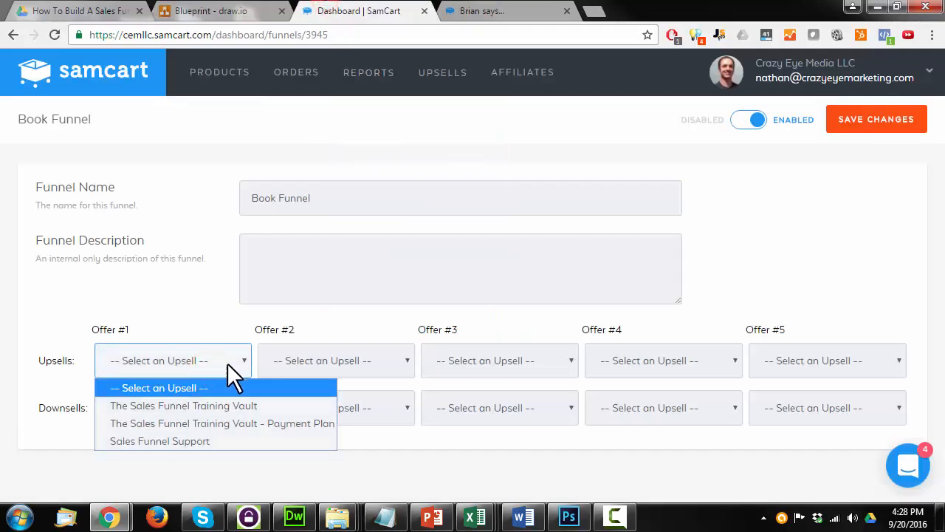
pyautogui.moveTo(244, 417)
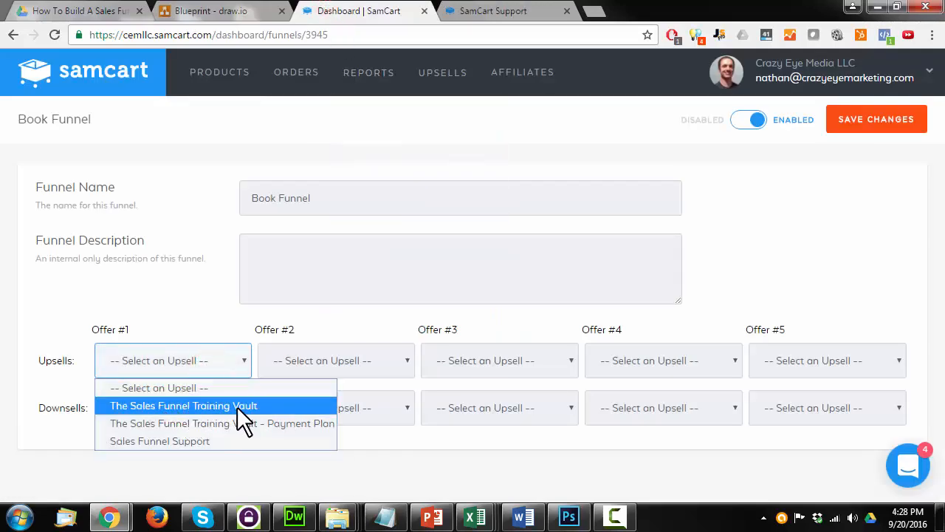
pyautogui.click(173, 407)
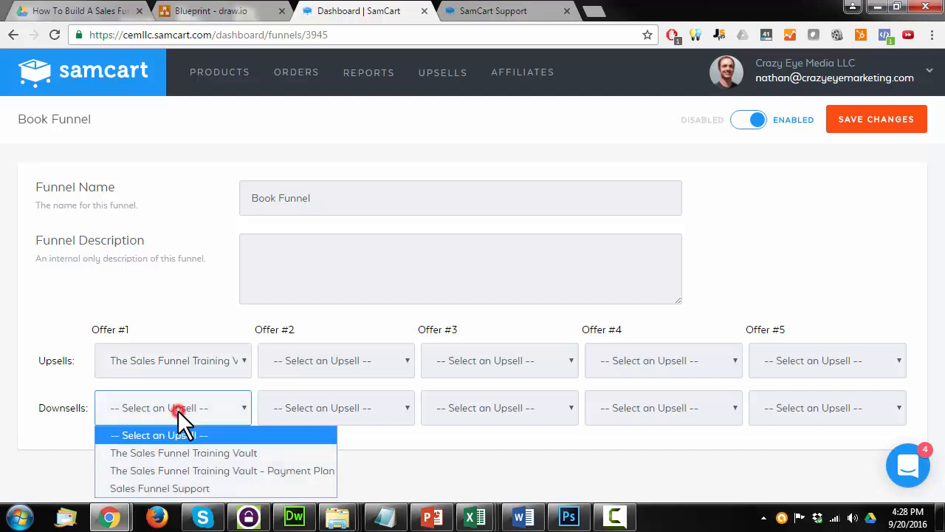
pyautogui.click(183, 452)
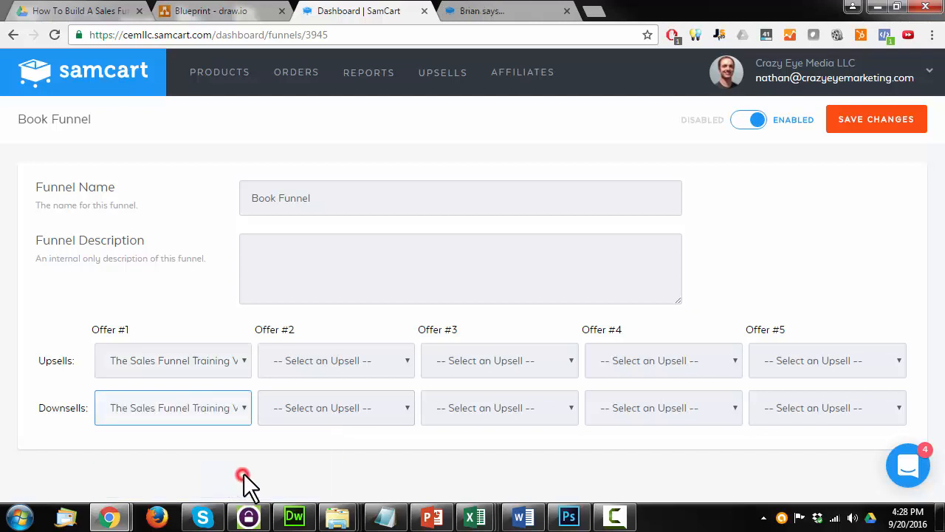
pyautogui.moveTo(58, 382)
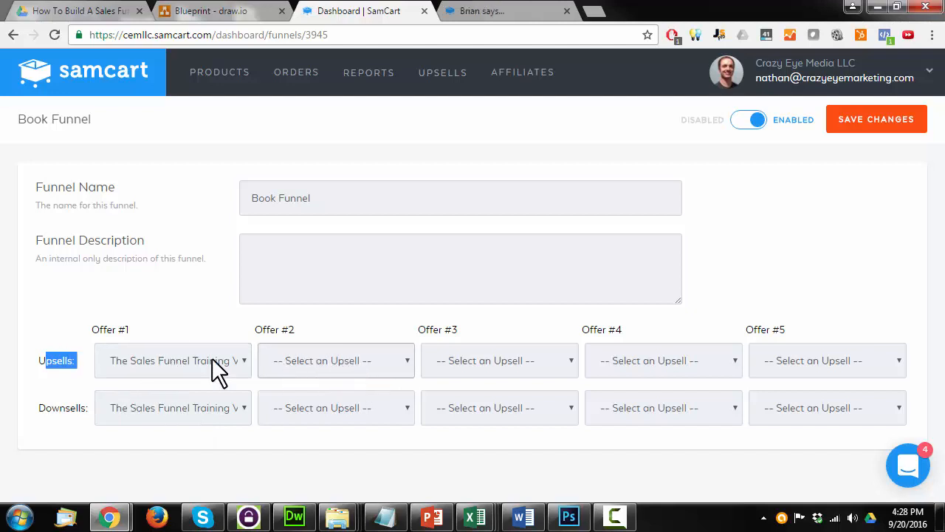
pyautogui.moveTo(494, 383)
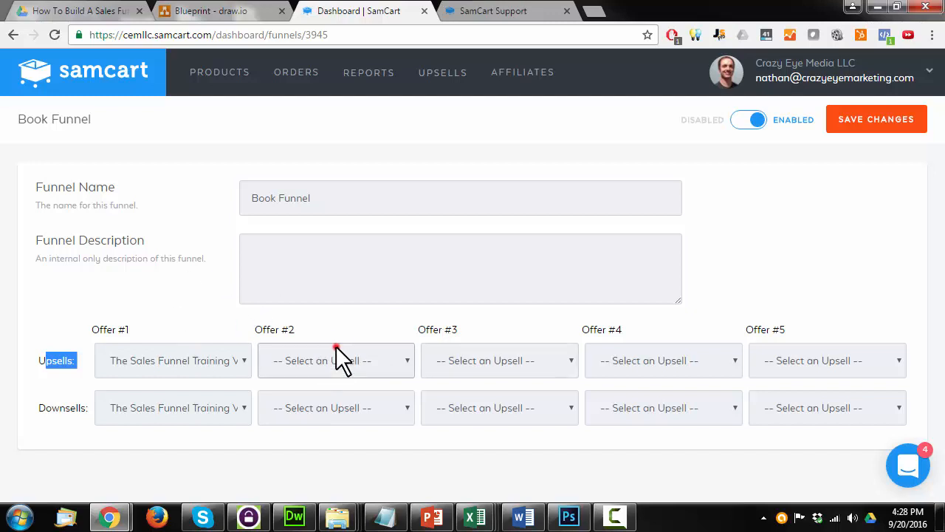
# Set Offer #2's upsell to Sales Funnel Support and save the funnel.
pyautogui.click(336, 360)
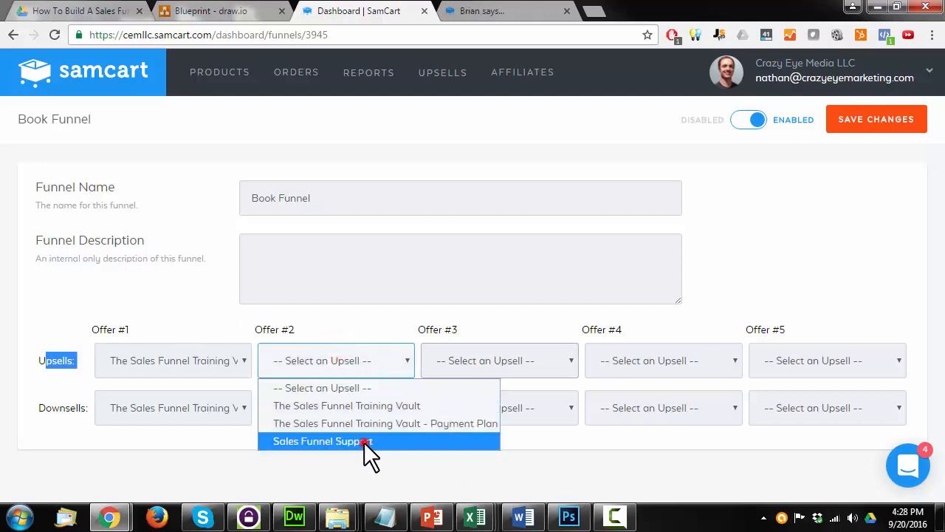
pyautogui.click(211, 11)
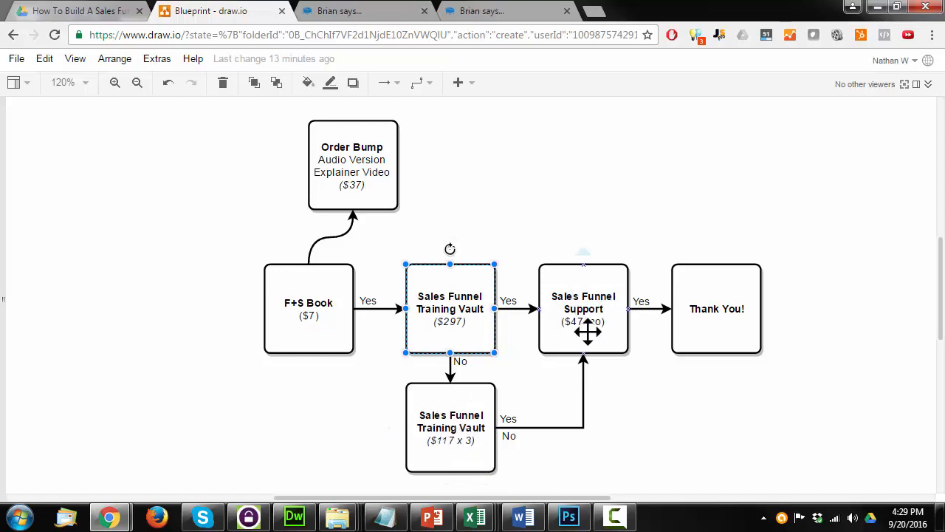
pyautogui.click(358, 11)
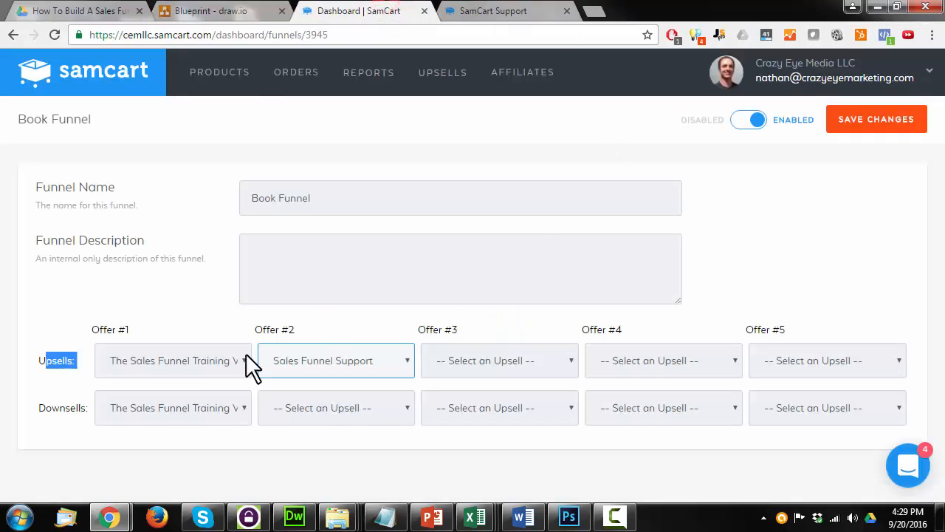
pyautogui.click(877, 119)
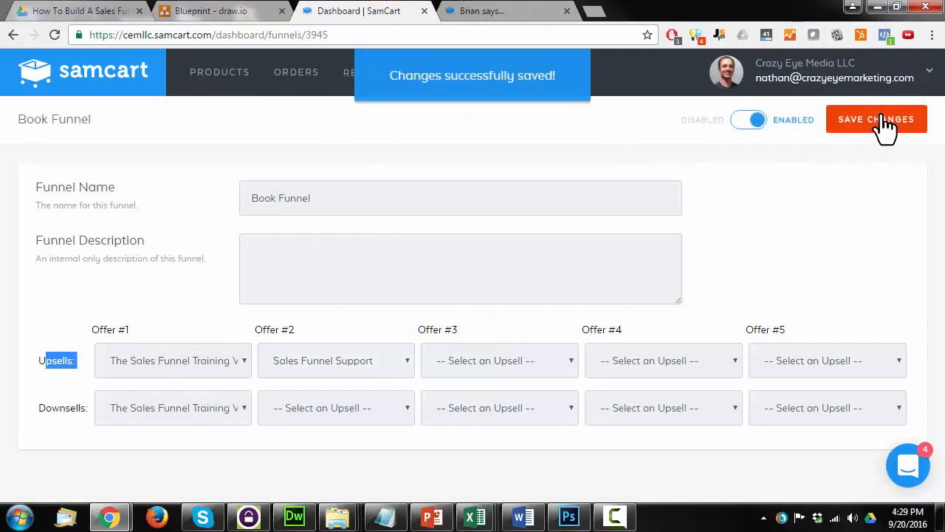
pyautogui.moveTo(227, 82)
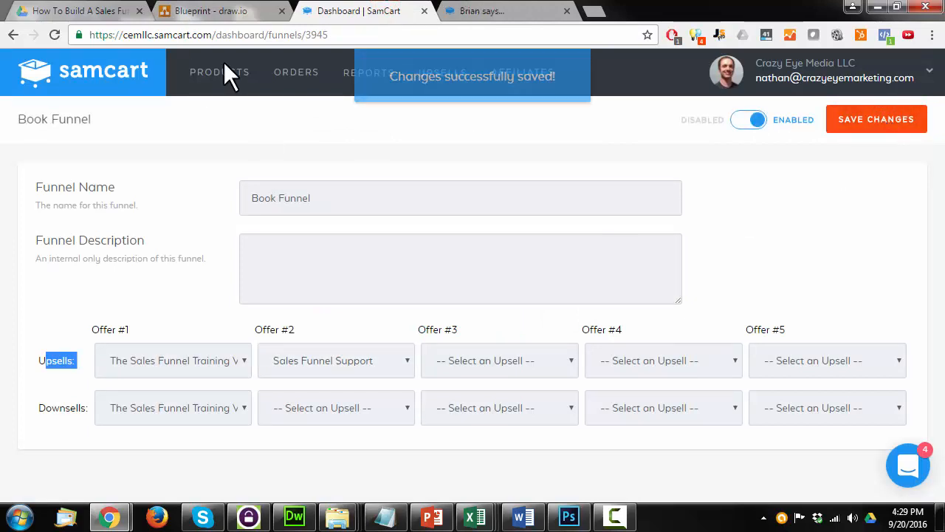
# On the Book product's Details, choose Order Bump as the order bump product.
pyautogui.click(220, 72)
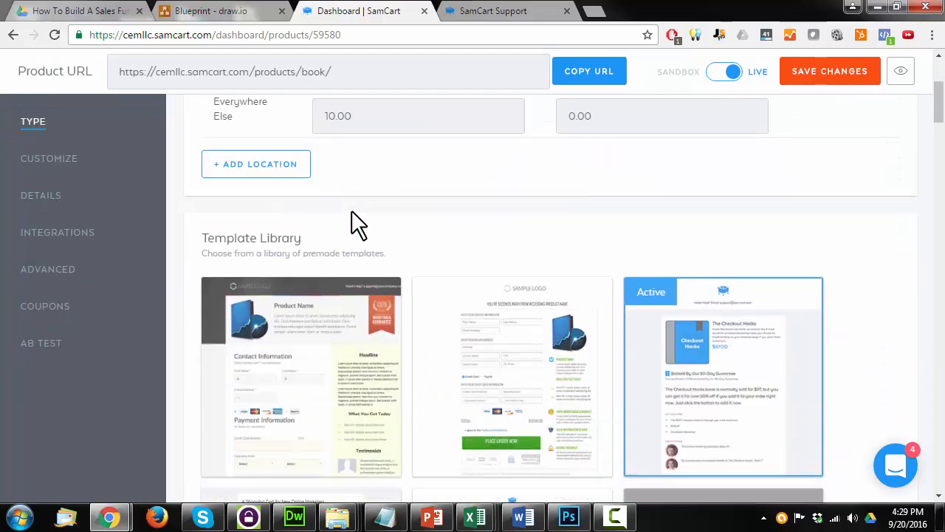
pyautogui.click(49, 158)
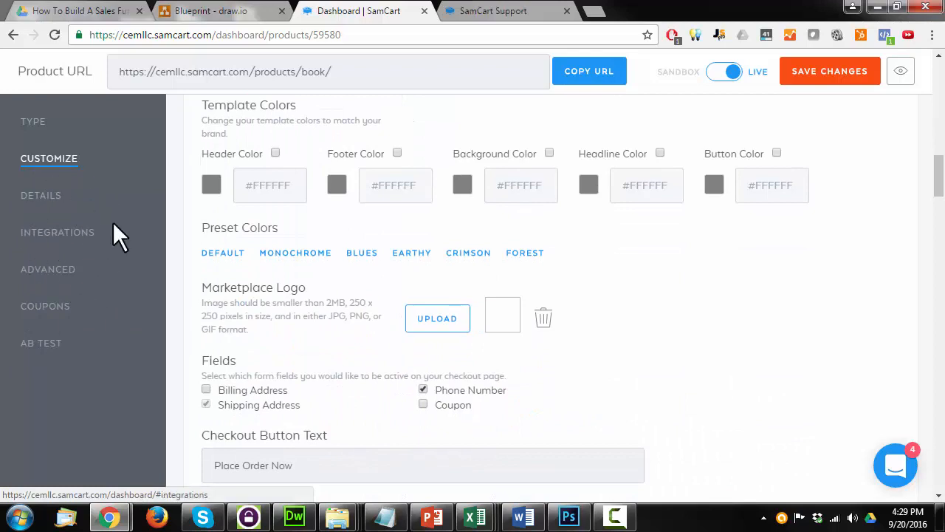
pyautogui.scroll(-3)
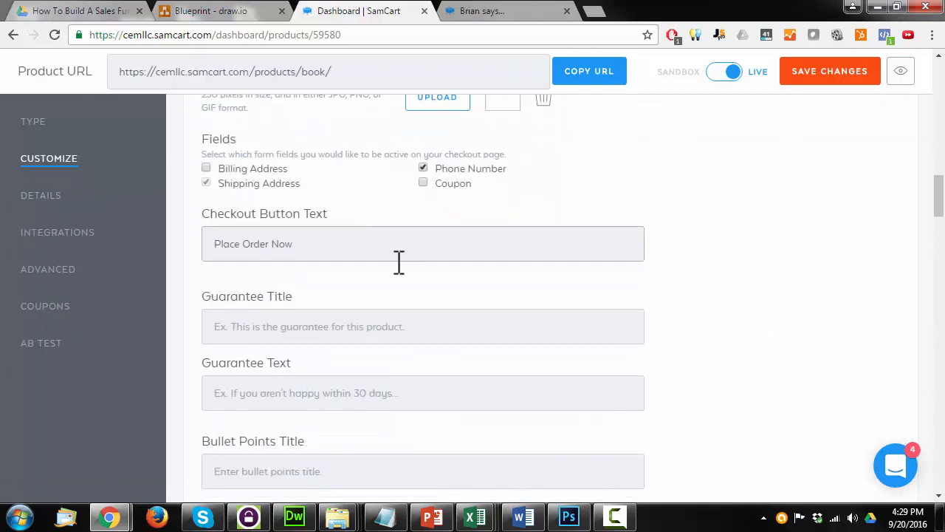
pyautogui.scroll(-3)
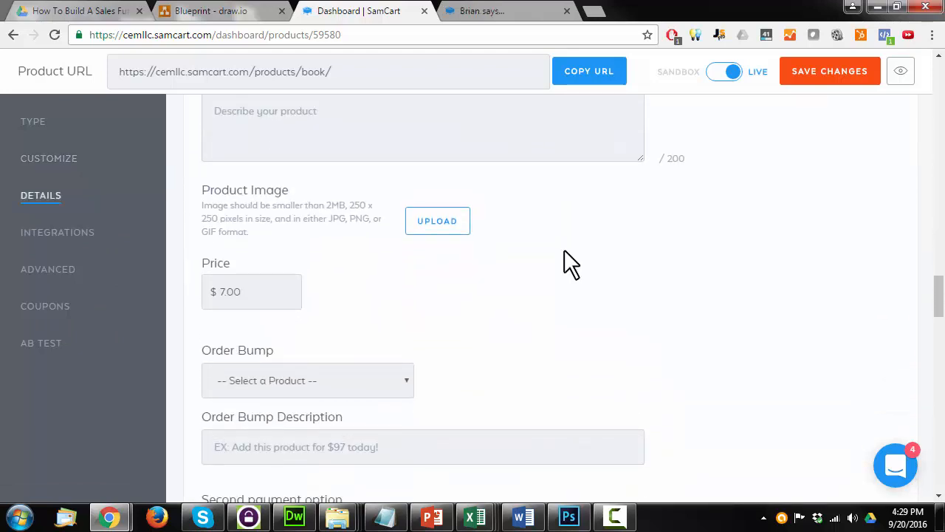
pyautogui.scroll(-3)
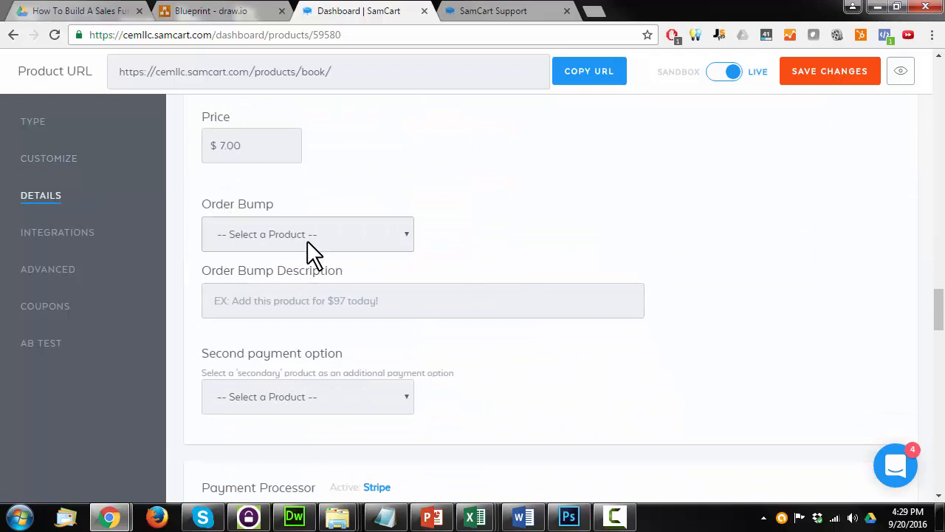
pyautogui.click(308, 234)
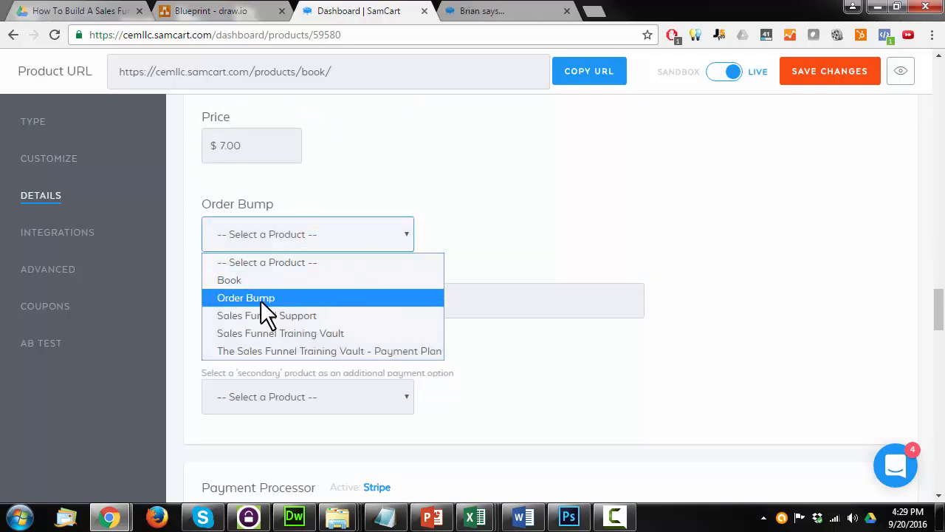
pyautogui.click(246, 297)
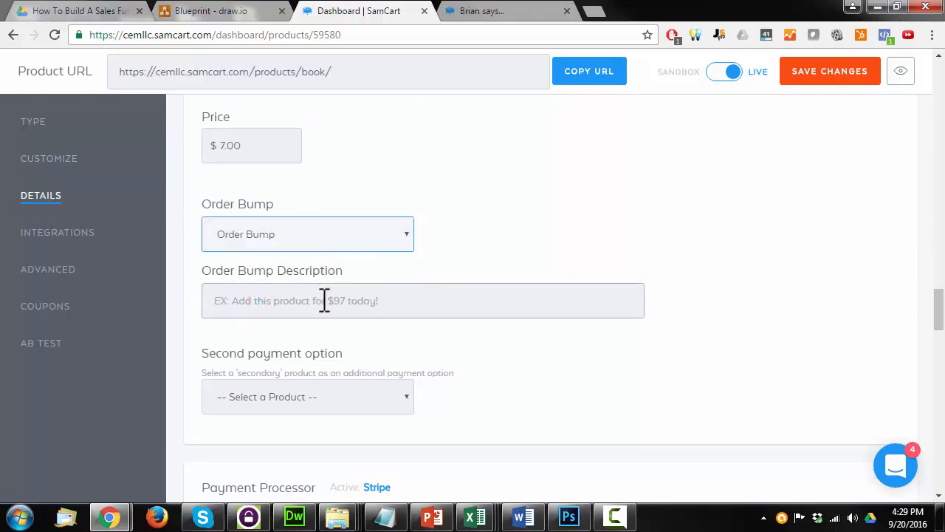
# Enter the order bump description 'Get the audio version for only $37!'.
pyautogui.write('Get')
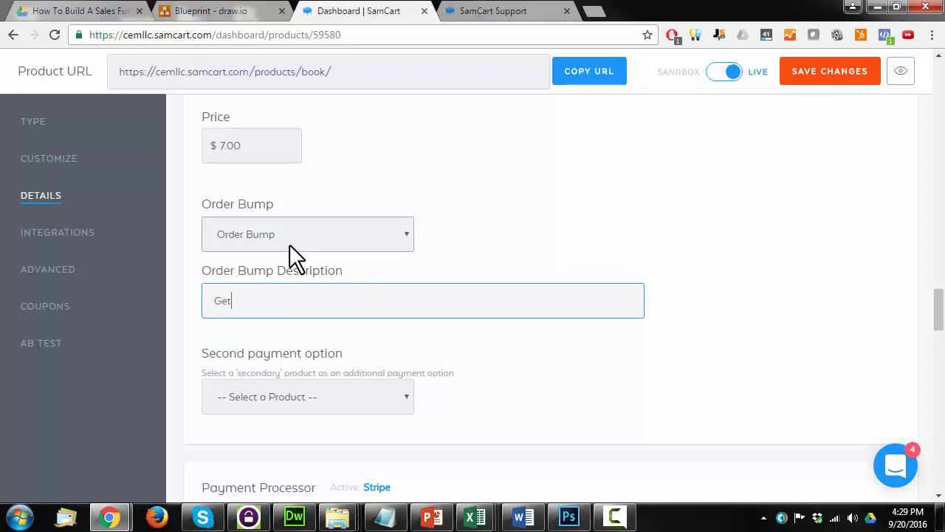
pyautogui.write('the audio v')
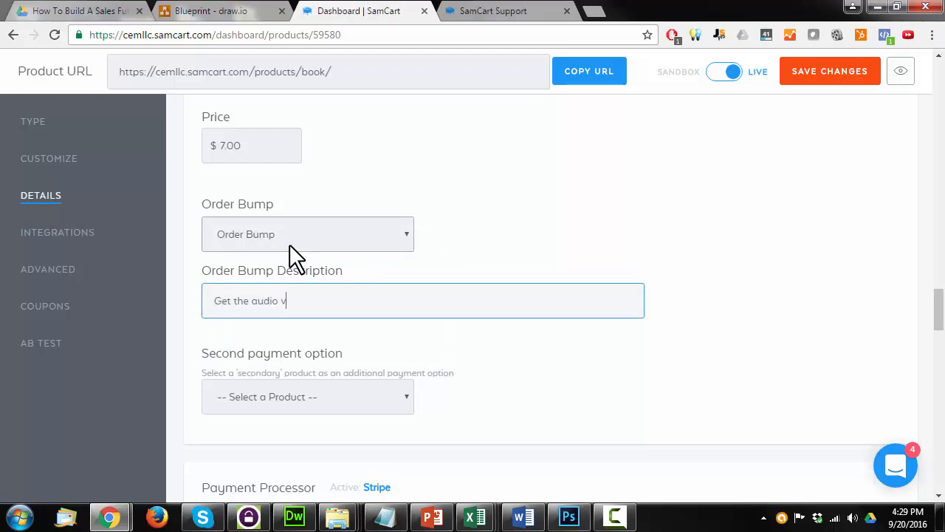
pyautogui.write('ersion')
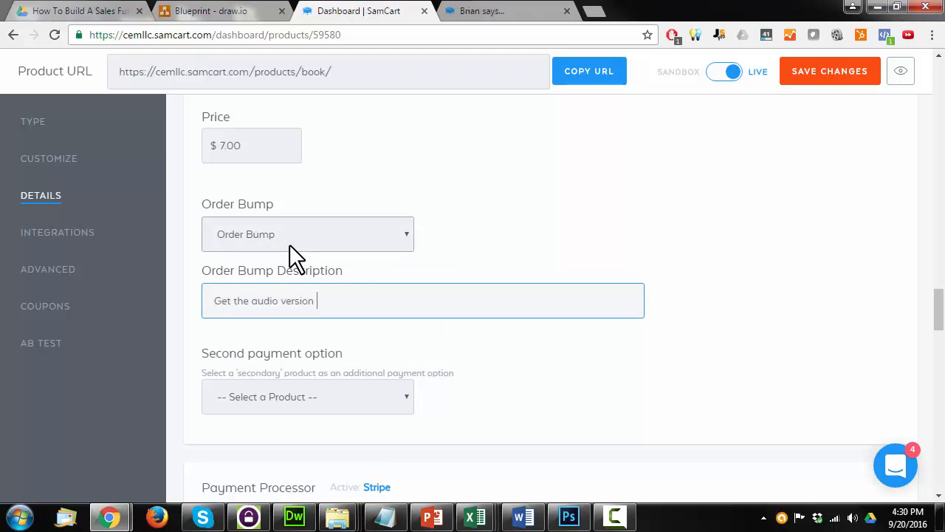
pyautogui.write('for only $')
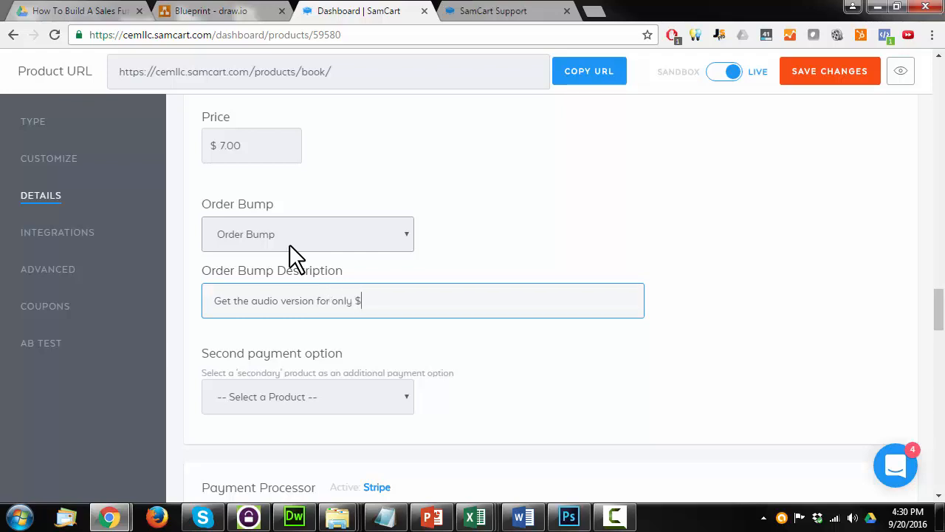
pyautogui.write('37!')
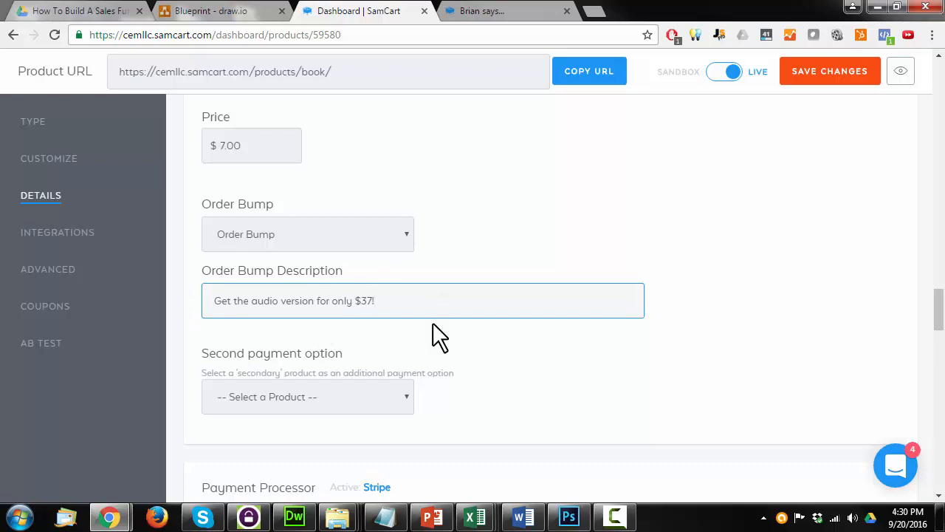
# Clear the Book product's member portal level and package selections.
pyautogui.scroll(-3)
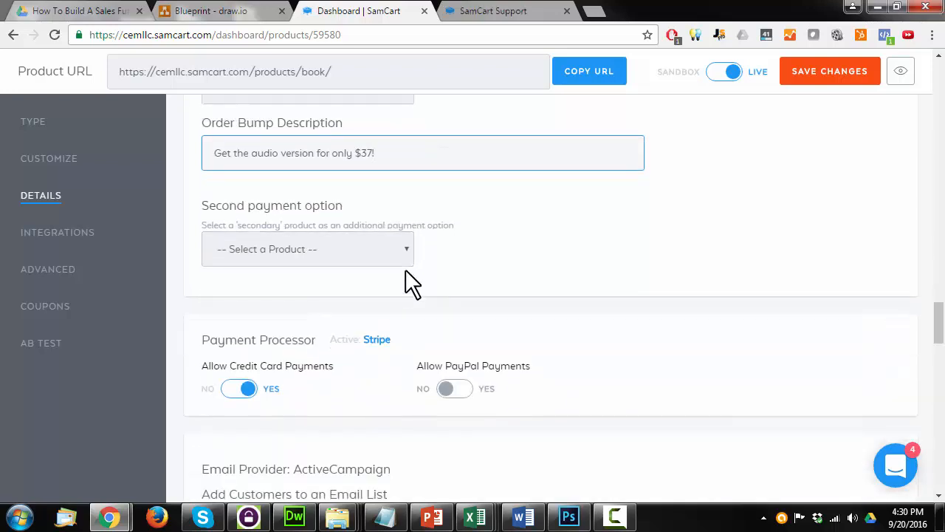
pyautogui.scroll(-3)
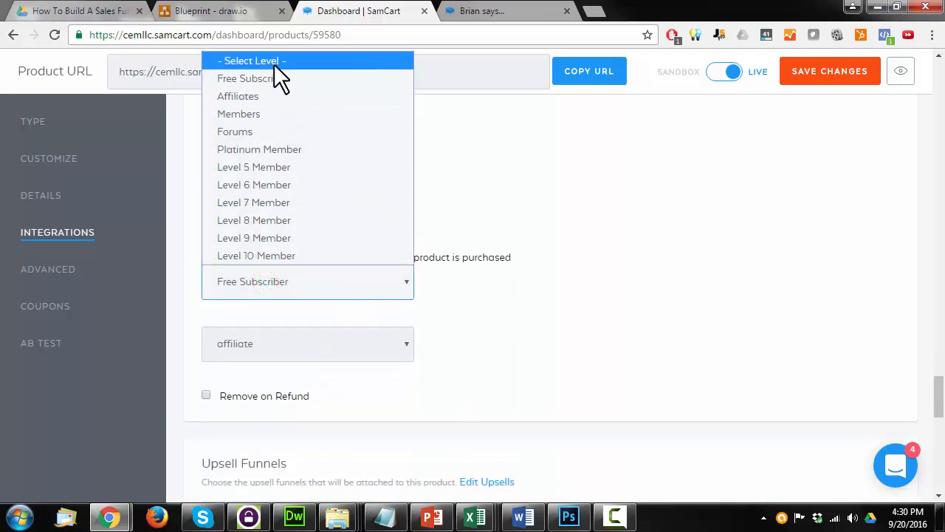
pyautogui.click(307, 343)
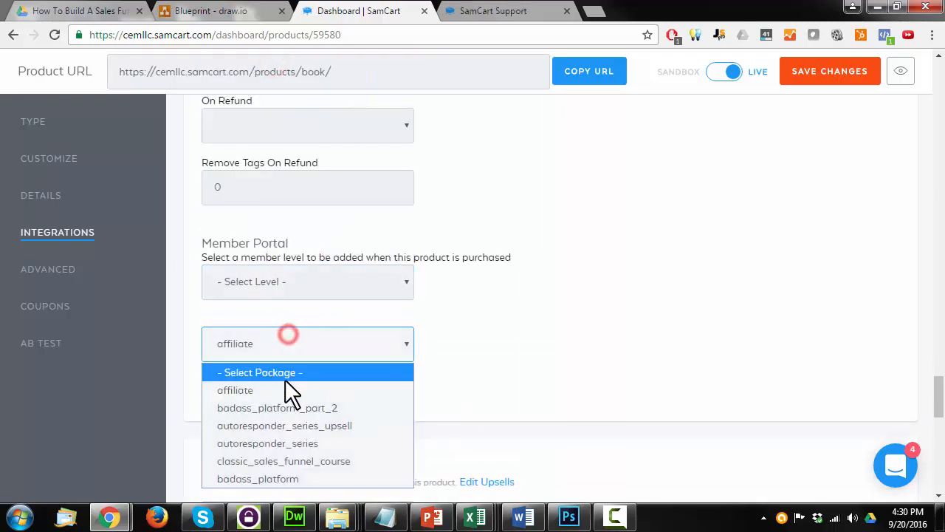
pyautogui.click(258, 372)
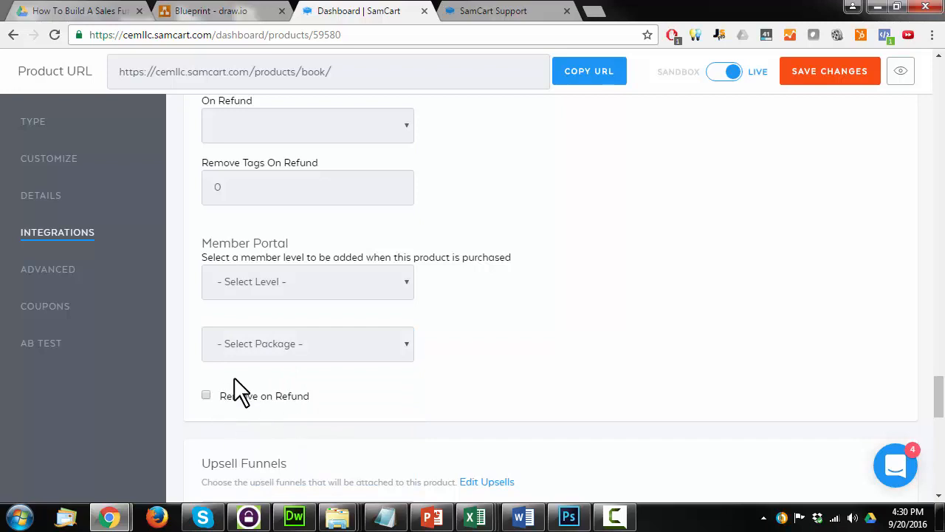
# Choose Book Funnel in the product's Upsell Funnels dropdown.
pyautogui.scroll(-3)
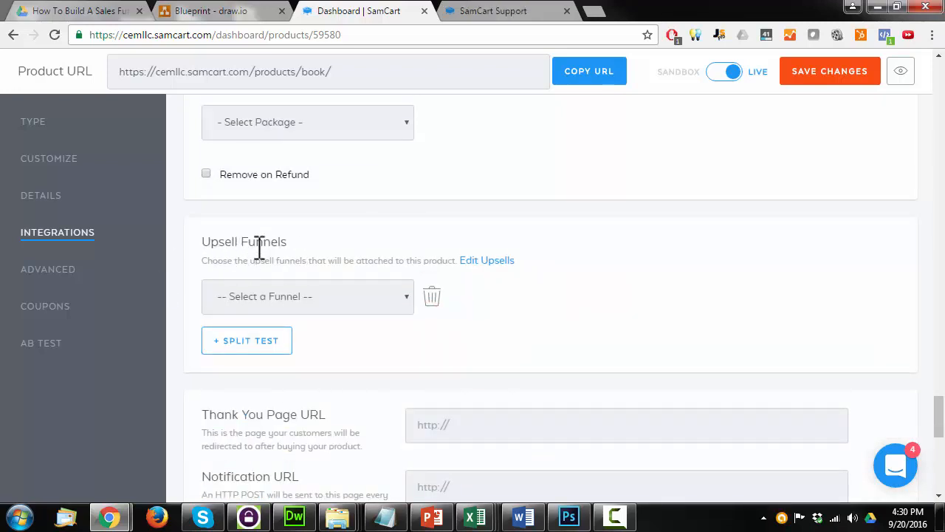
pyautogui.click(307, 296)
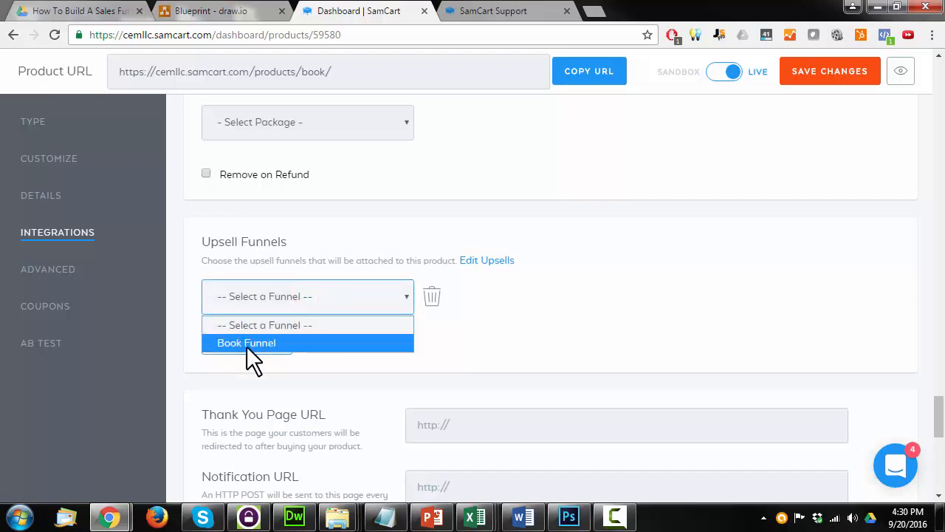
pyautogui.click(246, 343)
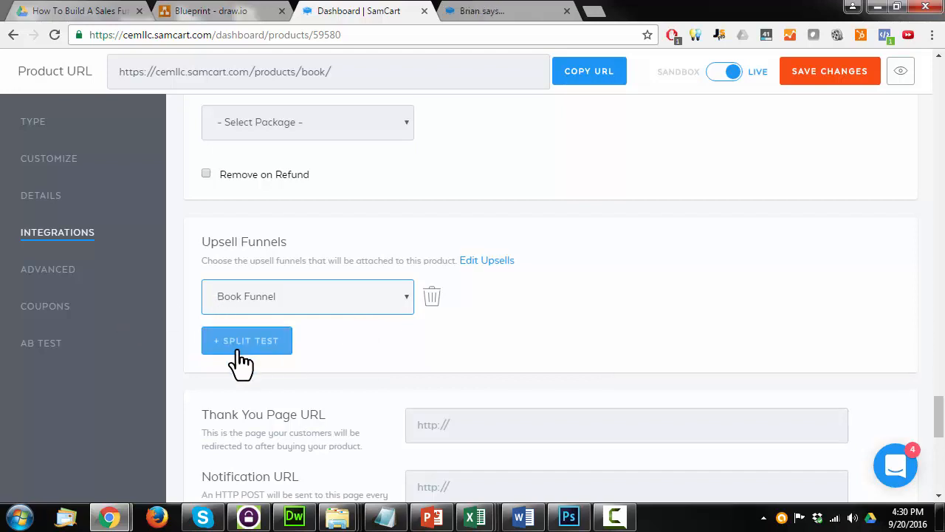
pyautogui.moveTo(257, 335)
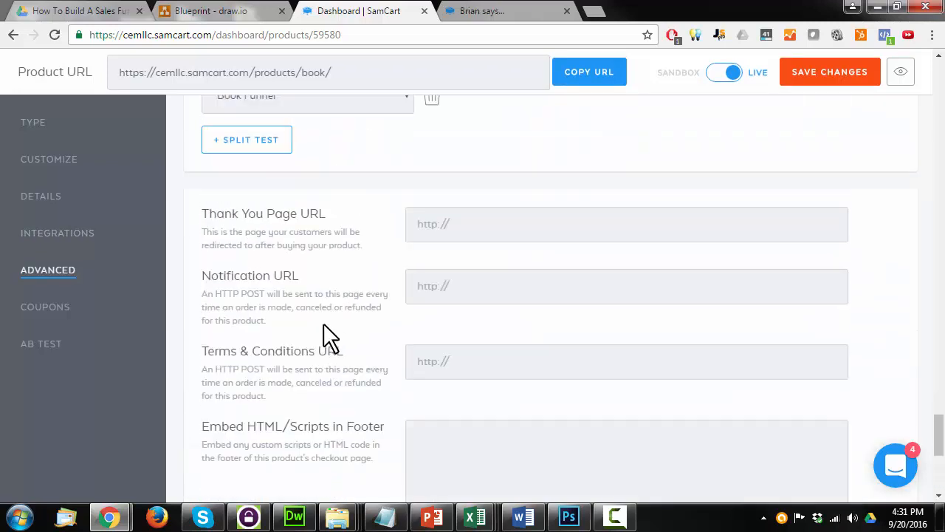
# Switch the Book product to Sandbox, save the changes, and open its checkout page.
pyautogui.click(58, 233)
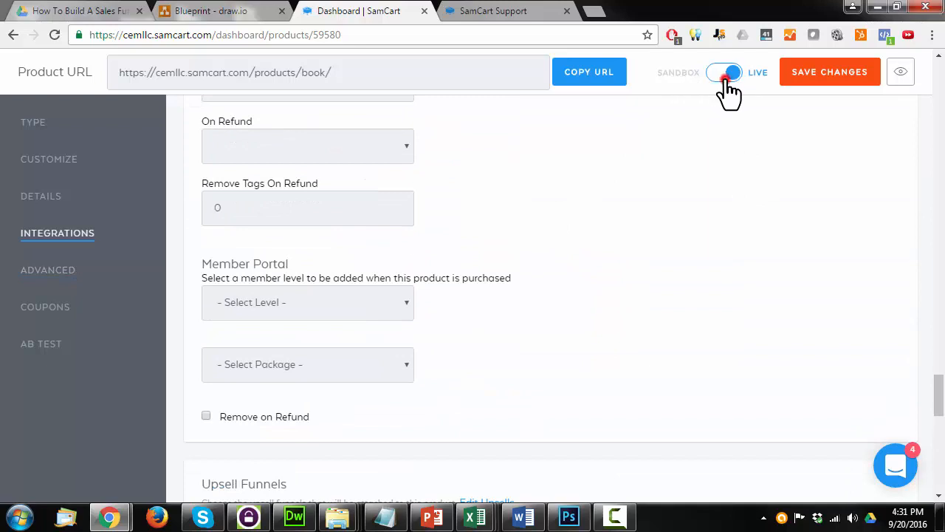
pyautogui.click(725, 72)
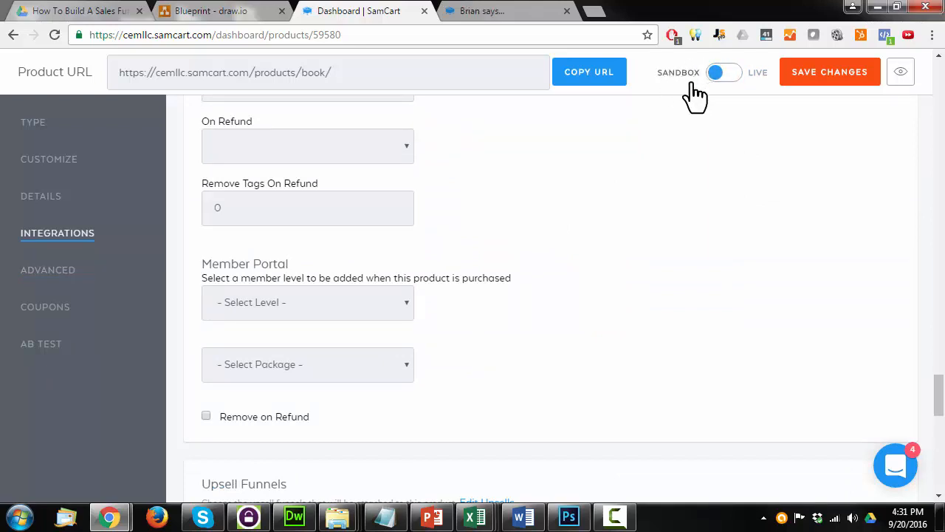
pyautogui.click(830, 71)
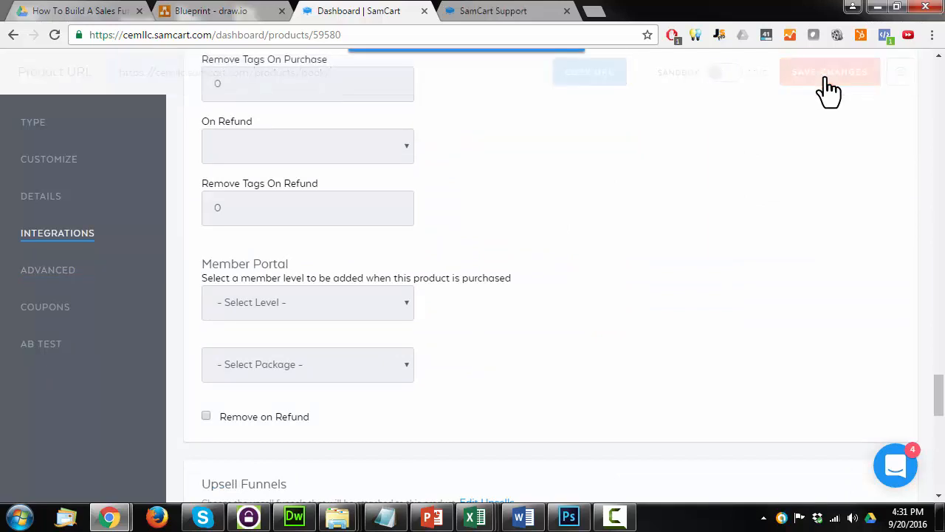
pyautogui.click(830, 72)
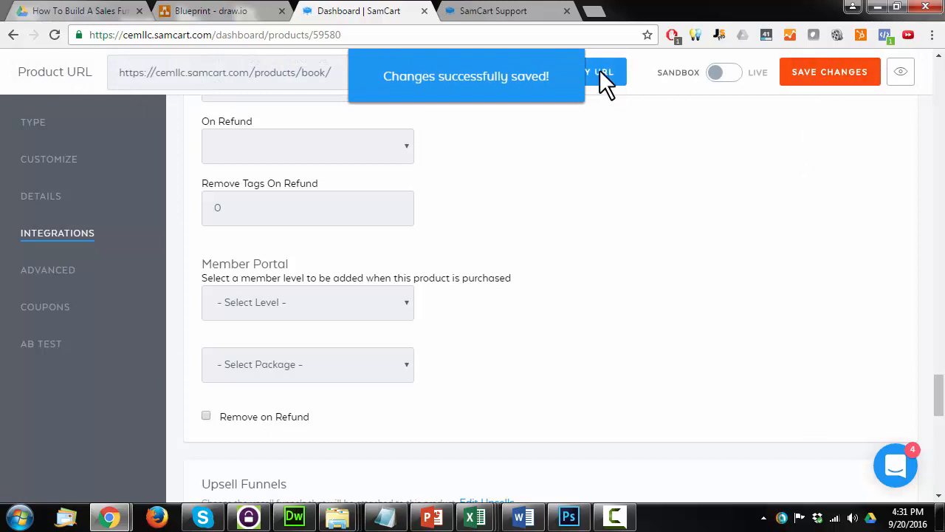
pyautogui.click(599, 74)
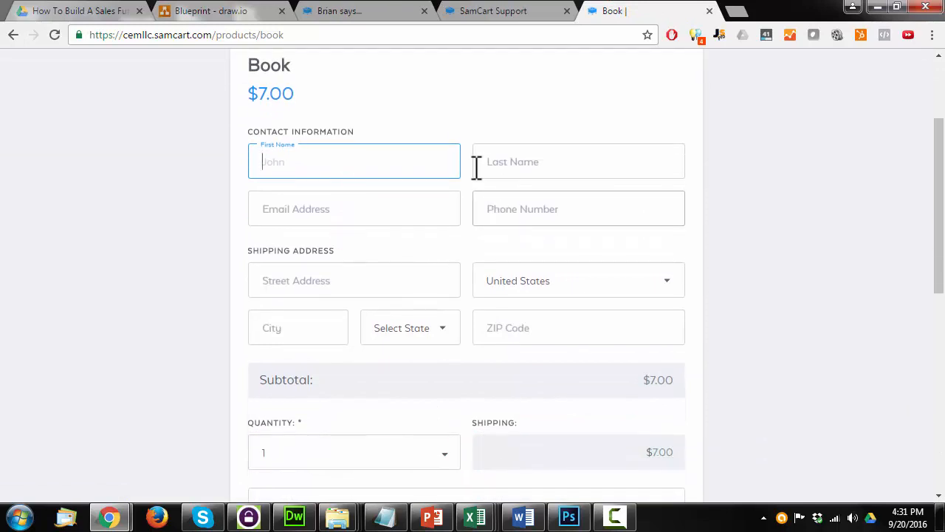
# Fill in buyer details starting with 'Nathan' and add the audio version order bump.
pyautogui.write('Nathan')
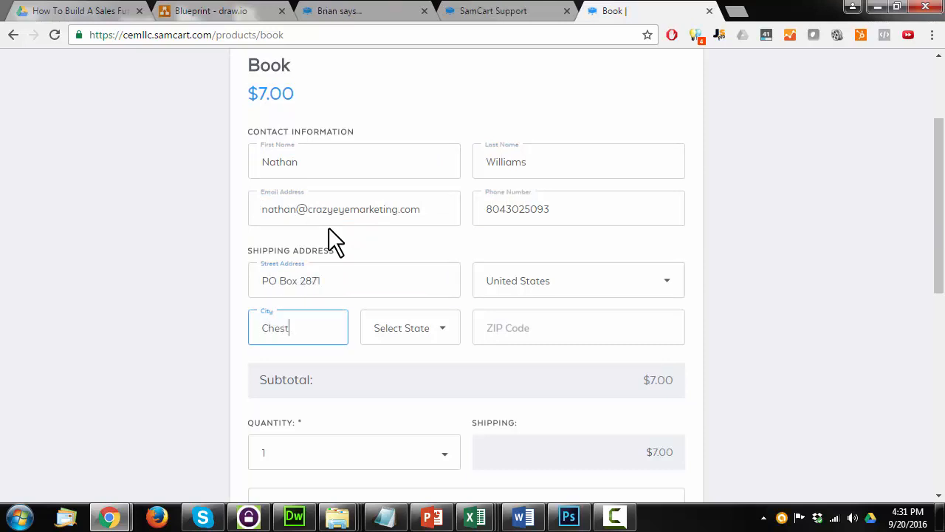
pyautogui.scroll(-3)
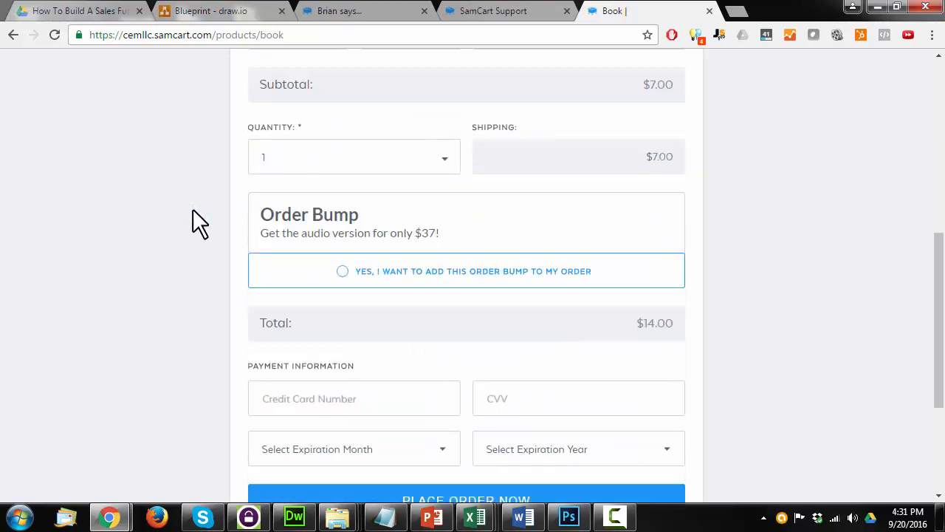
pyautogui.scroll(-3)
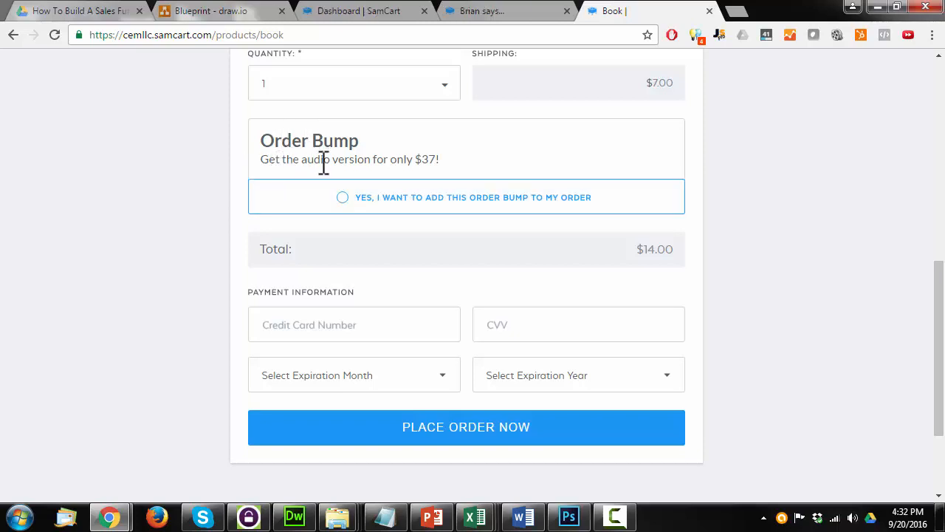
pyautogui.click(342, 197)
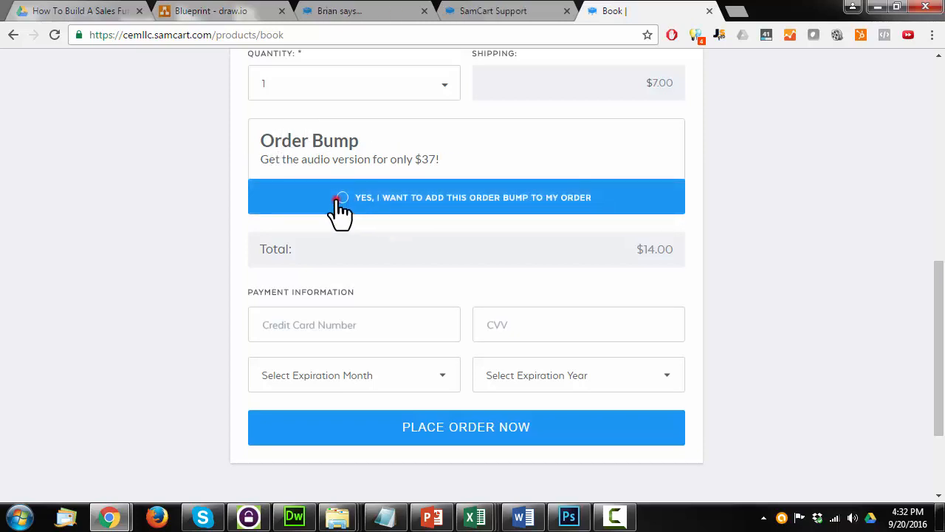
# Enter the test card with April 2021 expiry and submit the order.
pyautogui.click(343, 198)
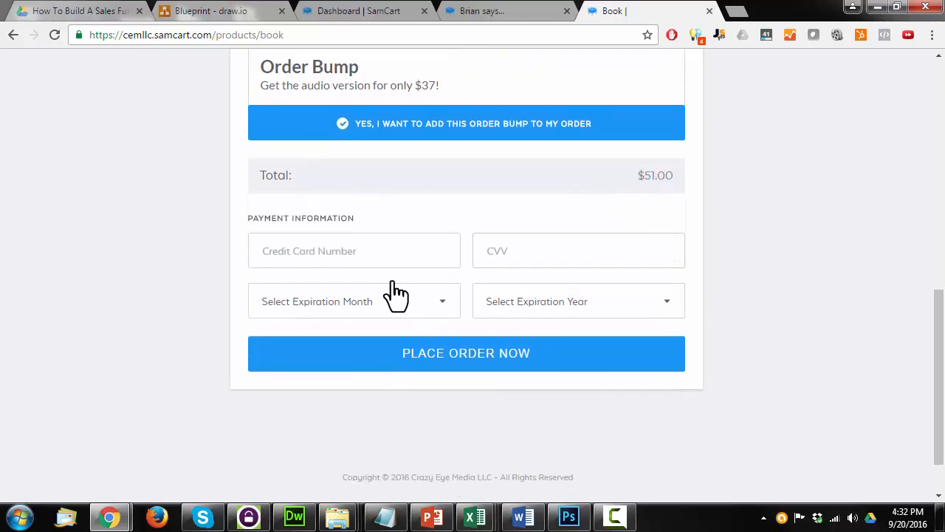
pyautogui.write('4242424242424242')
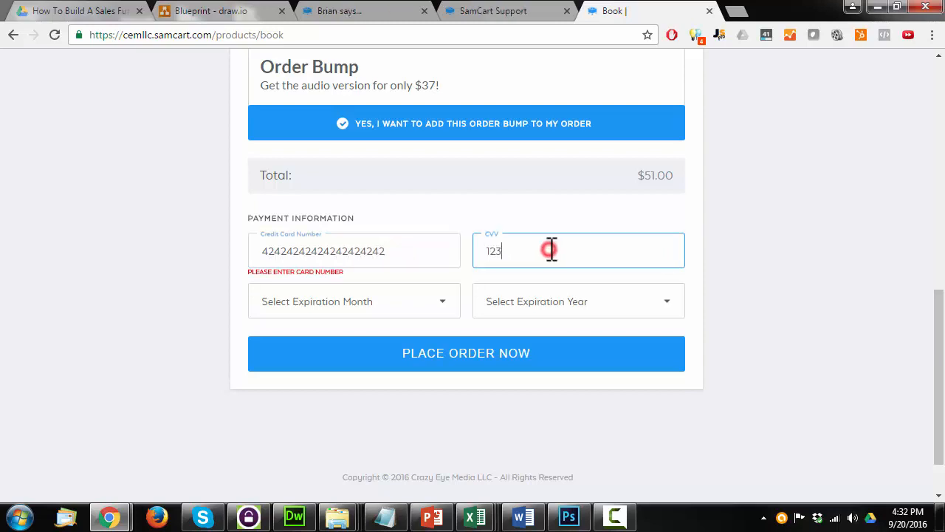
pyautogui.click(578, 302)
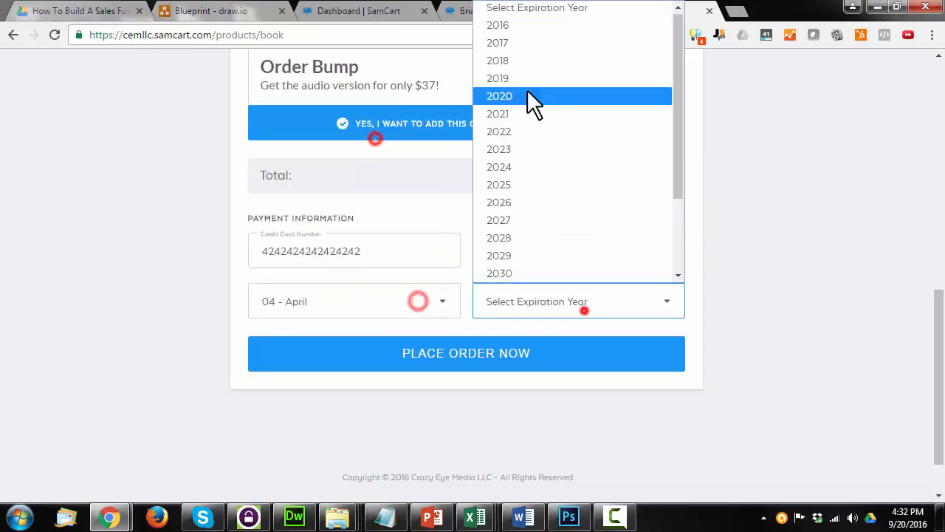
pyautogui.click(499, 113)
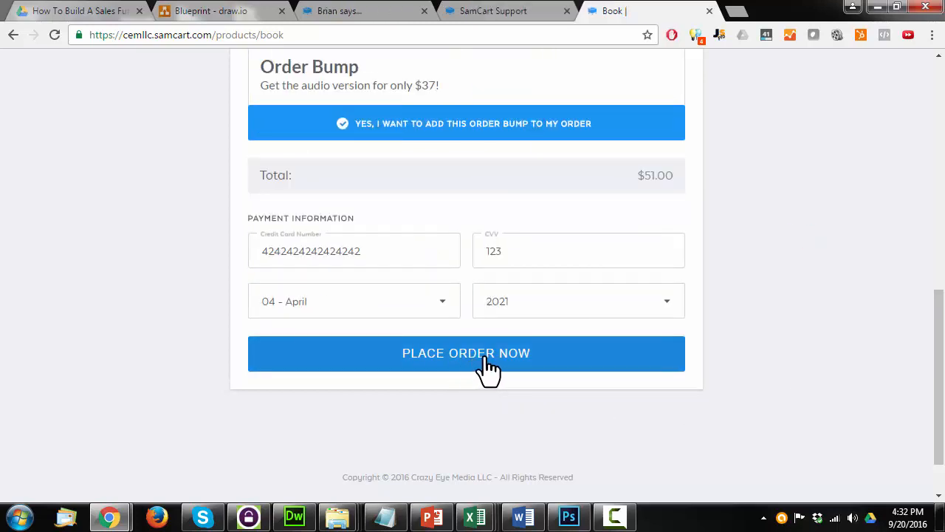
pyautogui.click(466, 353)
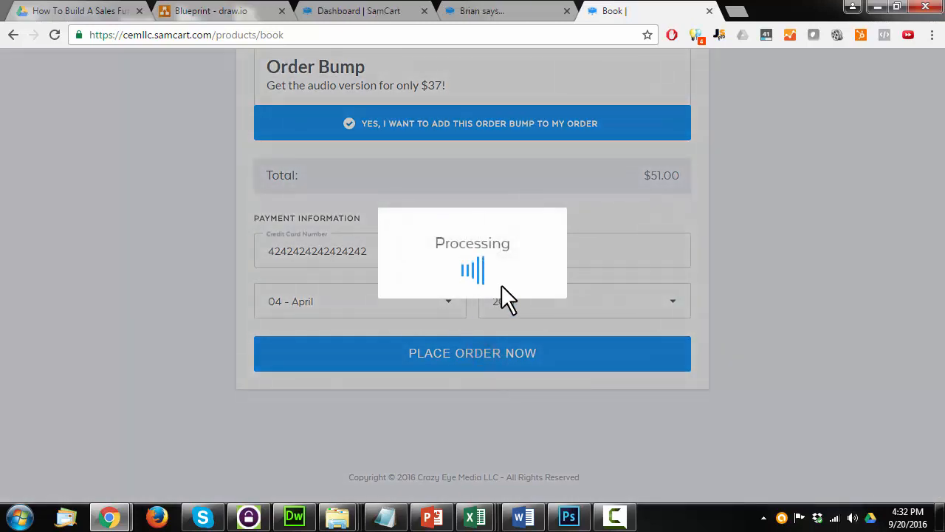
# Decline the full Training Vault upsell after checking the funnel blueprint.
pyautogui.click(472, 353)
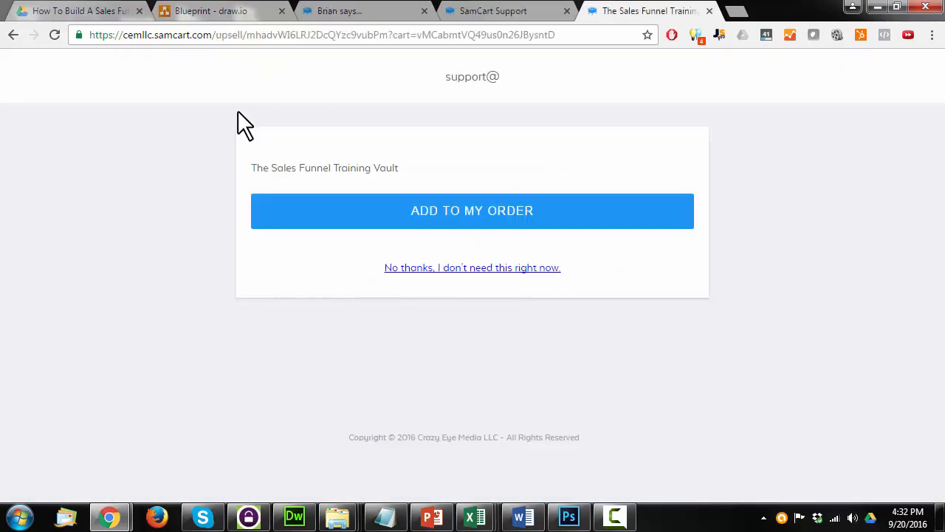
pyautogui.moveTo(396, 172)
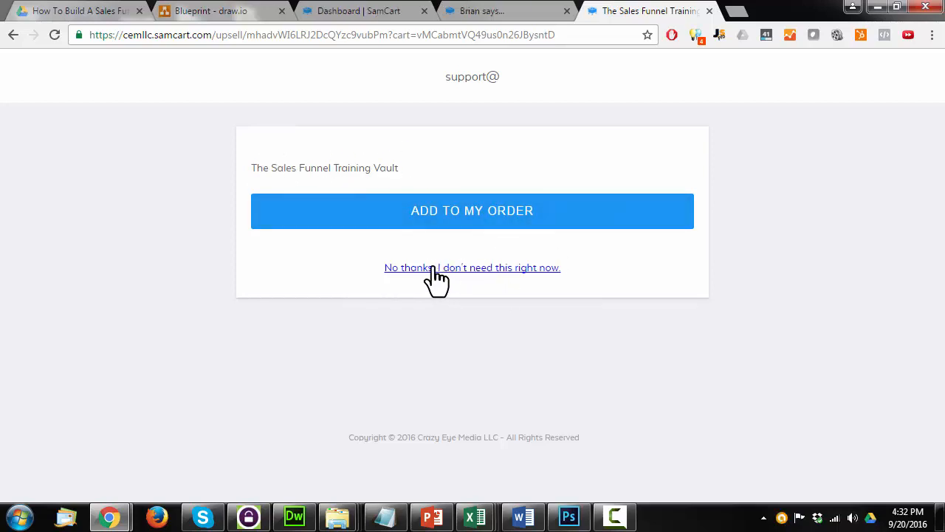
pyautogui.click(214, 11)
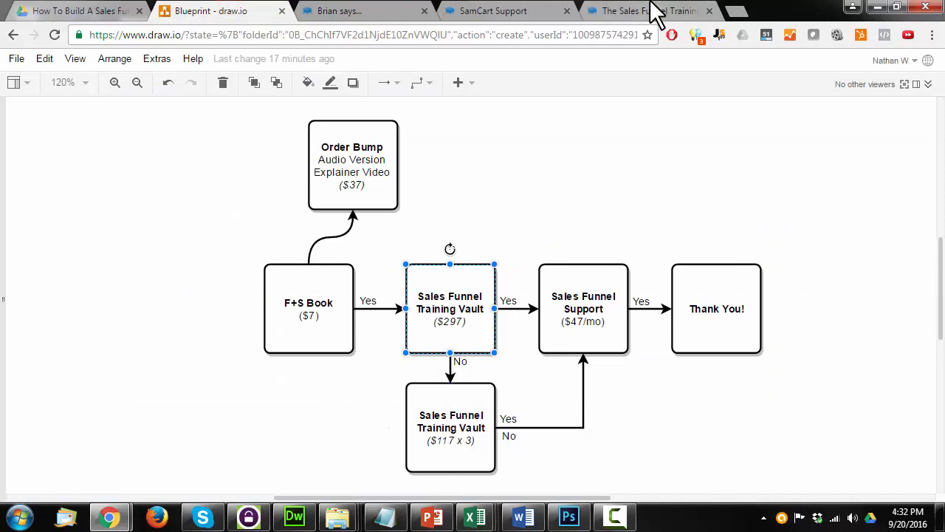
pyautogui.click(658, 10)
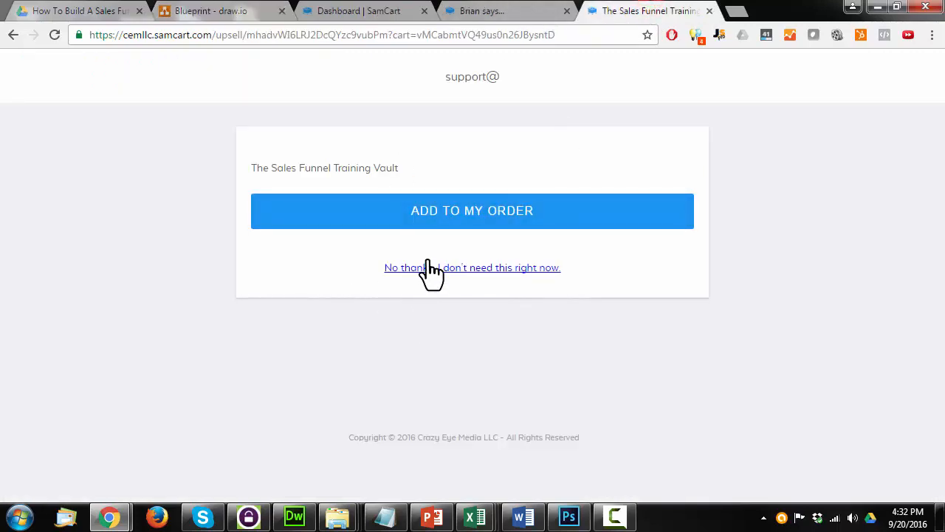
pyautogui.click(472, 267)
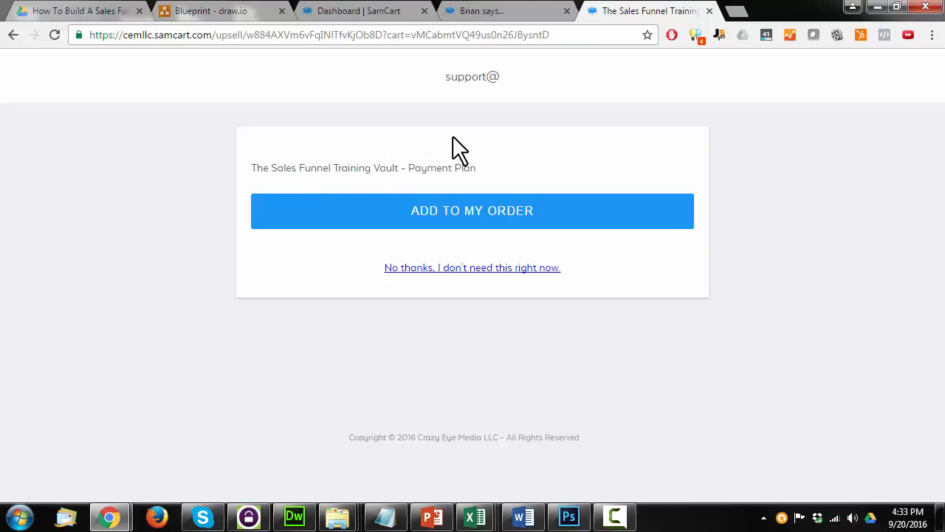
pyautogui.moveTo(442, 164)
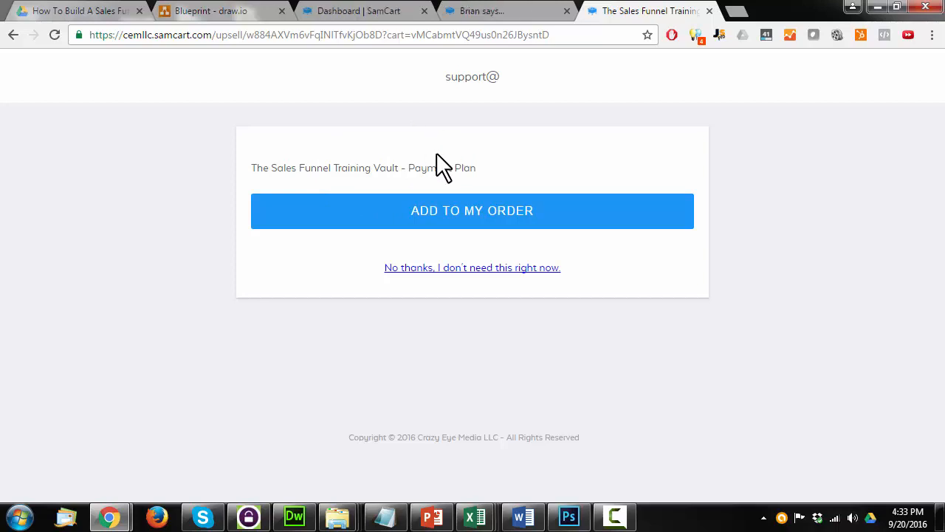
# Add the Training Vault payment plan and Sales Funnel Support to the order.
pyautogui.click(472, 210)
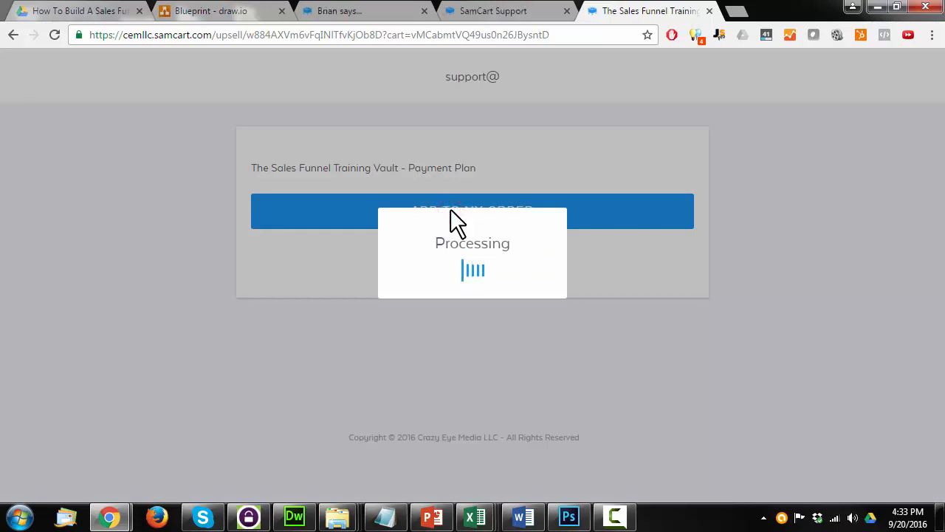
pyautogui.click(472, 211)
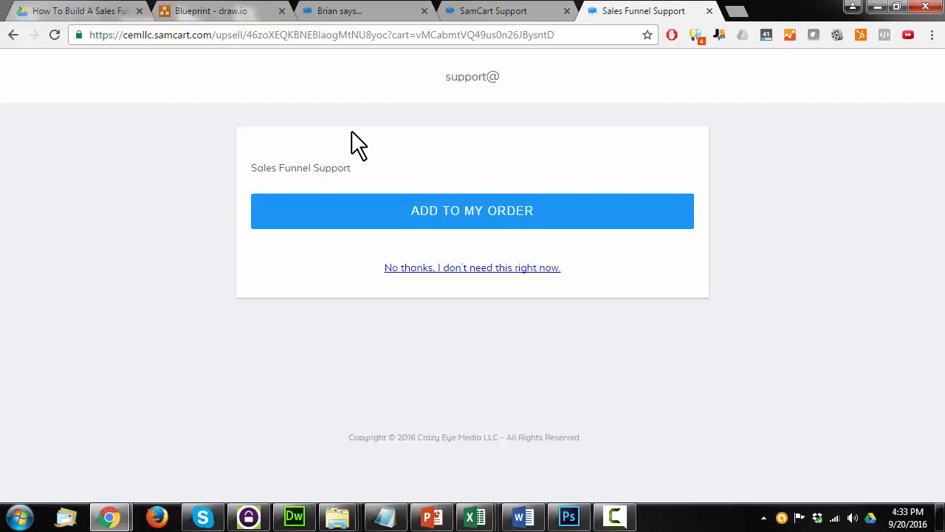
pyautogui.click(472, 210)
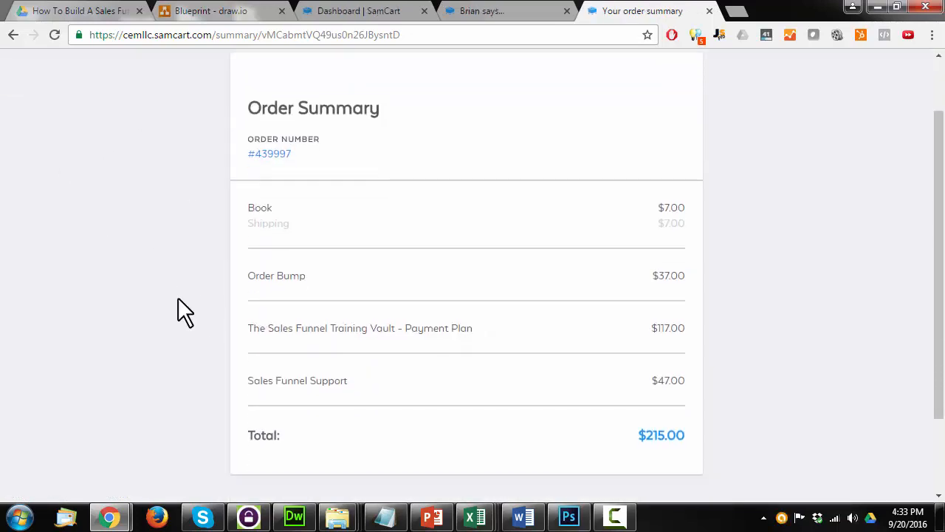
pyautogui.moveTo(218, 16)
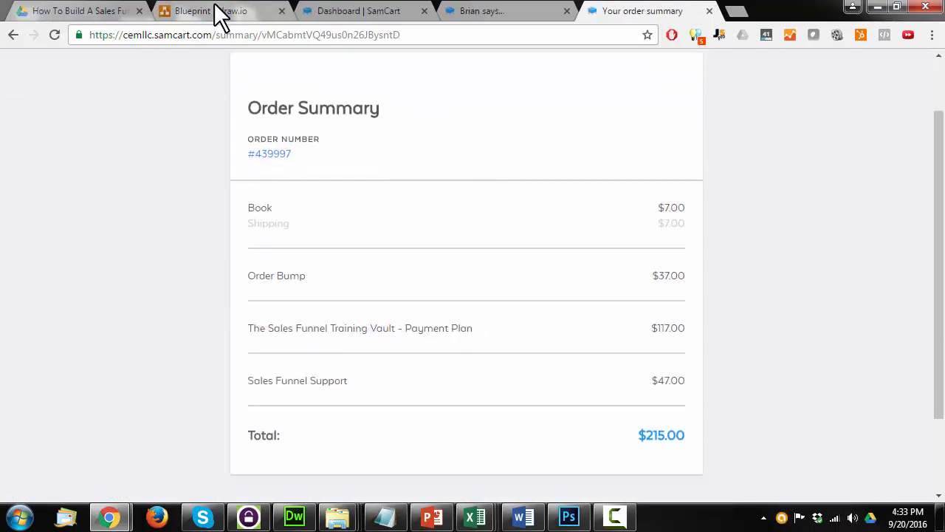
# Review the $215.00 order summary, then switch to the draw.io blueprint tab.
pyautogui.click(207, 11)
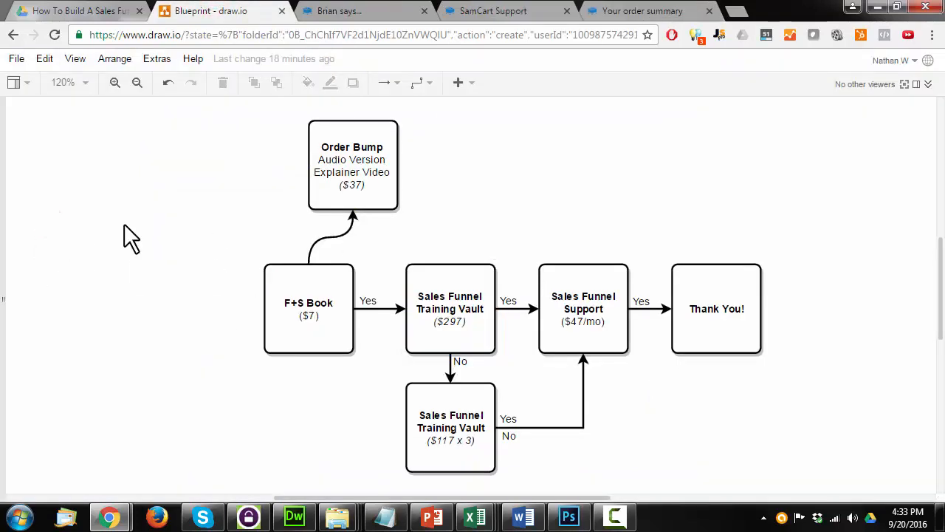